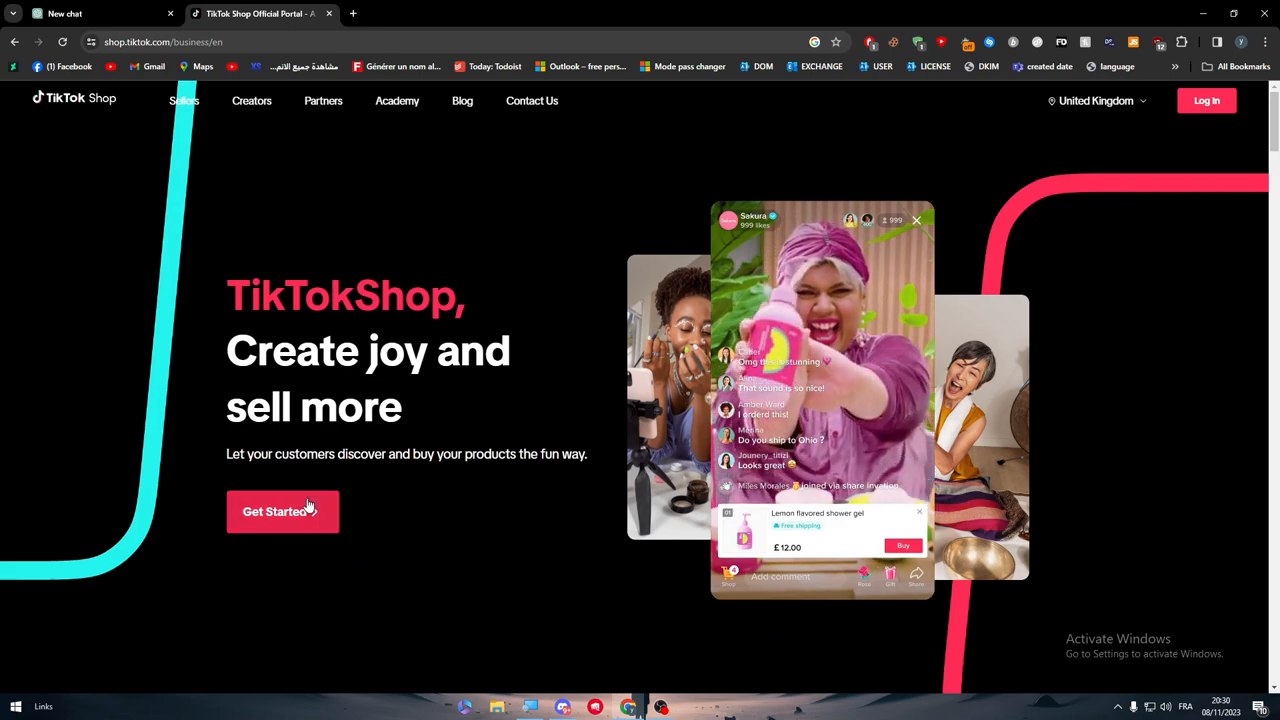
Compare the Seller, Creator, Partner and Affiliate role overviews, settling on Seller
scroll(down, 3)
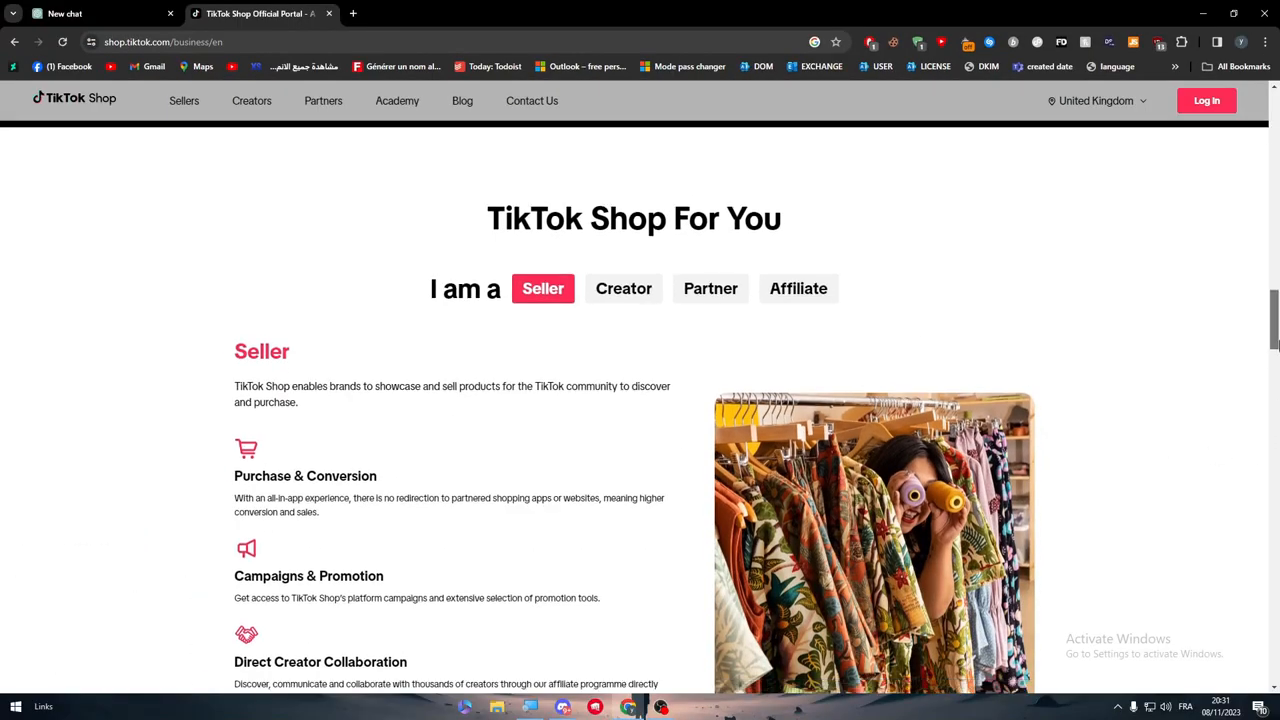
scroll(down, 3)
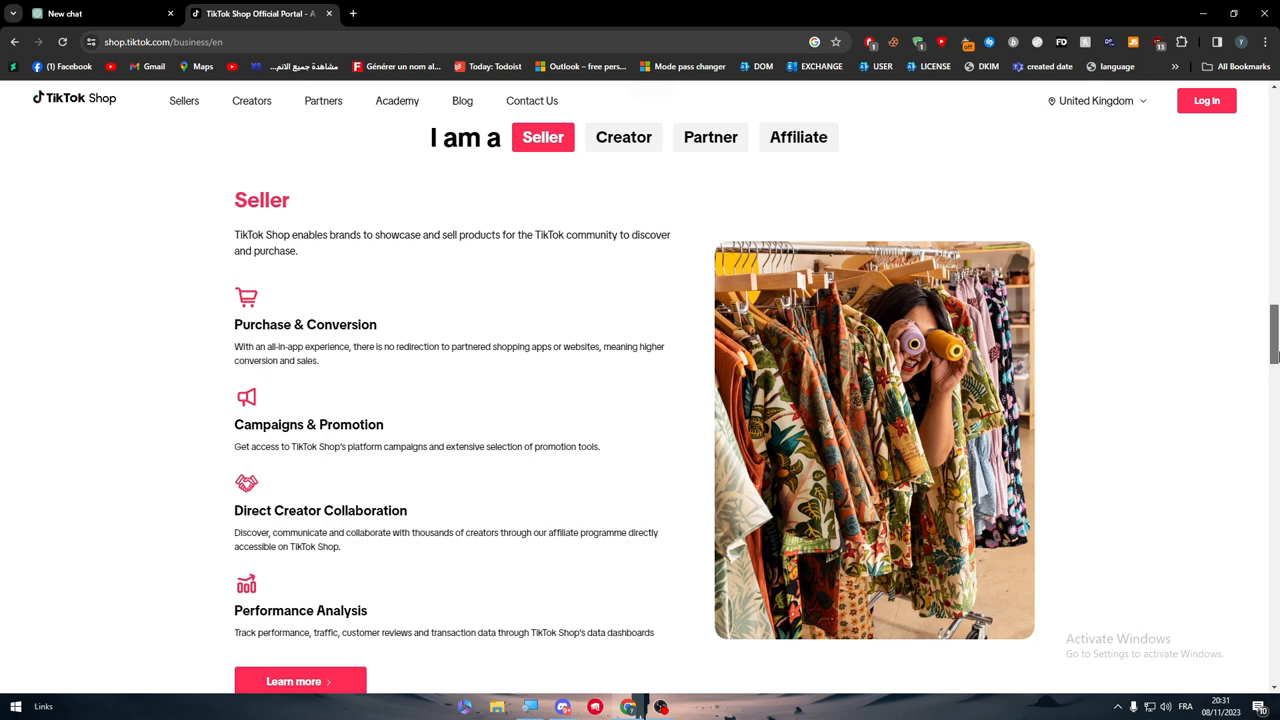
mouse_move(678, 288)
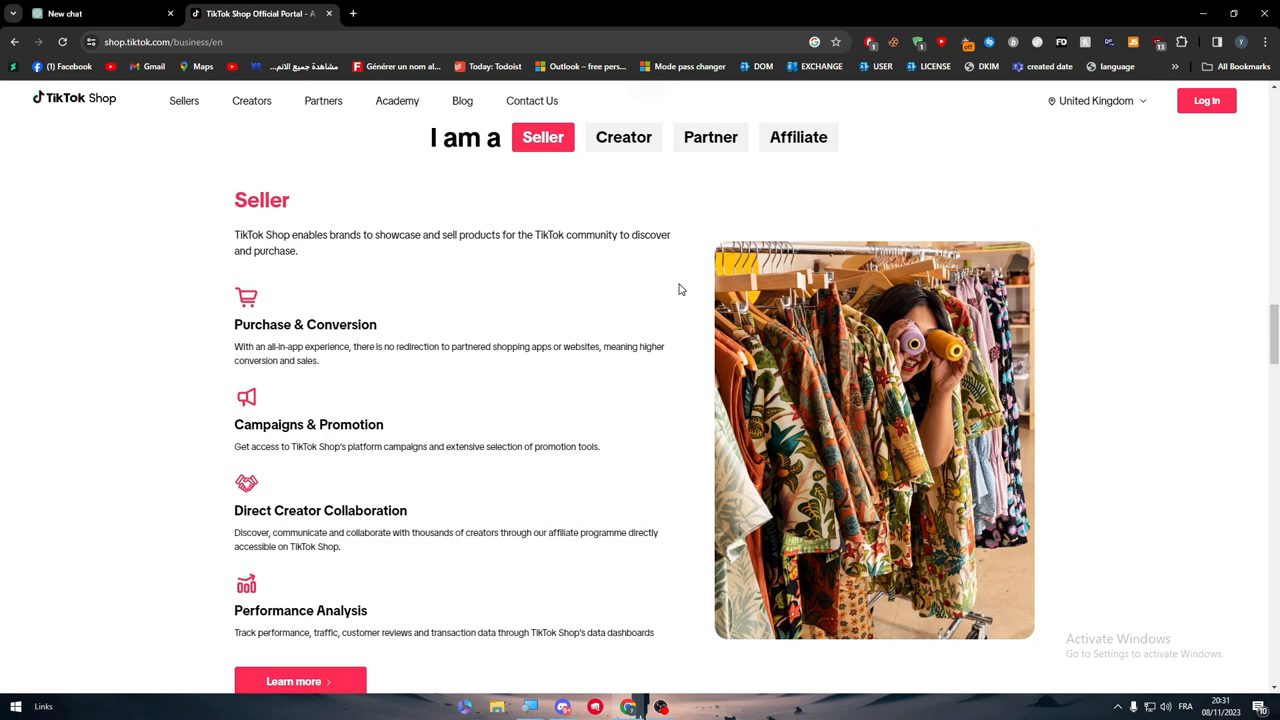
mouse_move(506, 308)
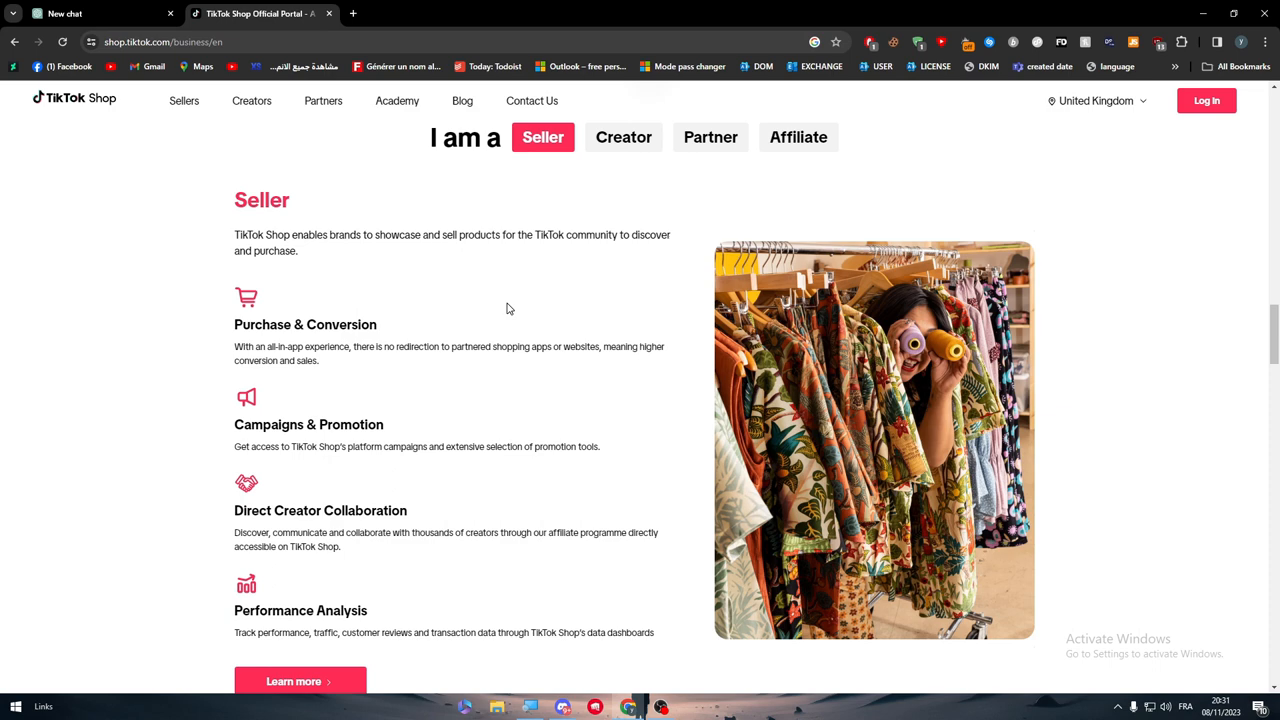
click(624, 136)
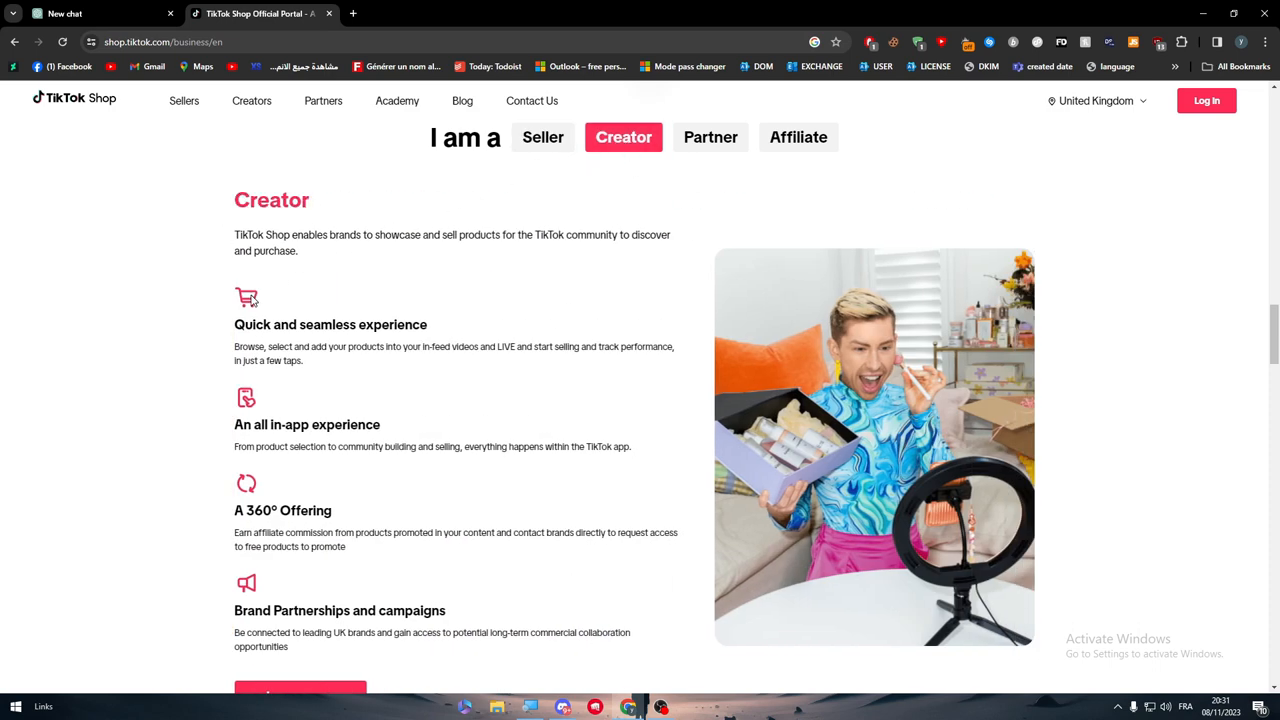
click(544, 136)
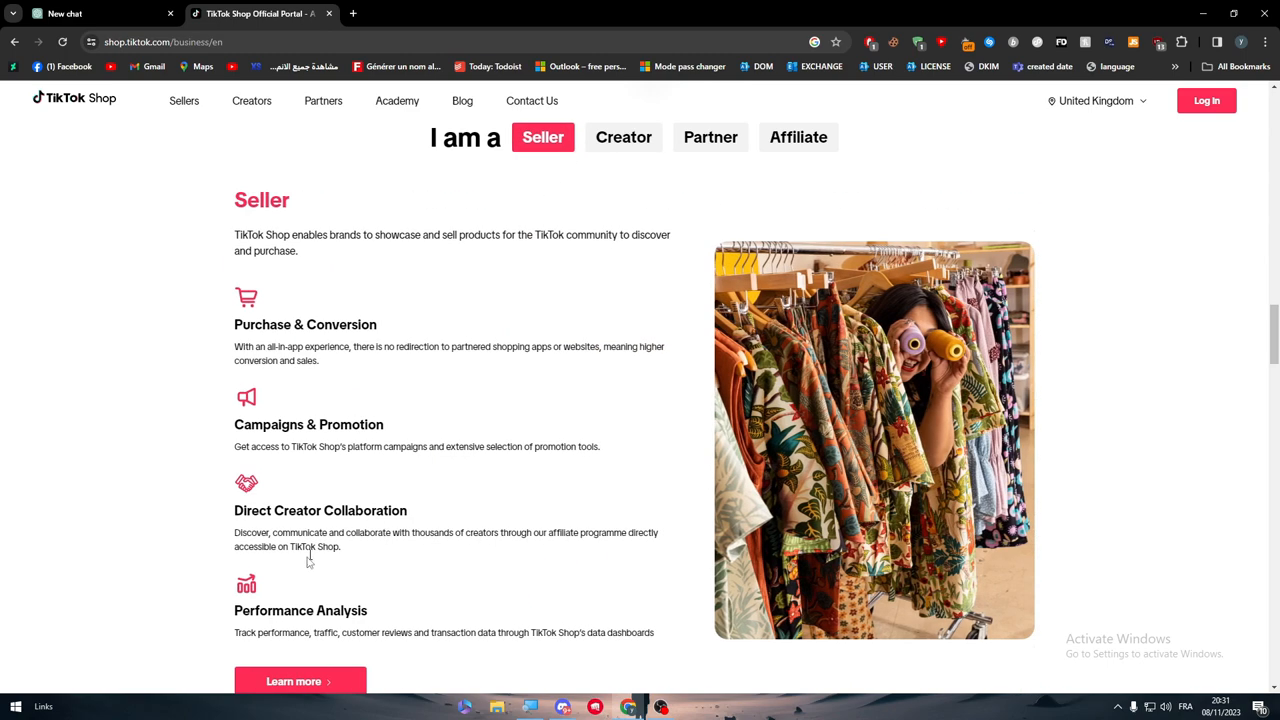
click(624, 136)
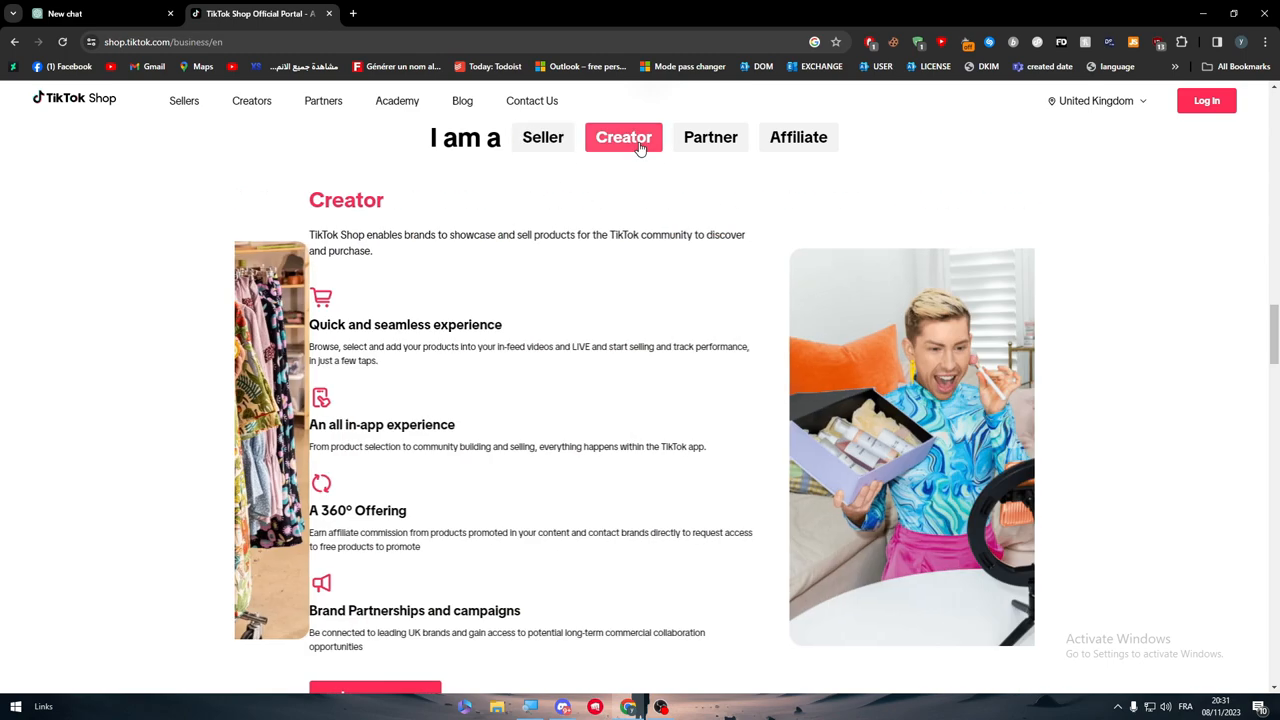
click(544, 136)
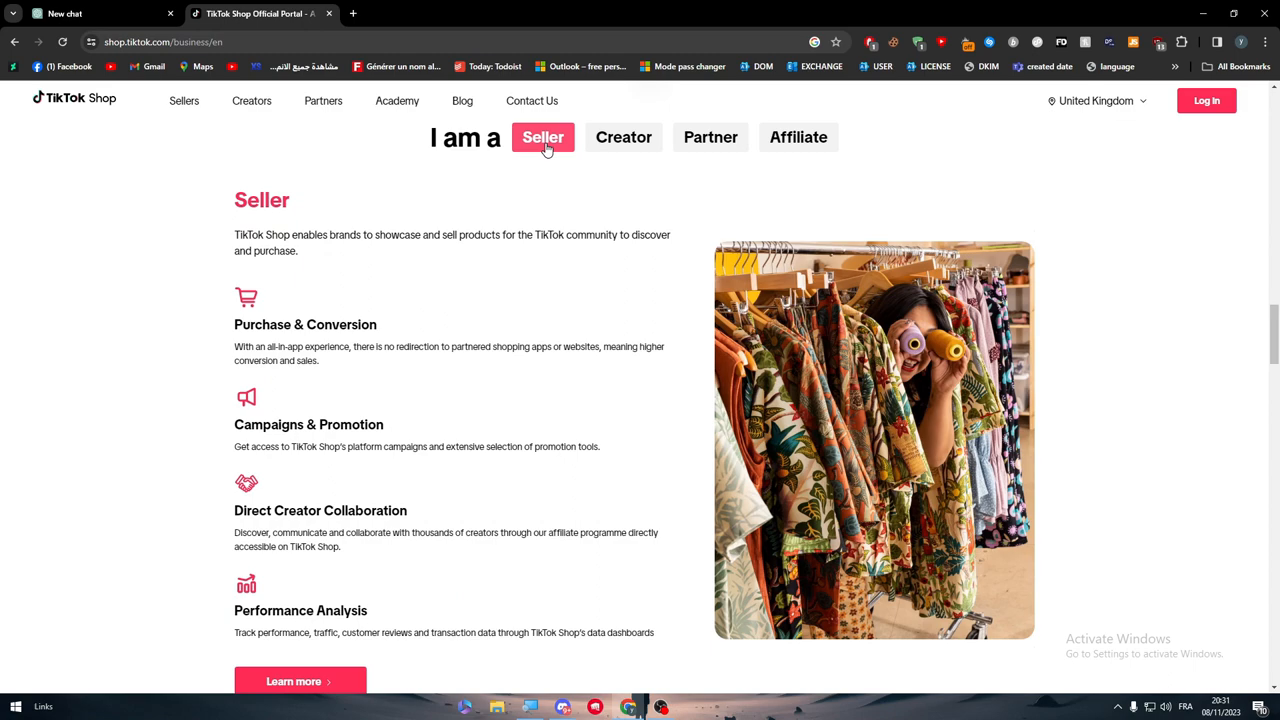
click(624, 136)
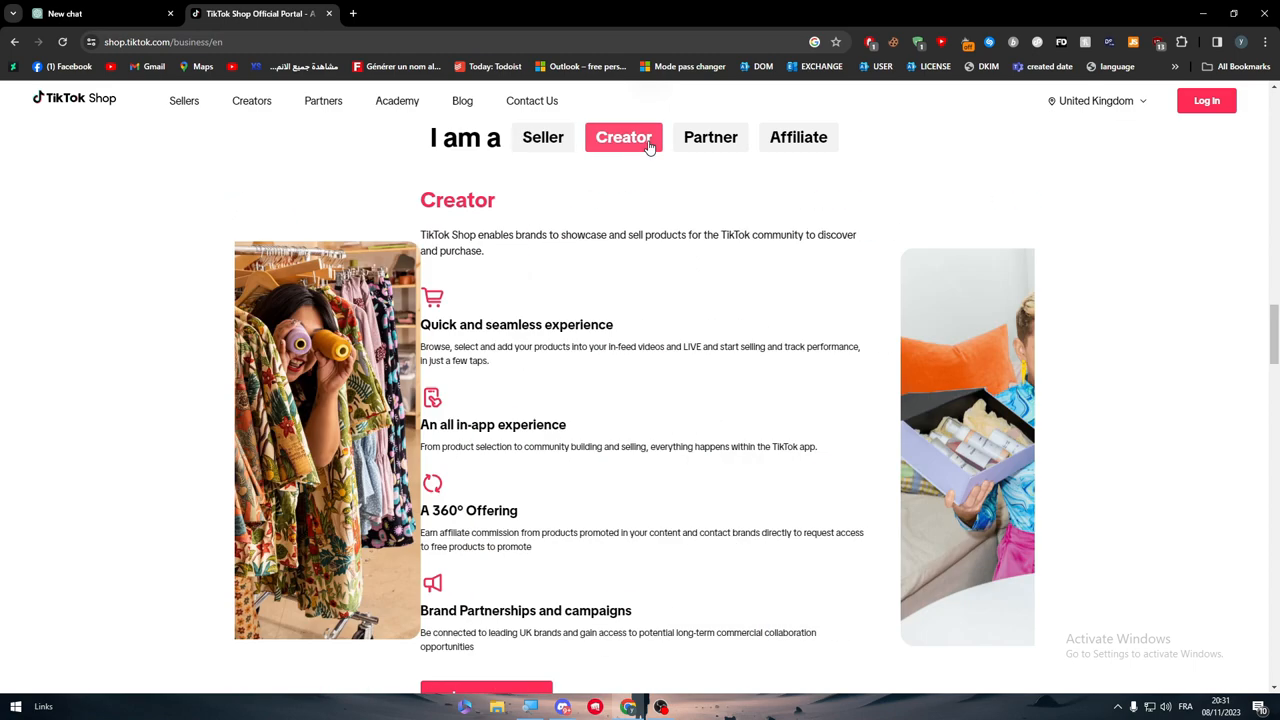
click(710, 136)
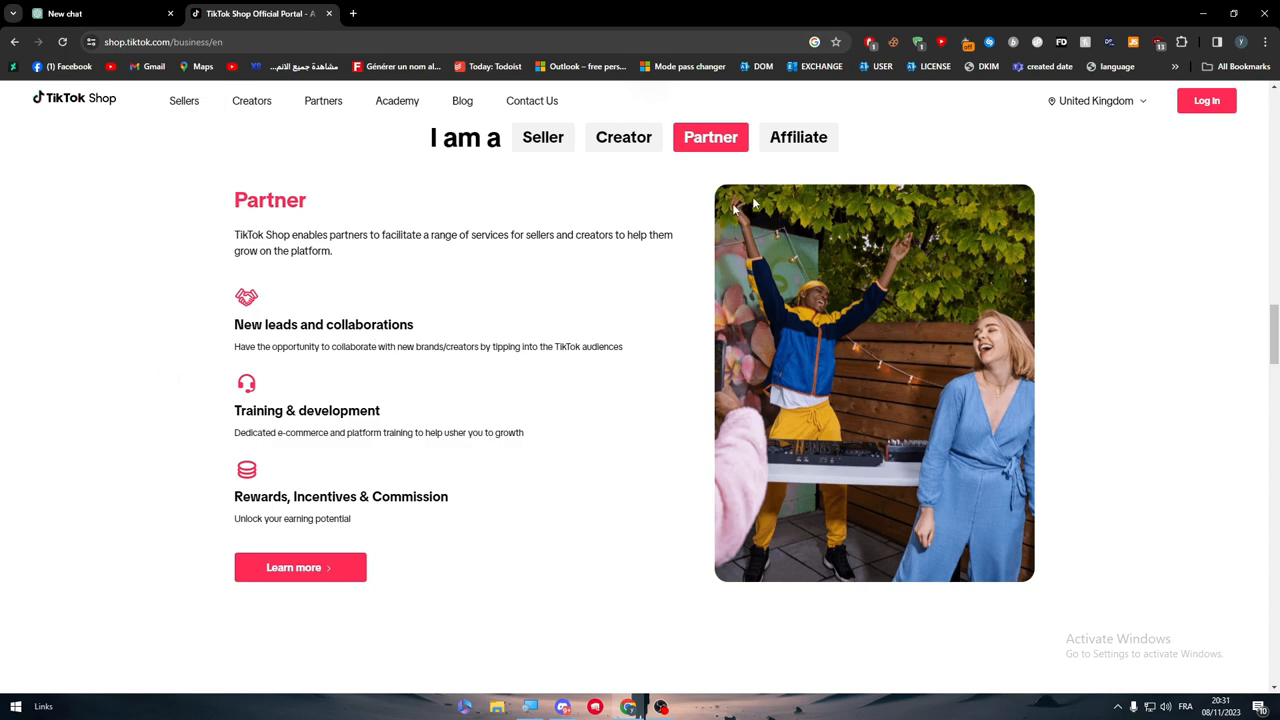
click(798, 136)
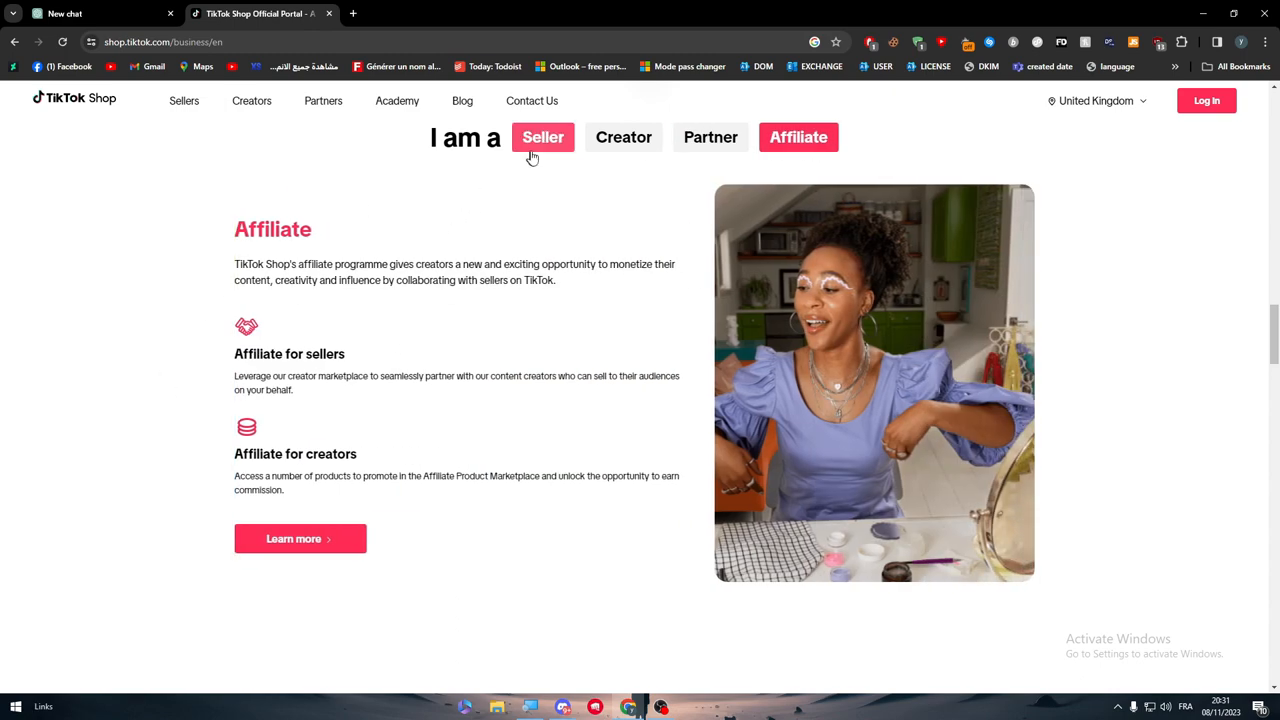
click(544, 136)
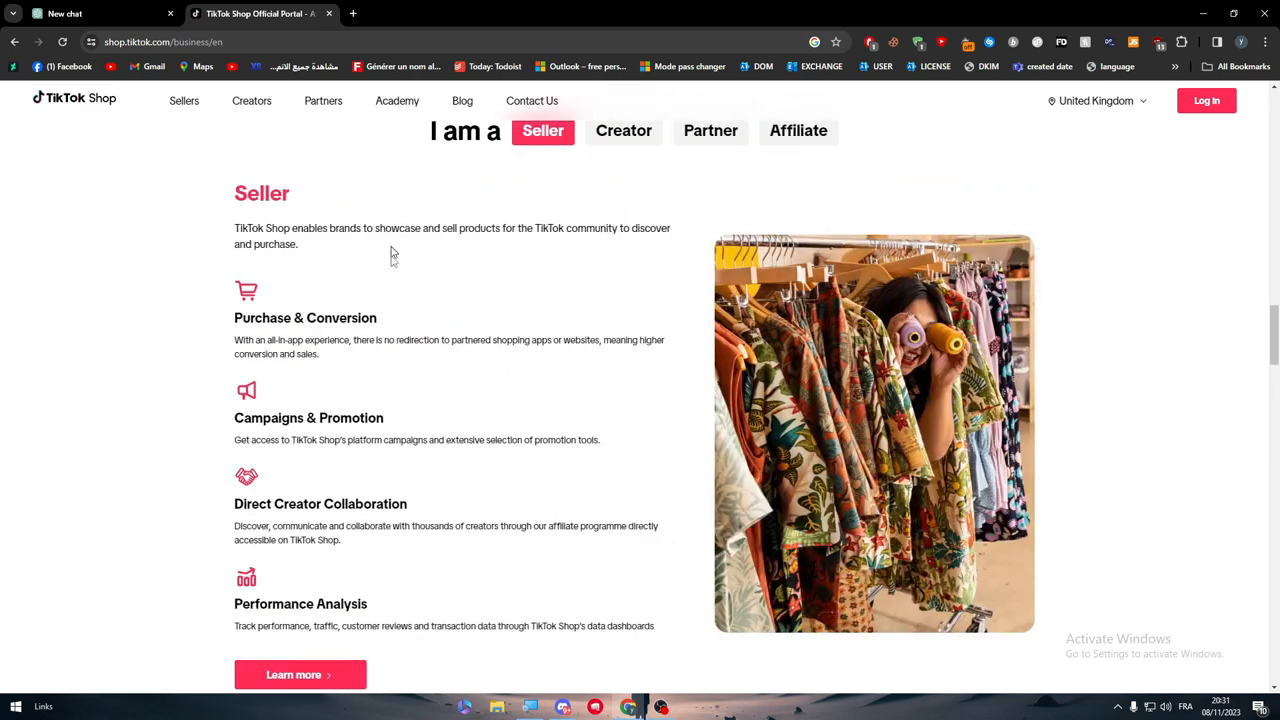
Check the Creator program page and its sign-up QR code, then go back to the business overview
scroll(down, 3)
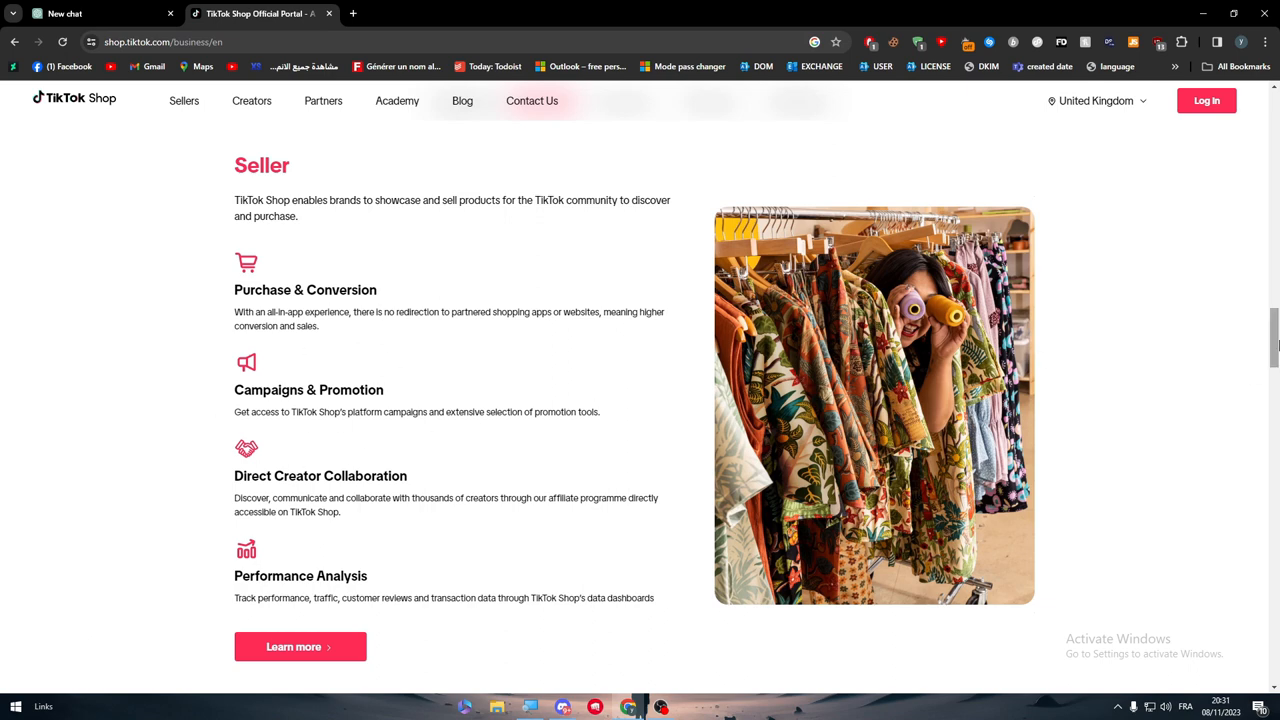
scroll(down, 3)
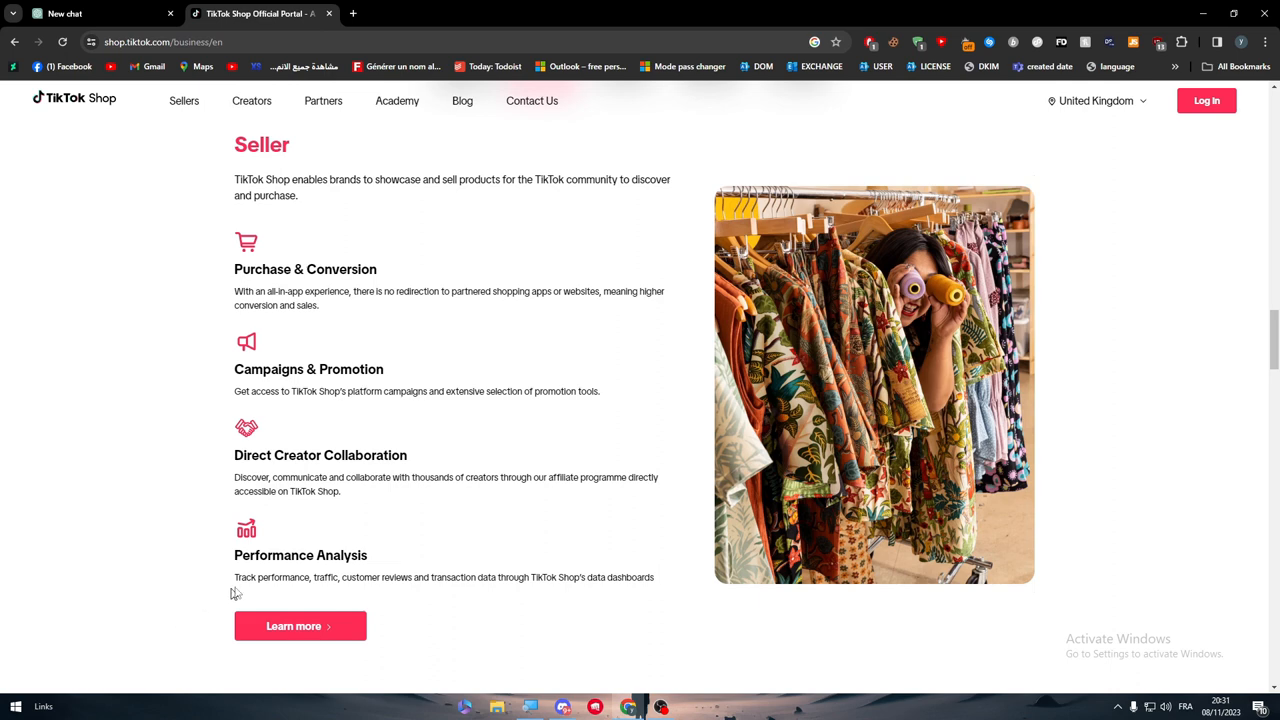
mouse_move(240, 590)
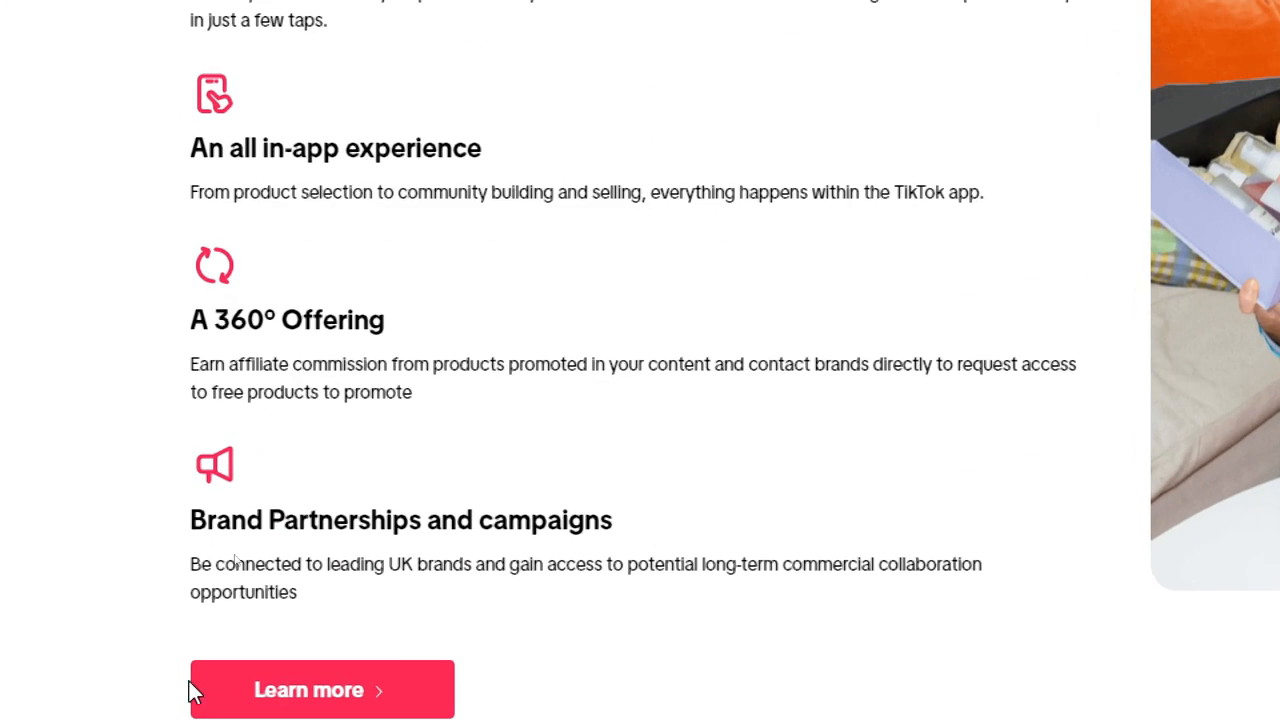
click(322, 688)
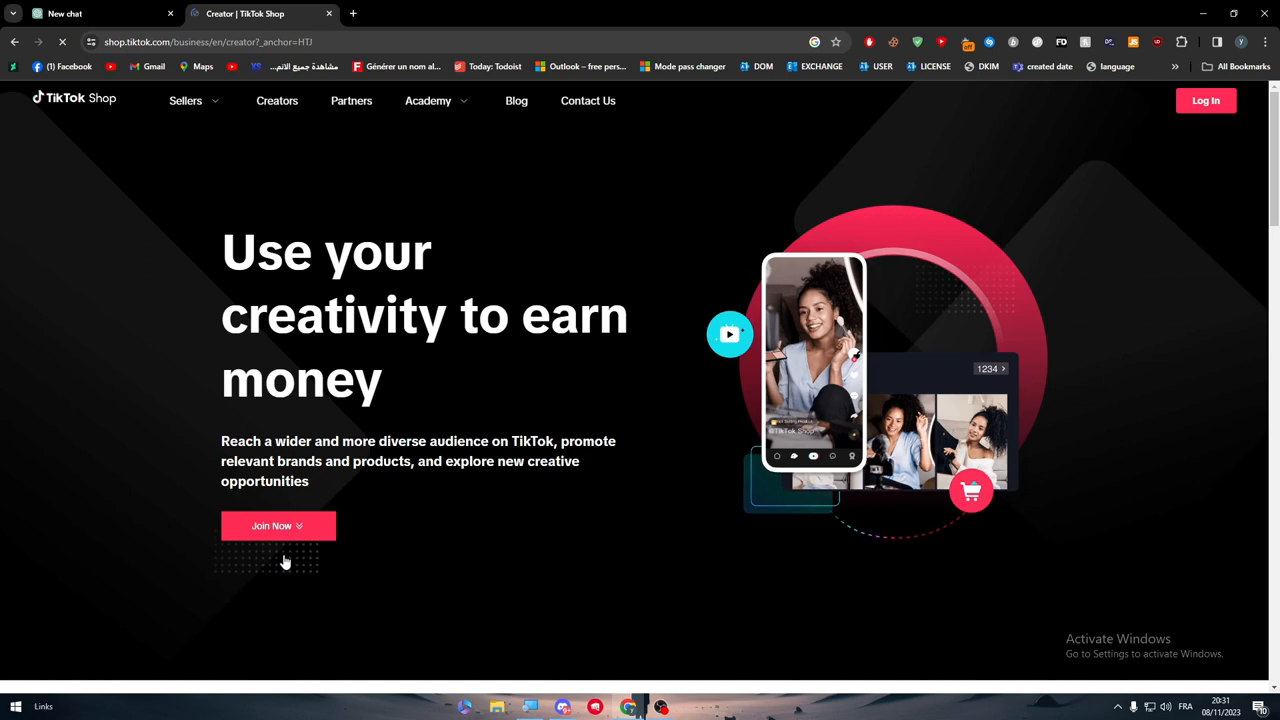
click(276, 524)
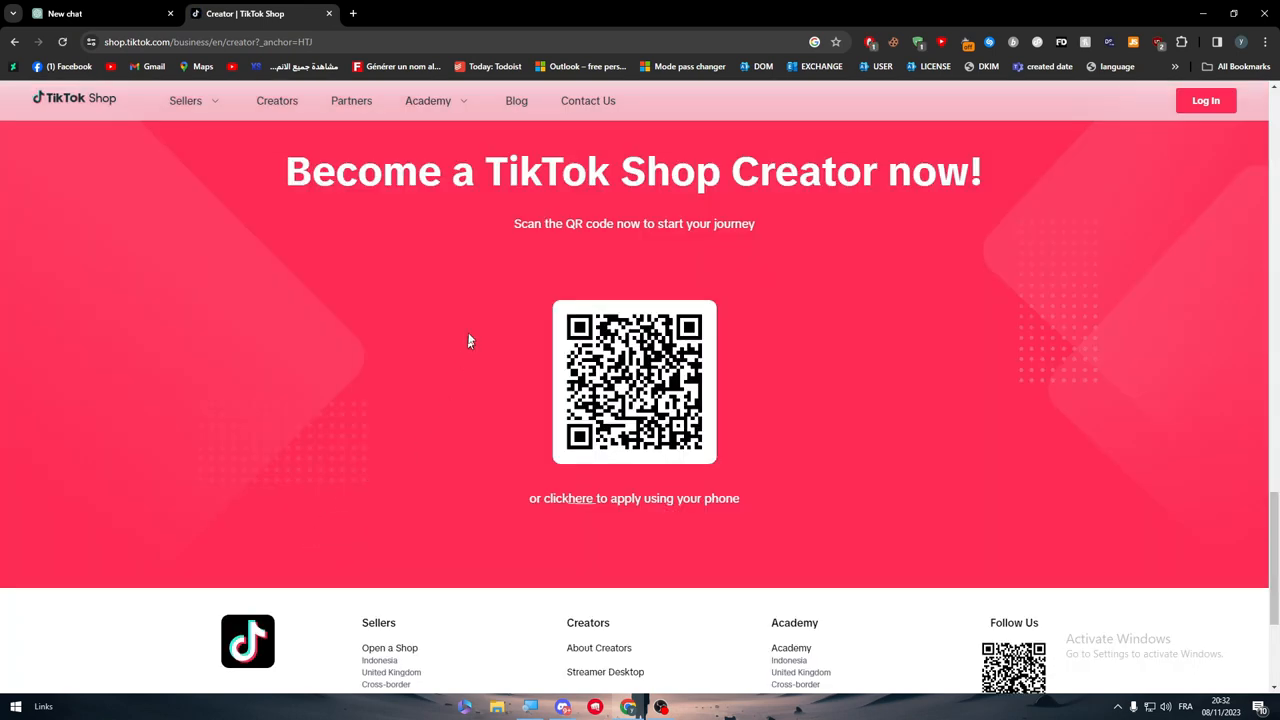
mouse_move(1040, 184)
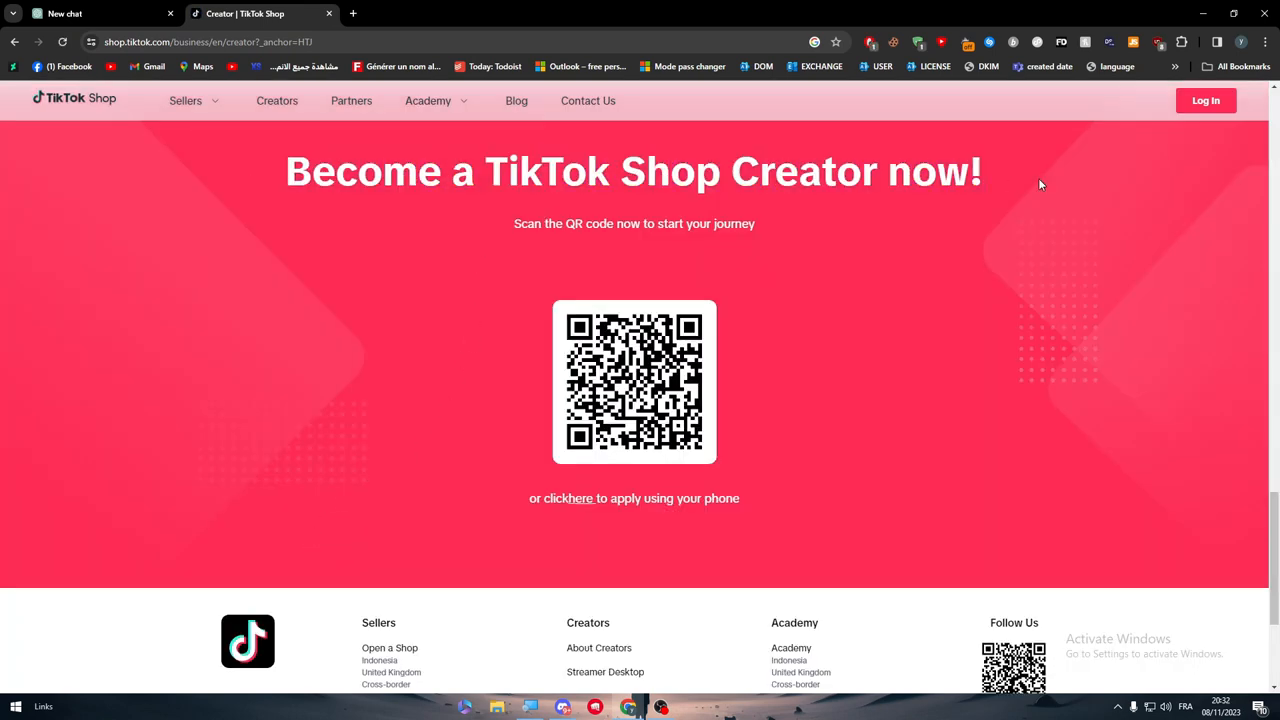
mouse_move(364, 238)
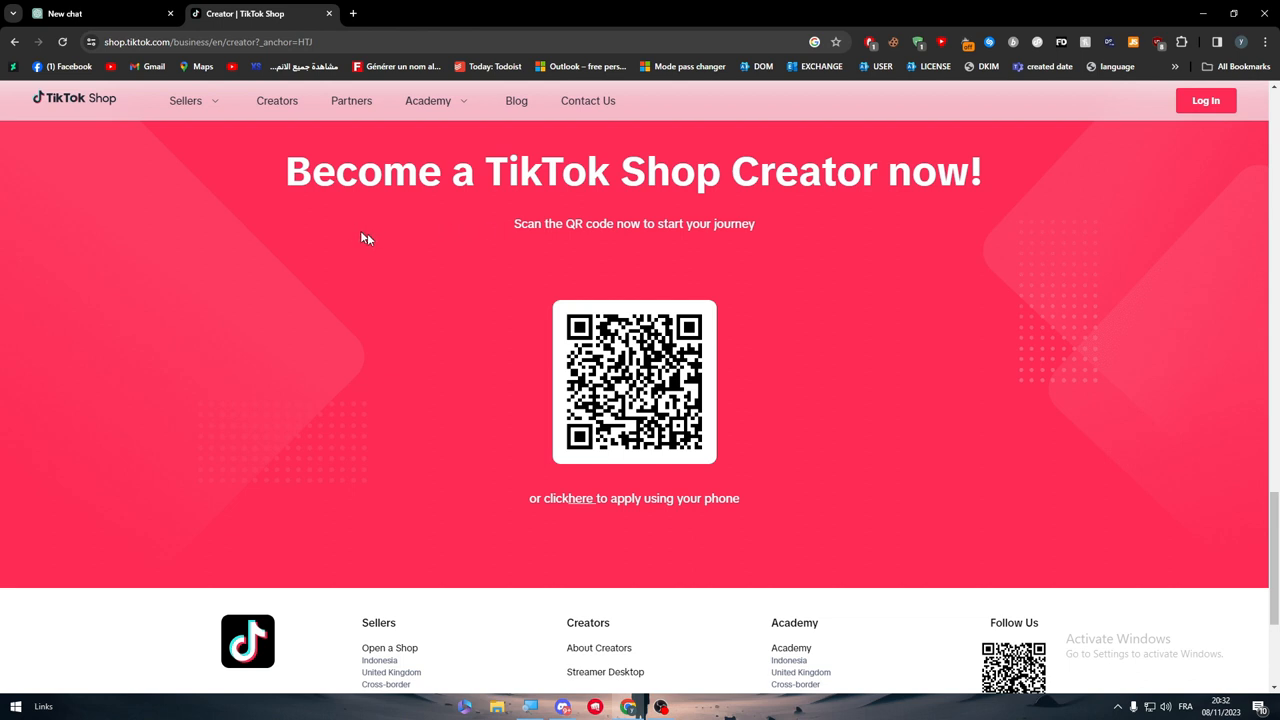
mouse_move(608, 300)
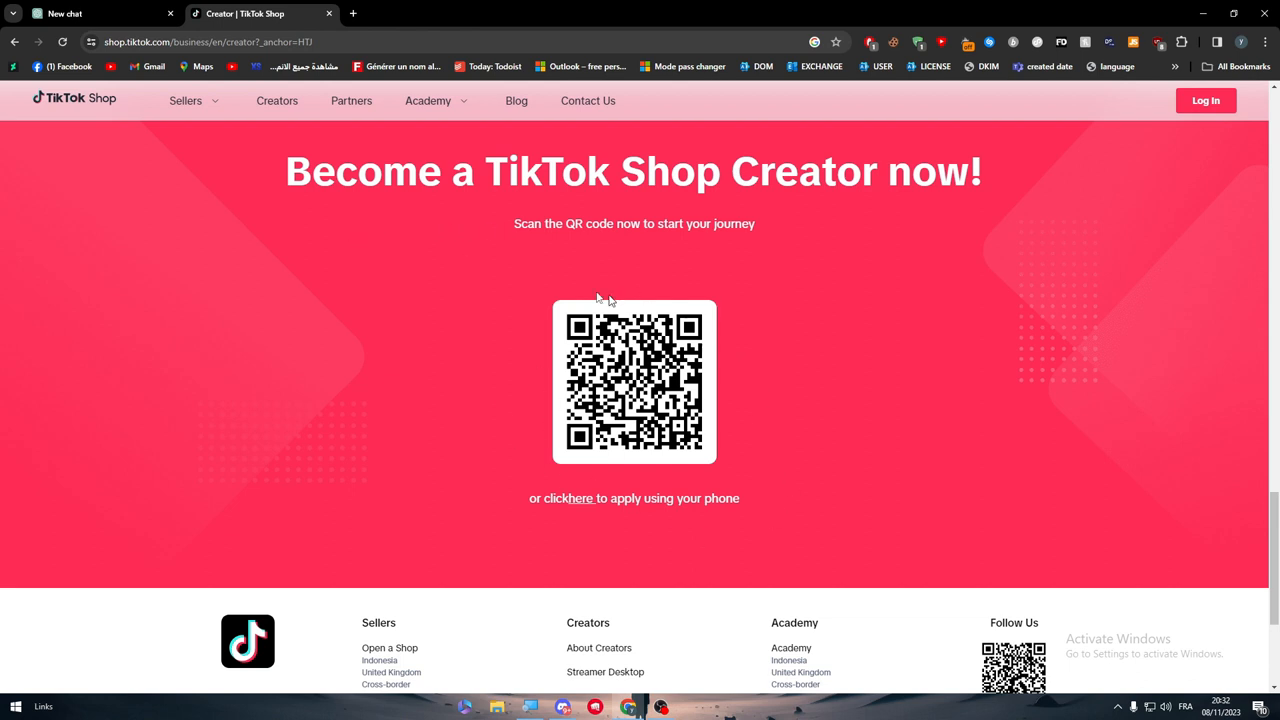
click(14, 42)
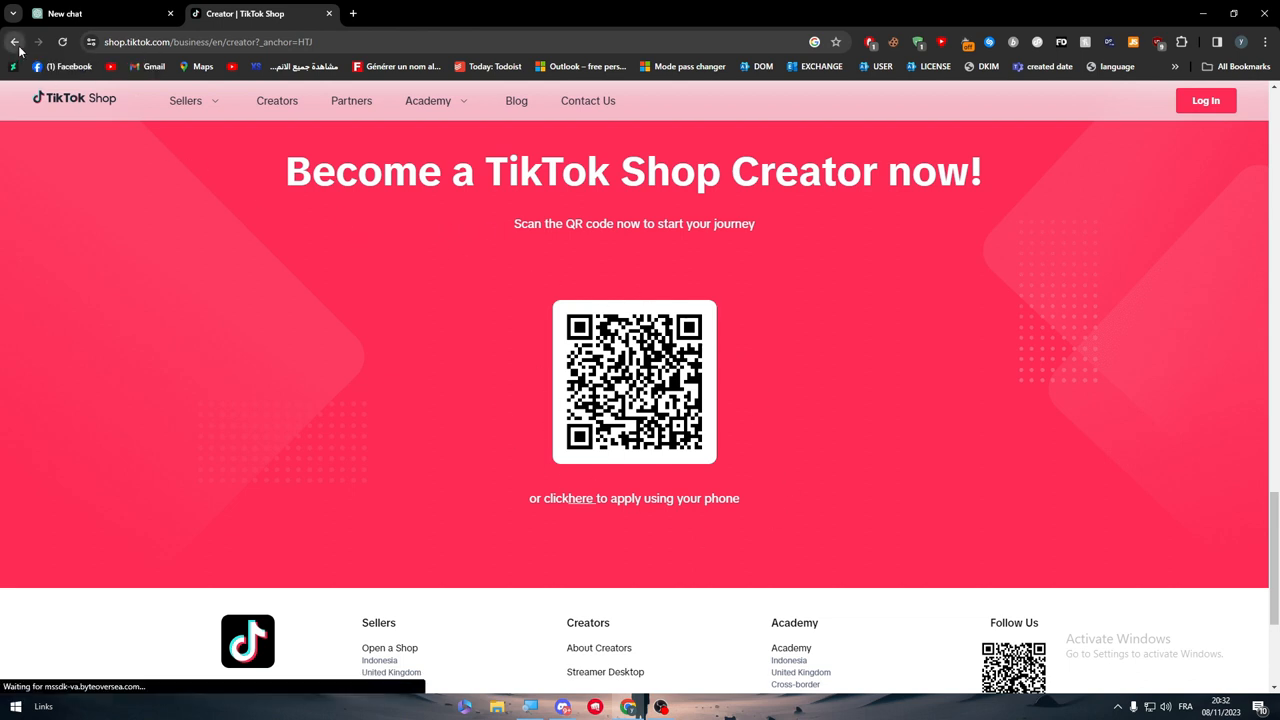
click(14, 42)
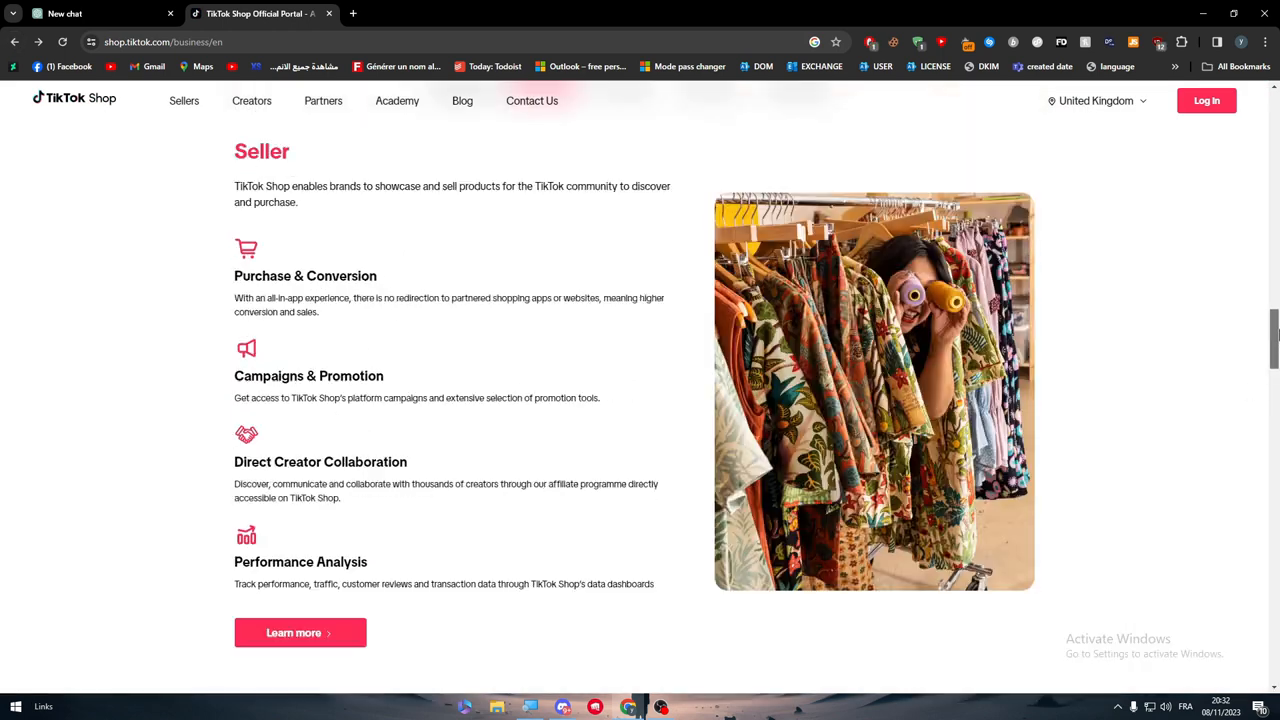
scroll(down, 3)
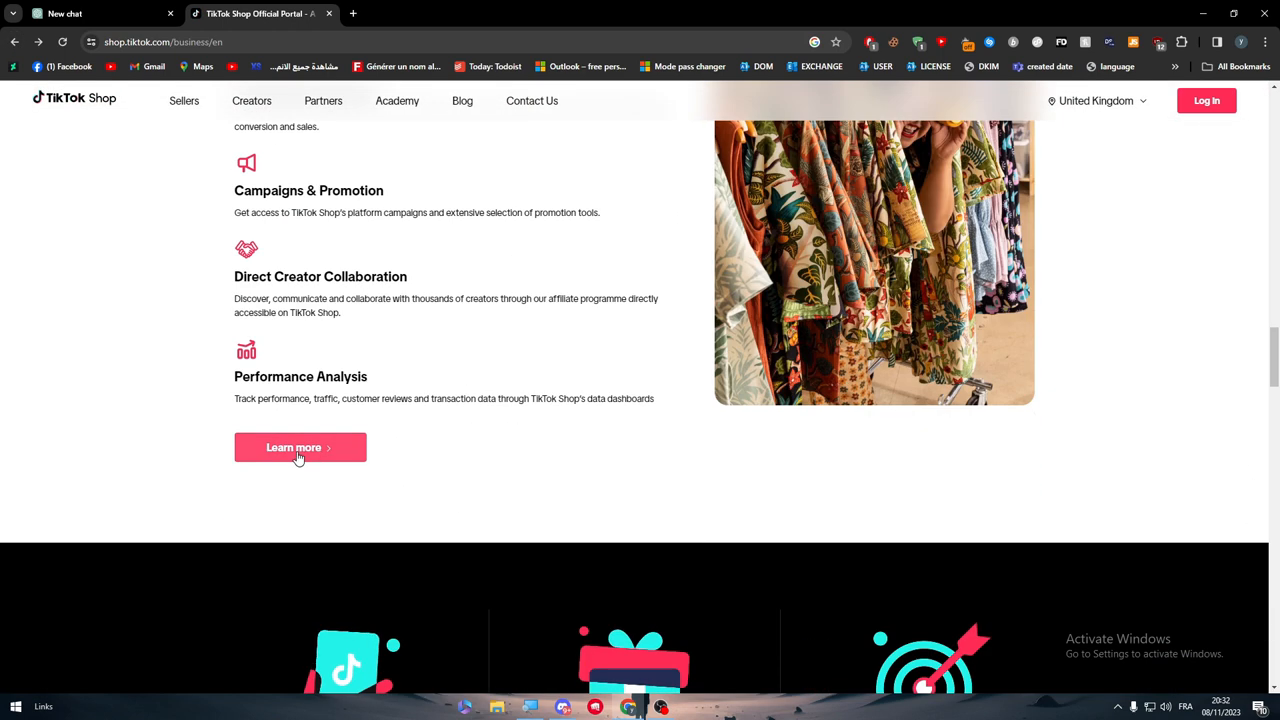
Enter the North America United States seller portal from the Seller details
click(300, 448)
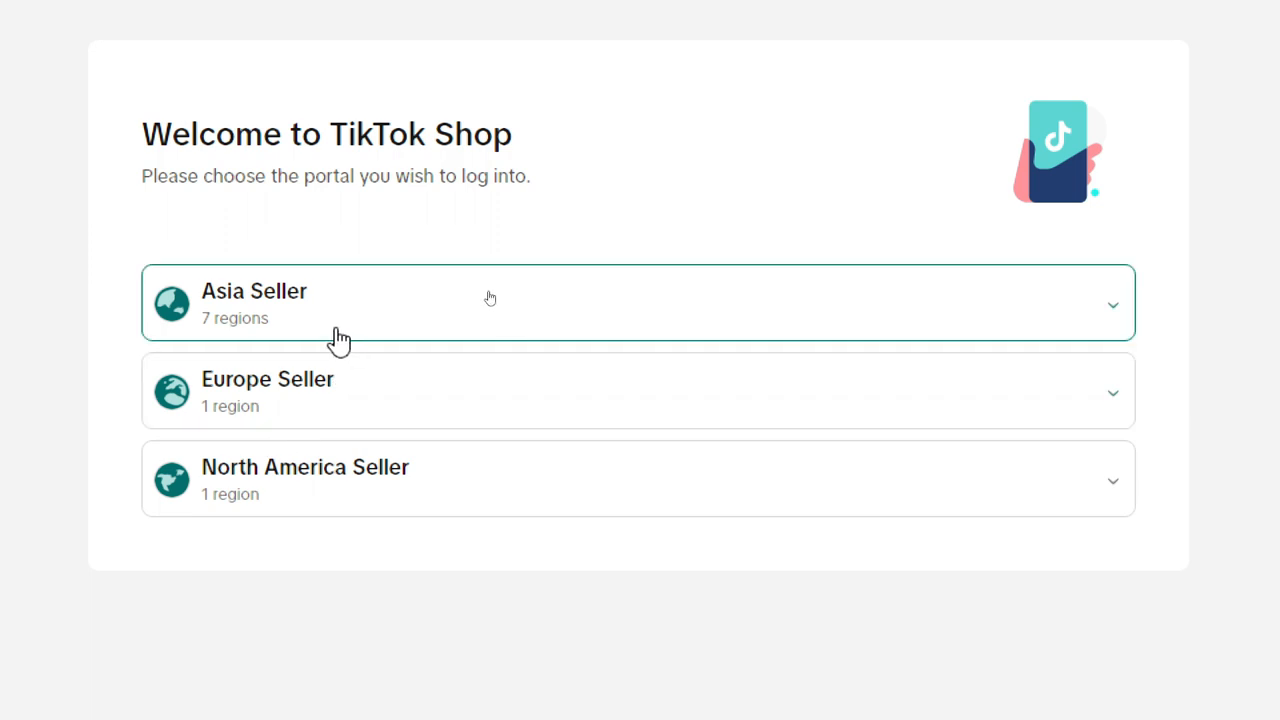
click(304, 478)
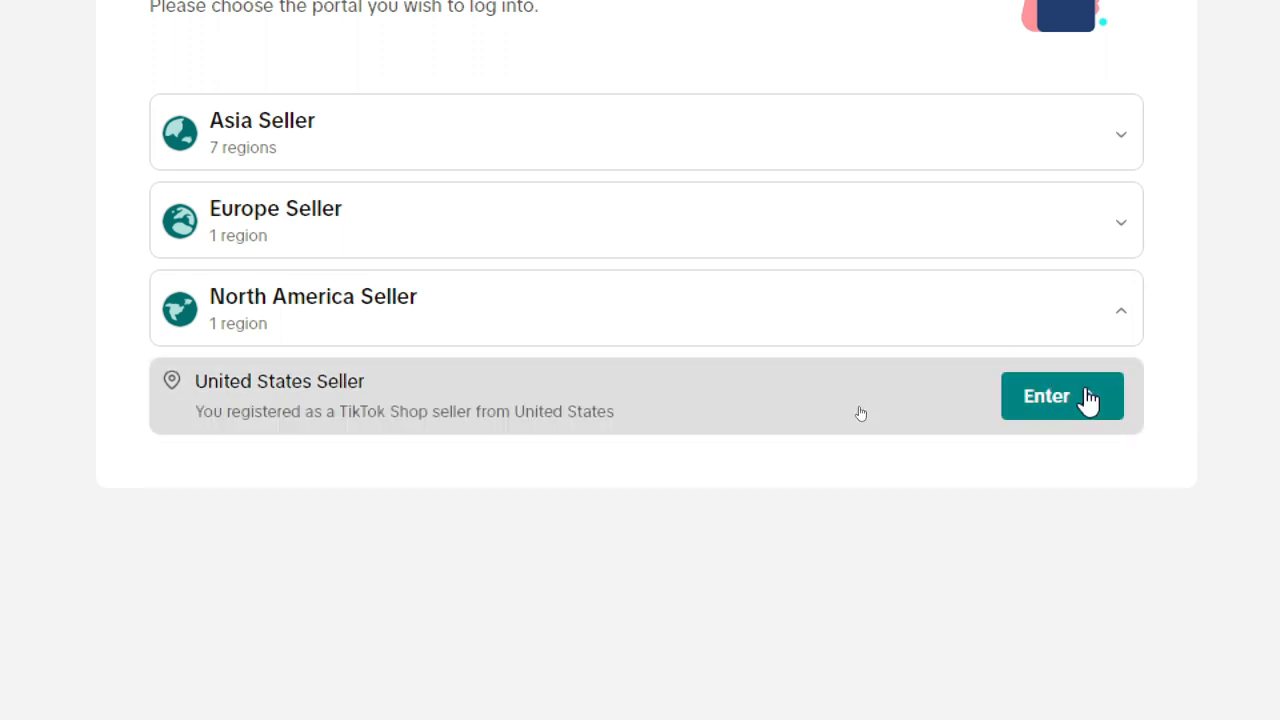
click(1062, 396)
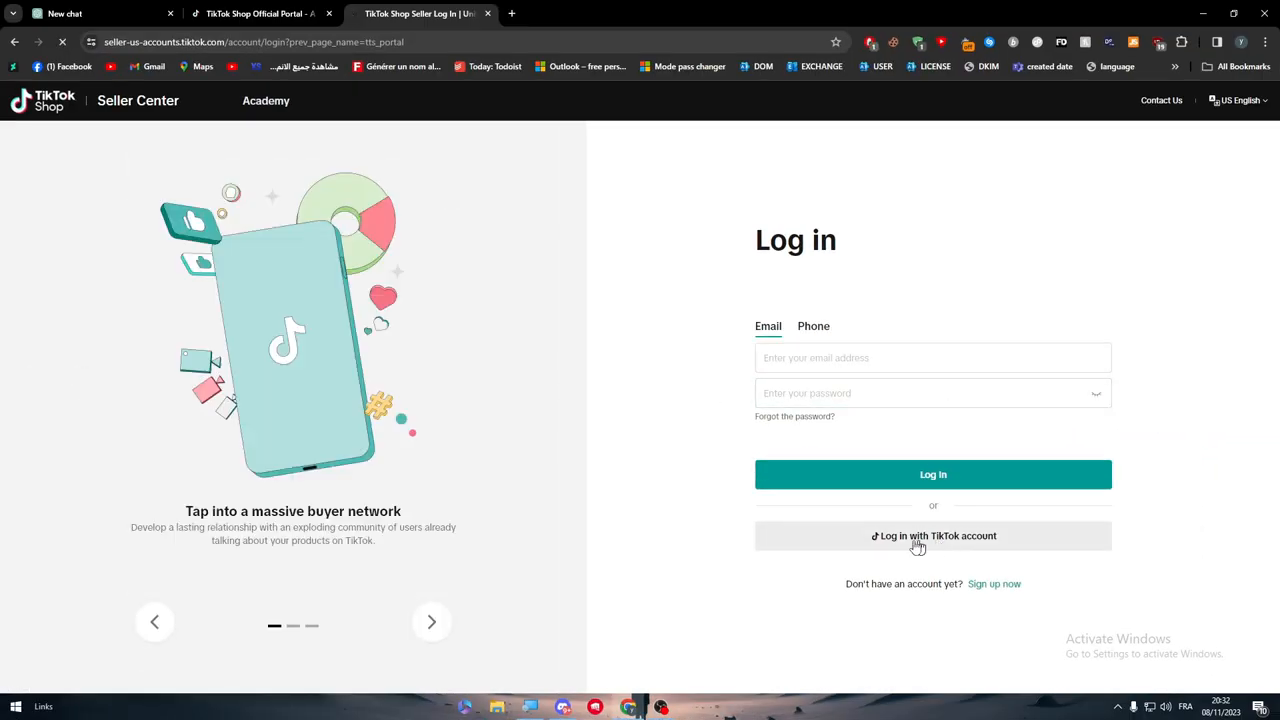
Log in with the TikTok account and authorize TikTok Shop to access it
click(932, 536)
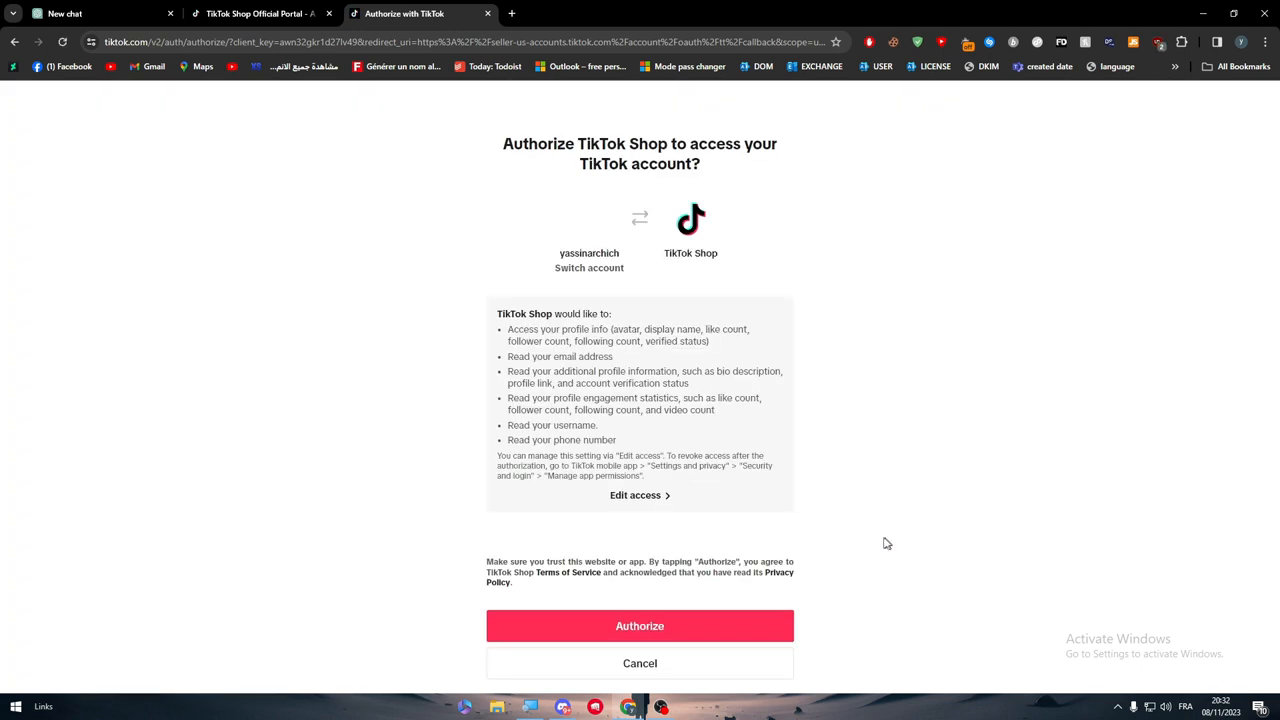
click(640, 624)
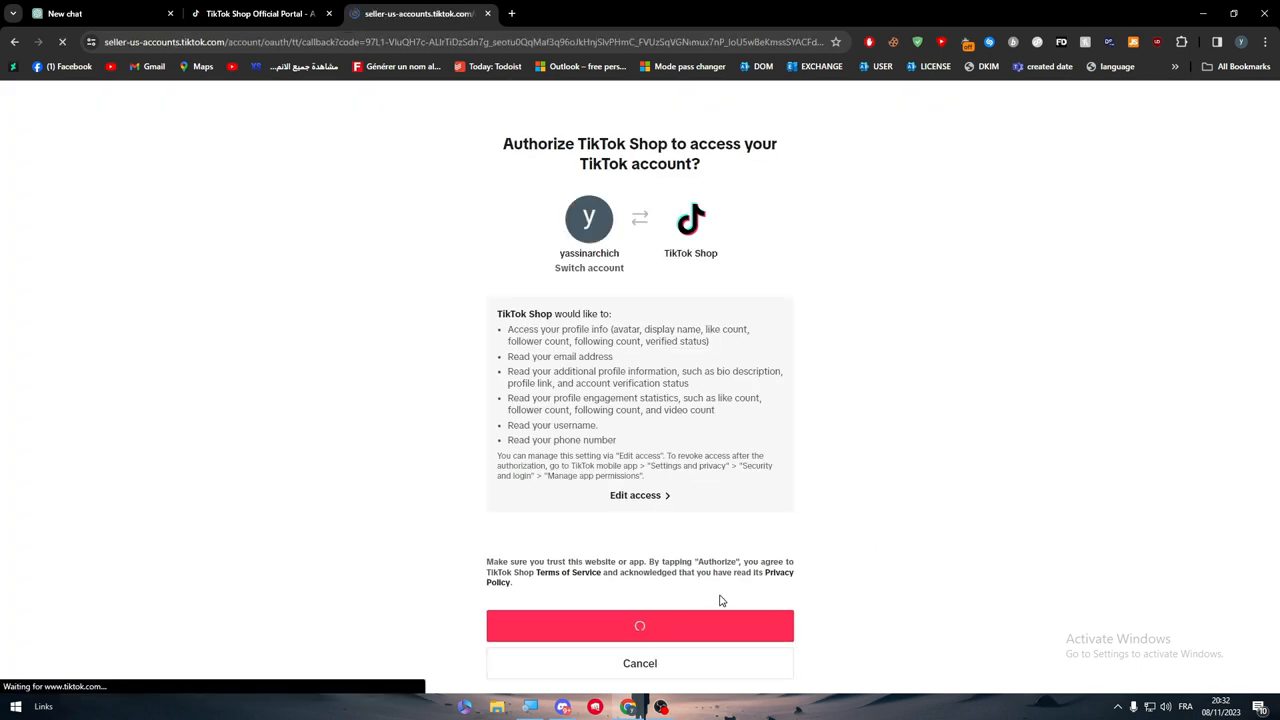
click(640, 624)
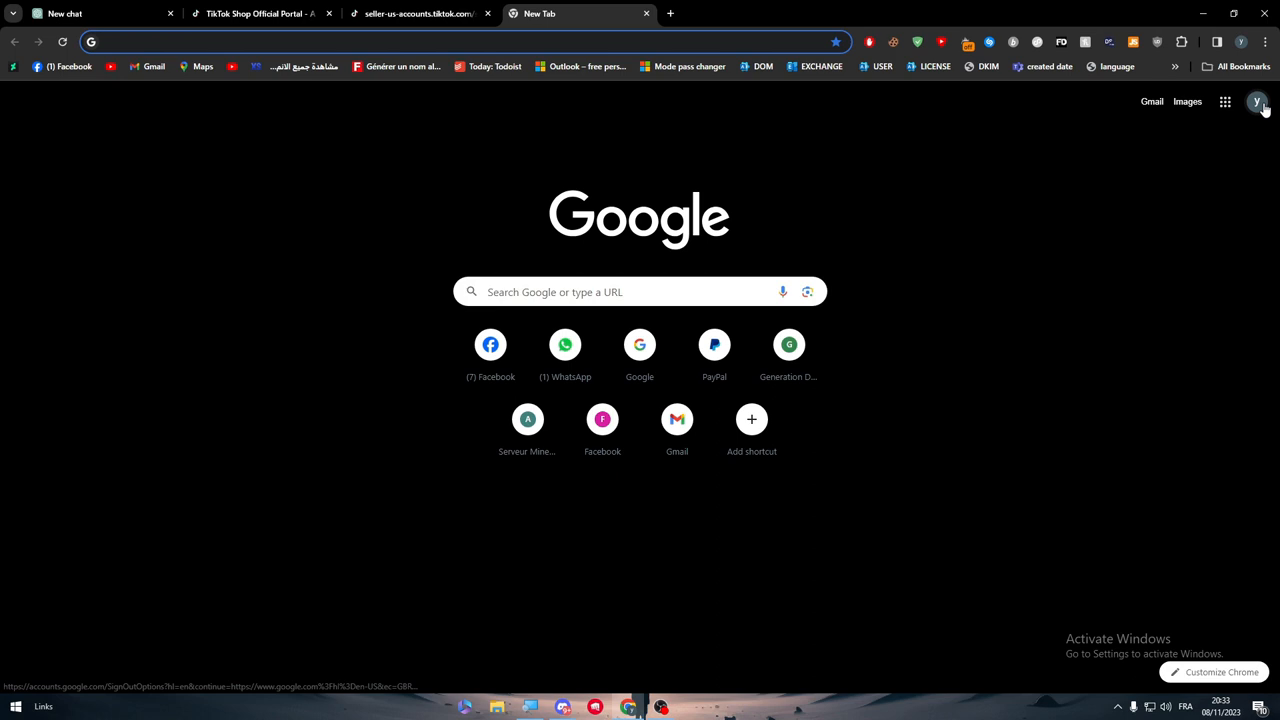
Leave the 'Add contact information' page for the 'Become a seller today!' registration form
click(1256, 100)
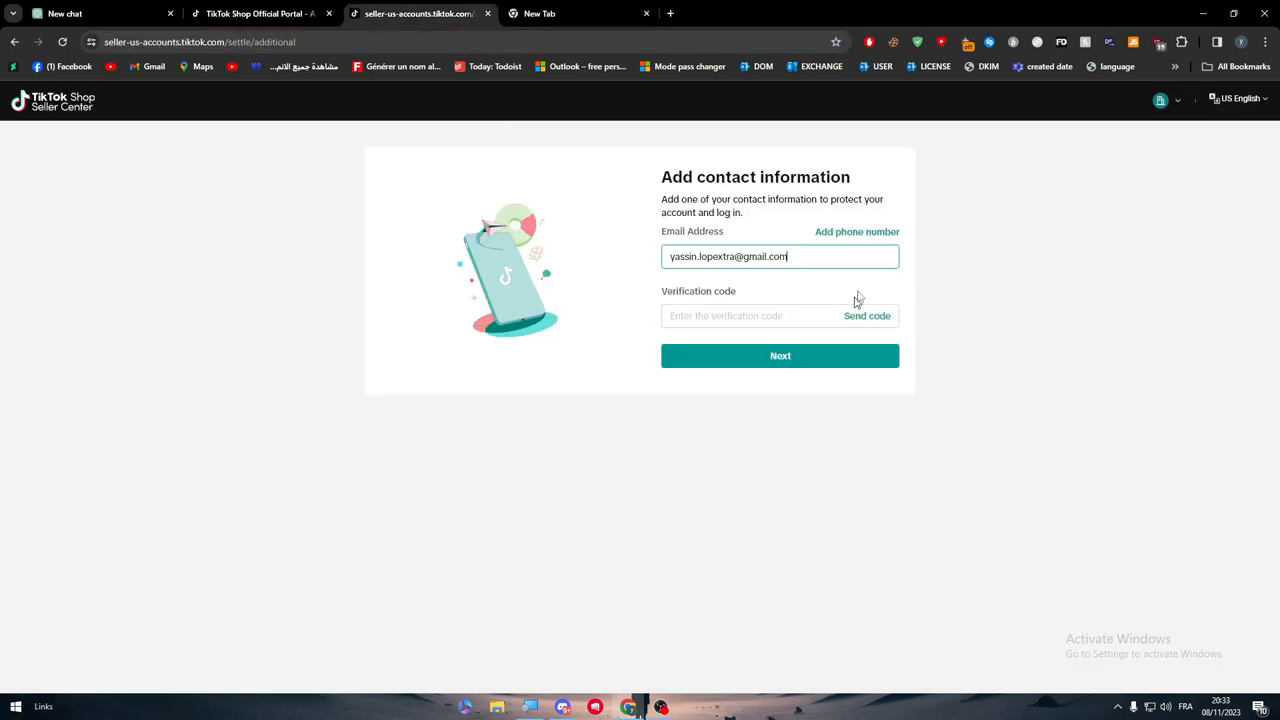
click(780, 356)
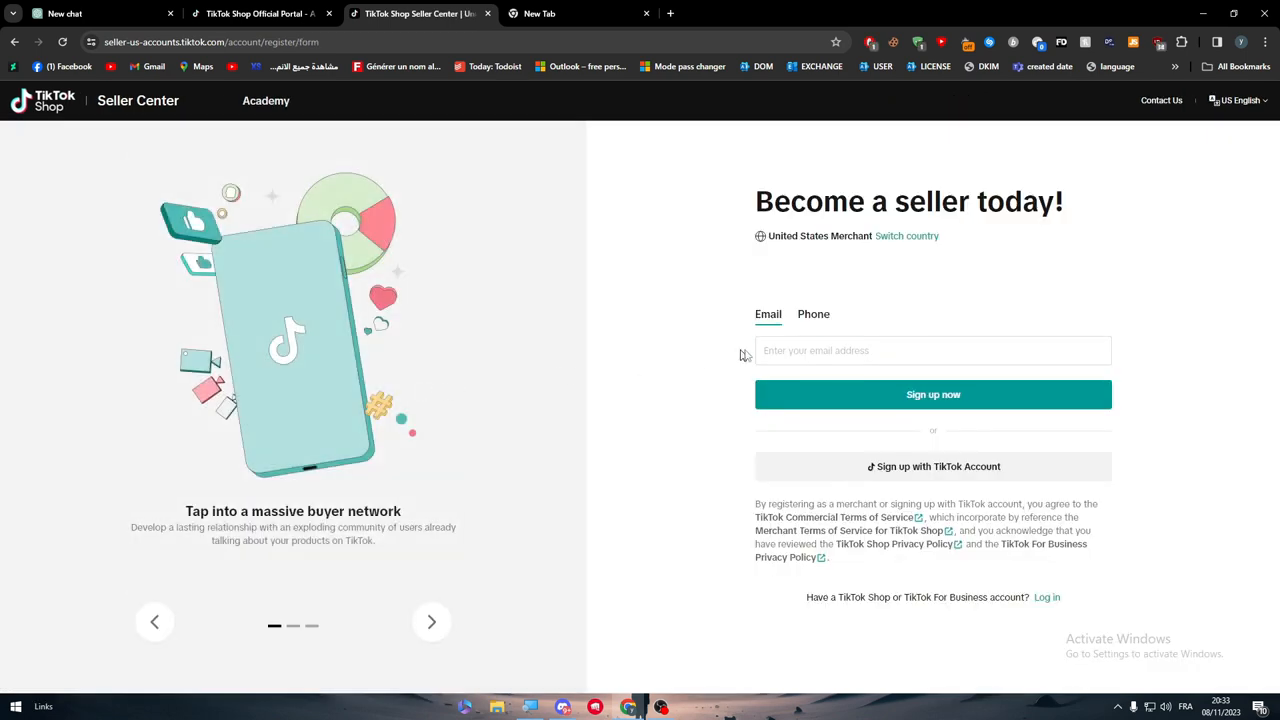
Grab the Google account's email from the new tab and bring it to the seller sign-up form
click(576, 12)
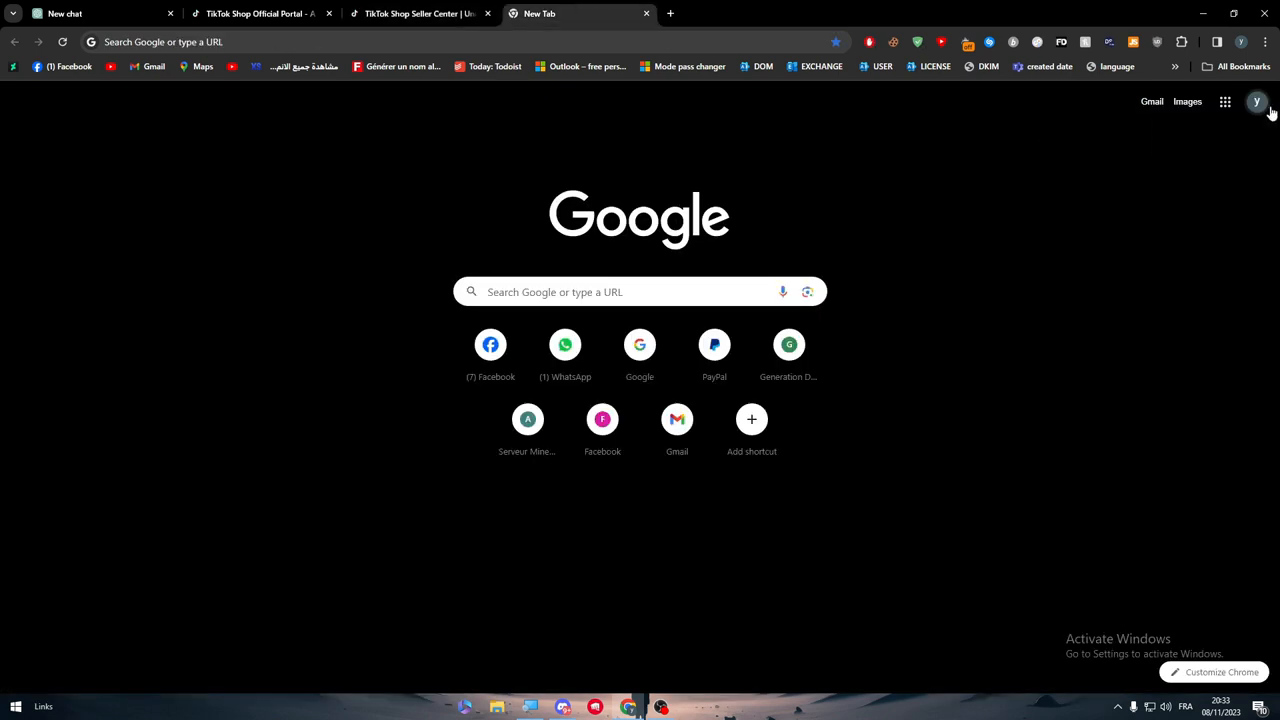
click(1256, 100)
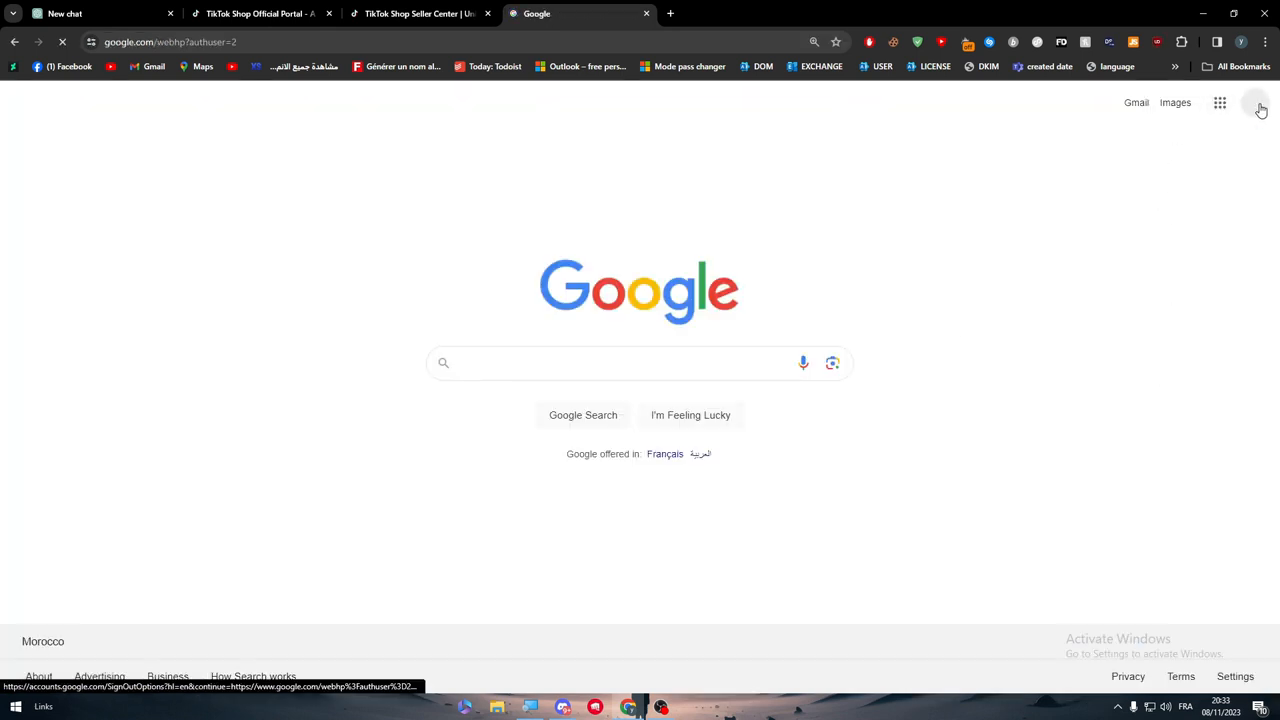
click(1256, 102)
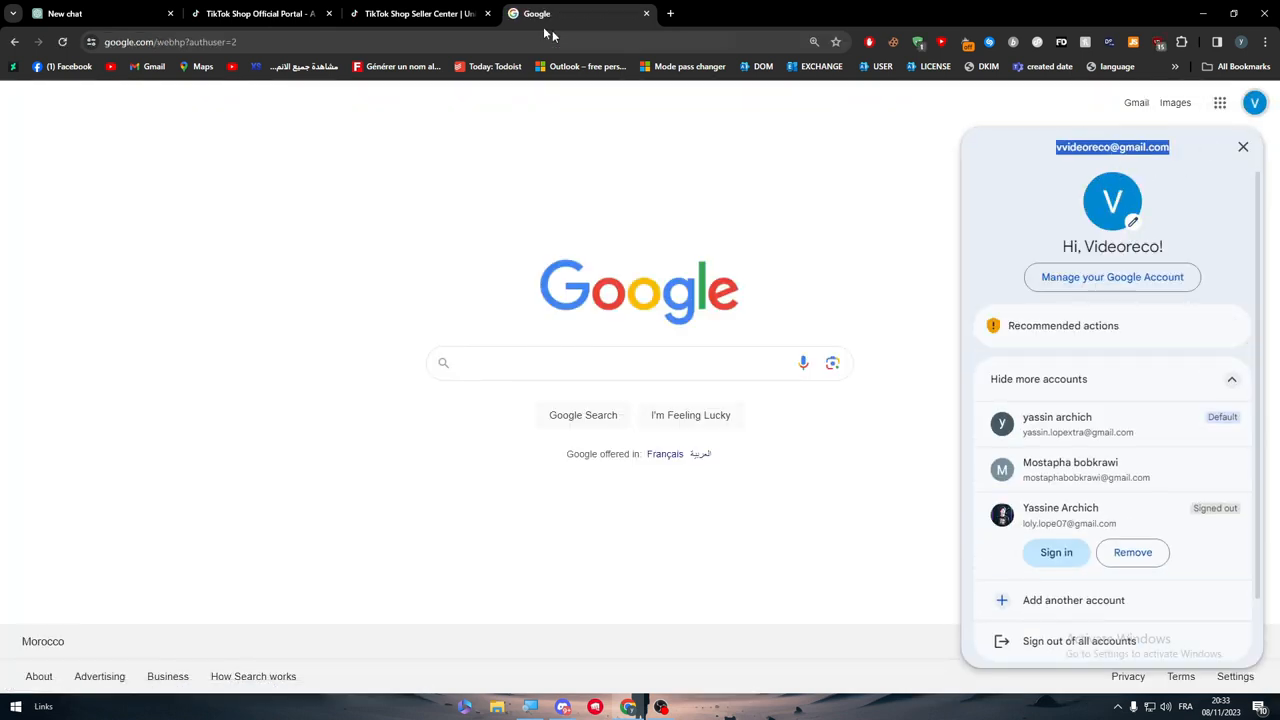
click(420, 12)
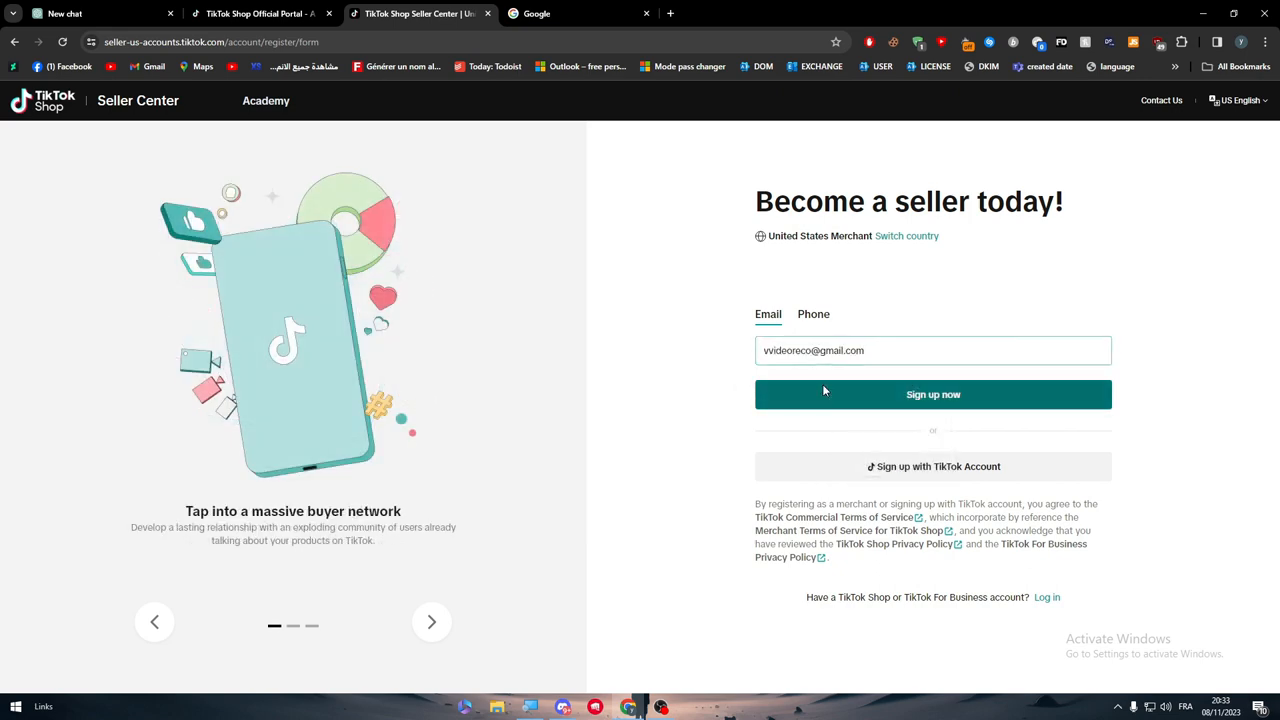
Submit the email sign-up, confirm United States as the market and pass the shape-matching captcha
click(932, 394)
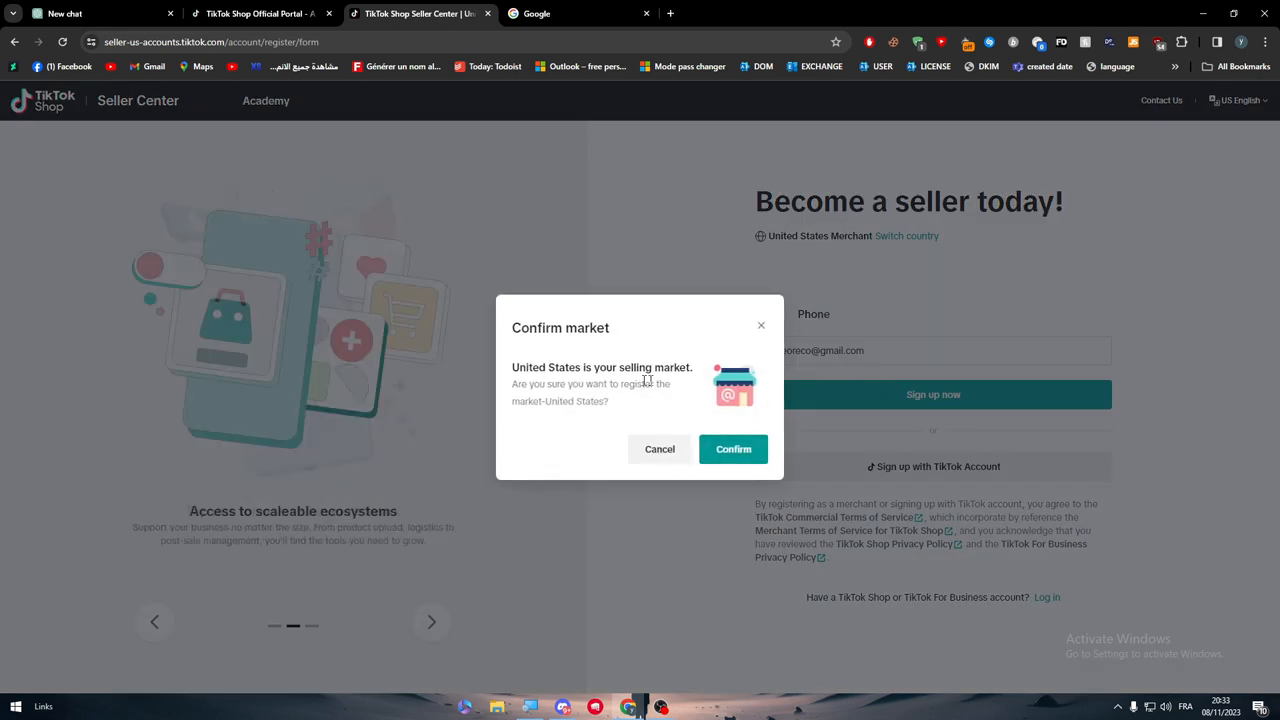
click(732, 448)
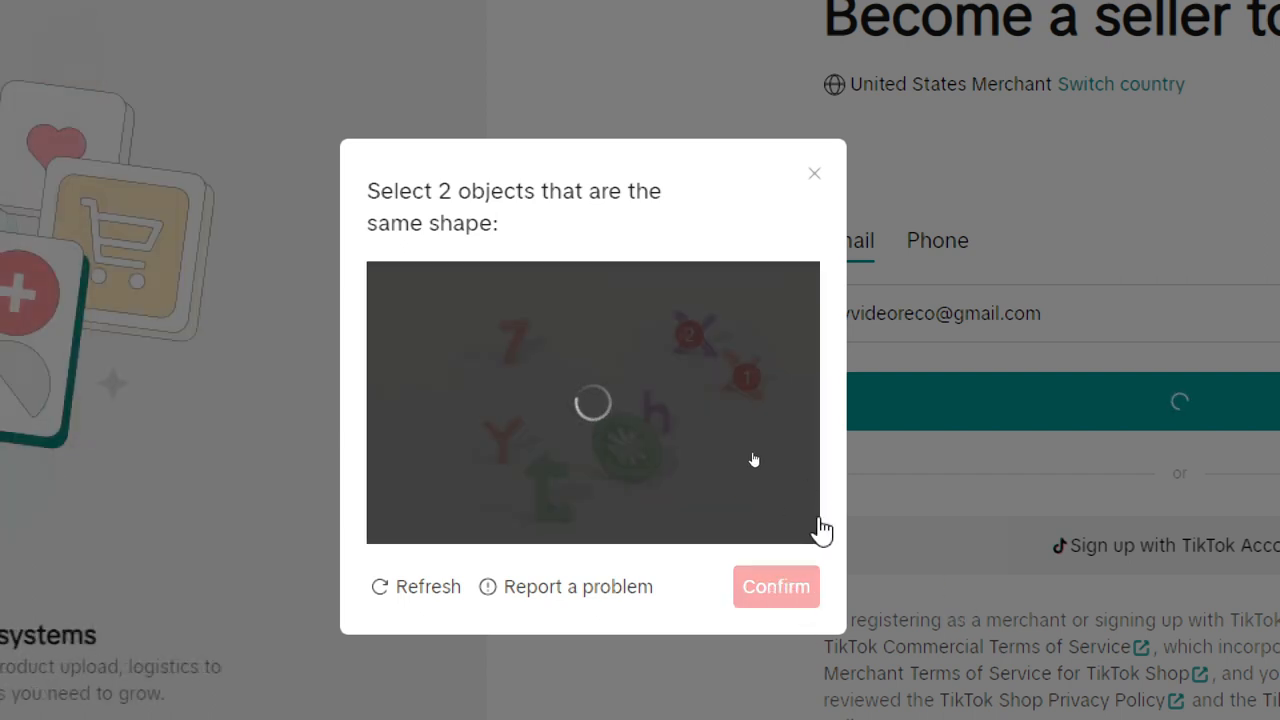
click(776, 586)
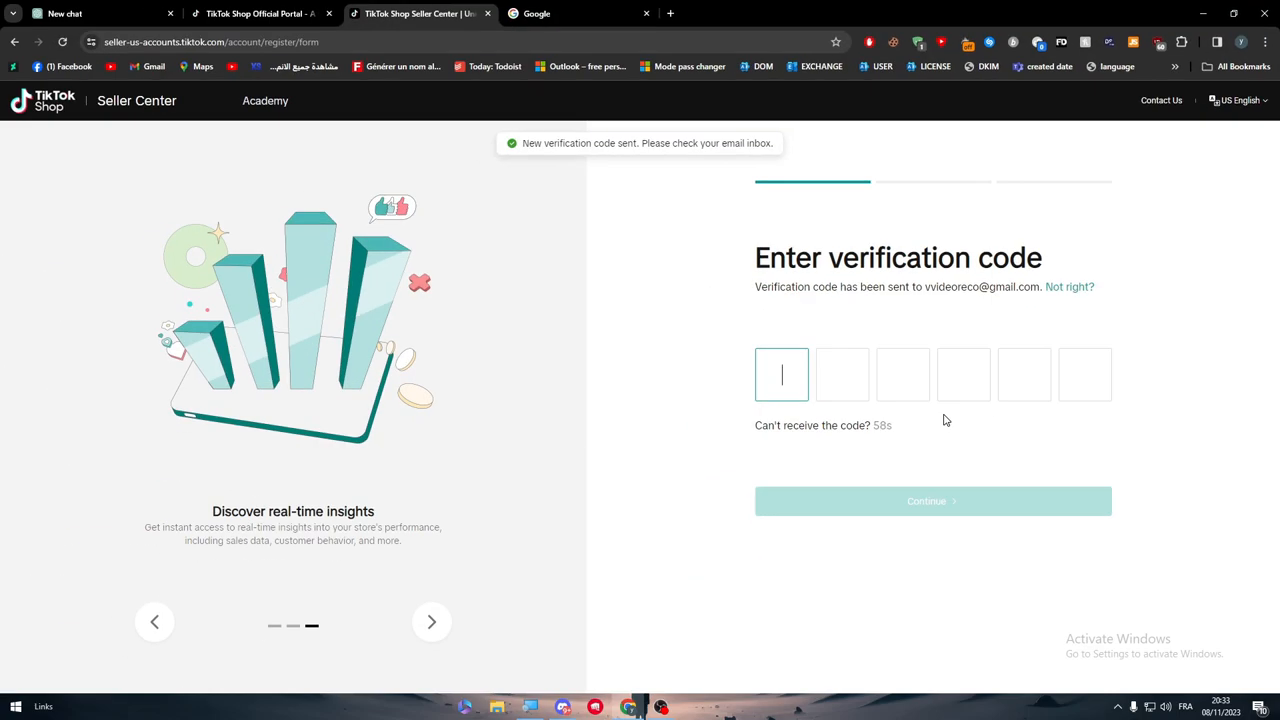
Retrieve the TikTok verification code email from the Gmail inbox
click(576, 12)
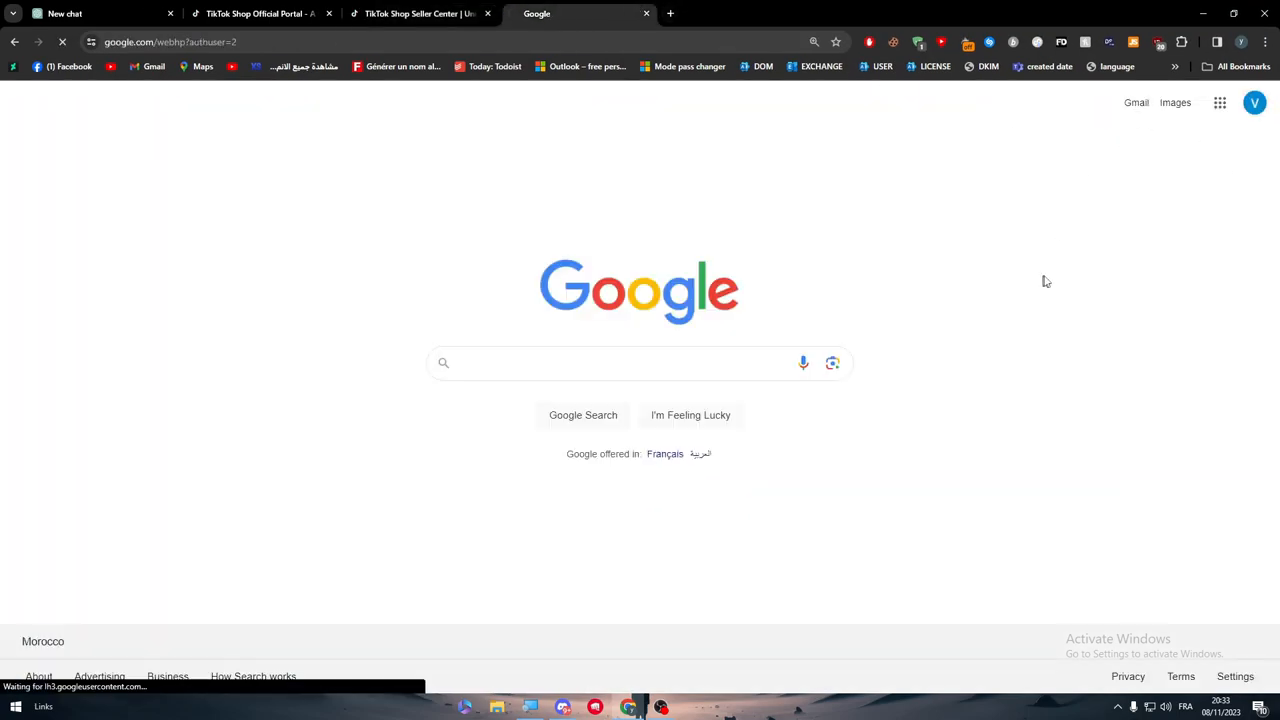
click(580, 12)
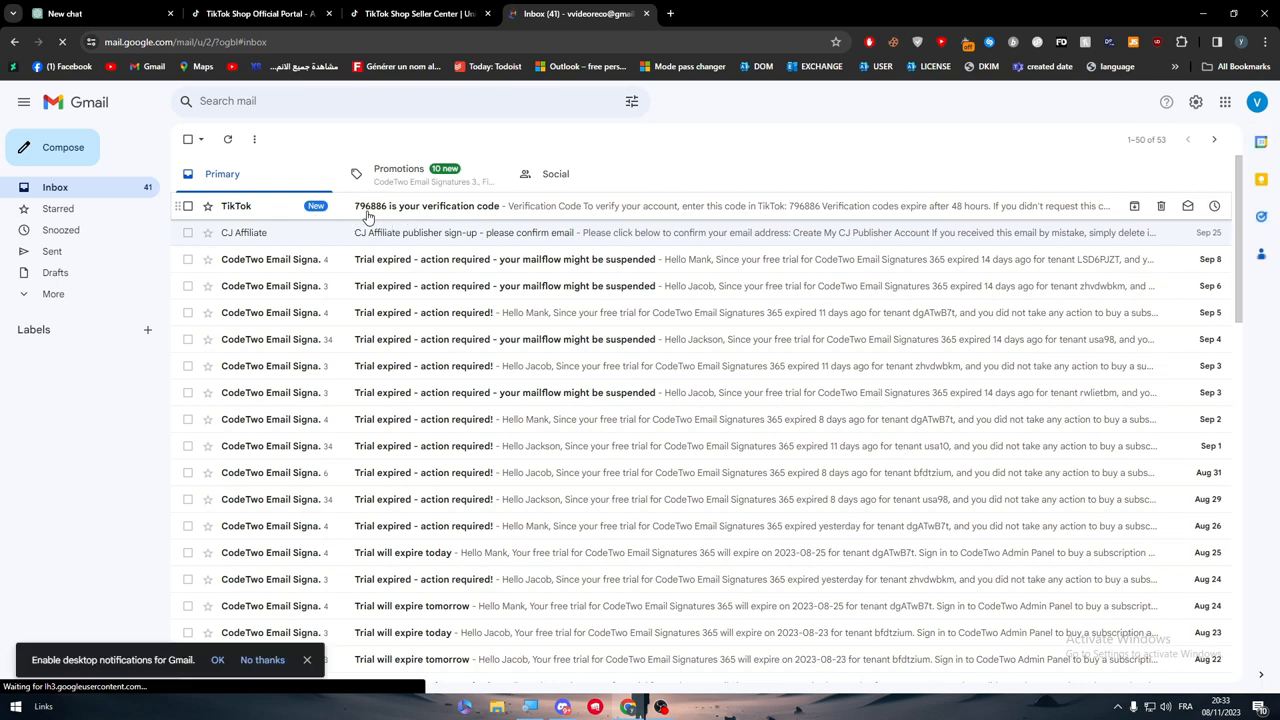
click(420, 12)
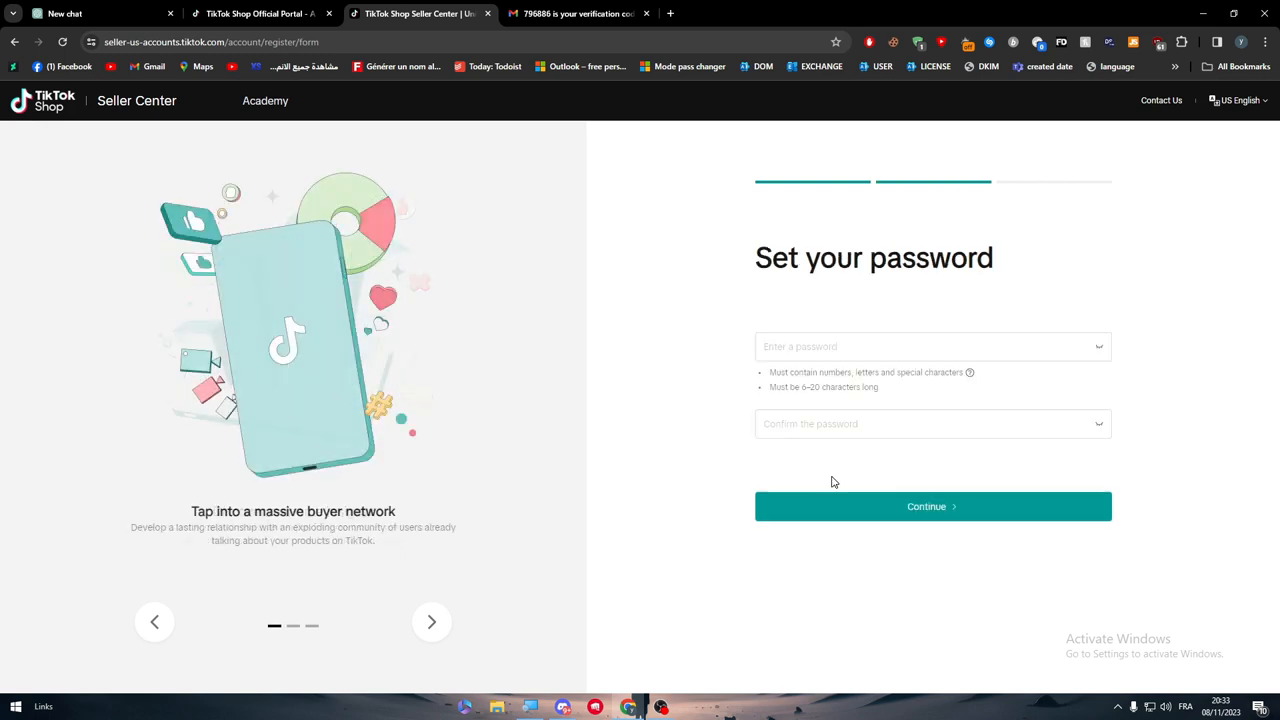
mouse_move(910, 314)
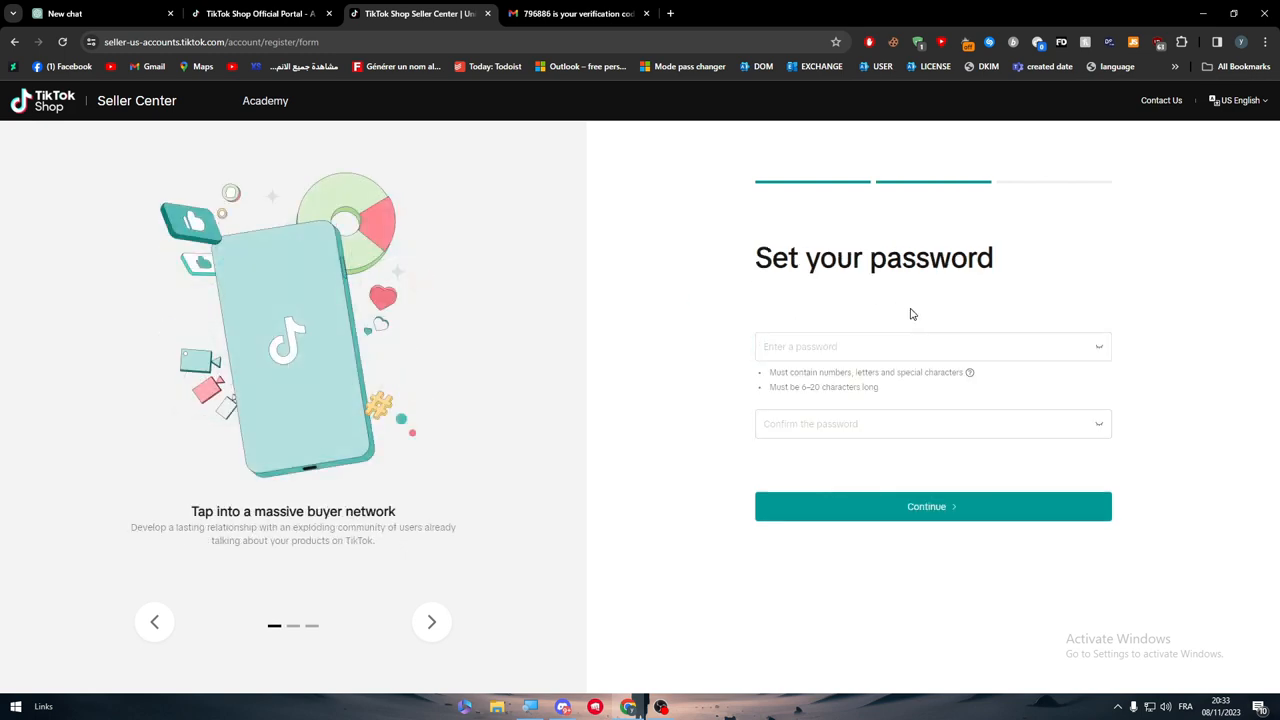
Enter and confirm a password meeting the requirements, then continue to the business type choice
click(932, 346)
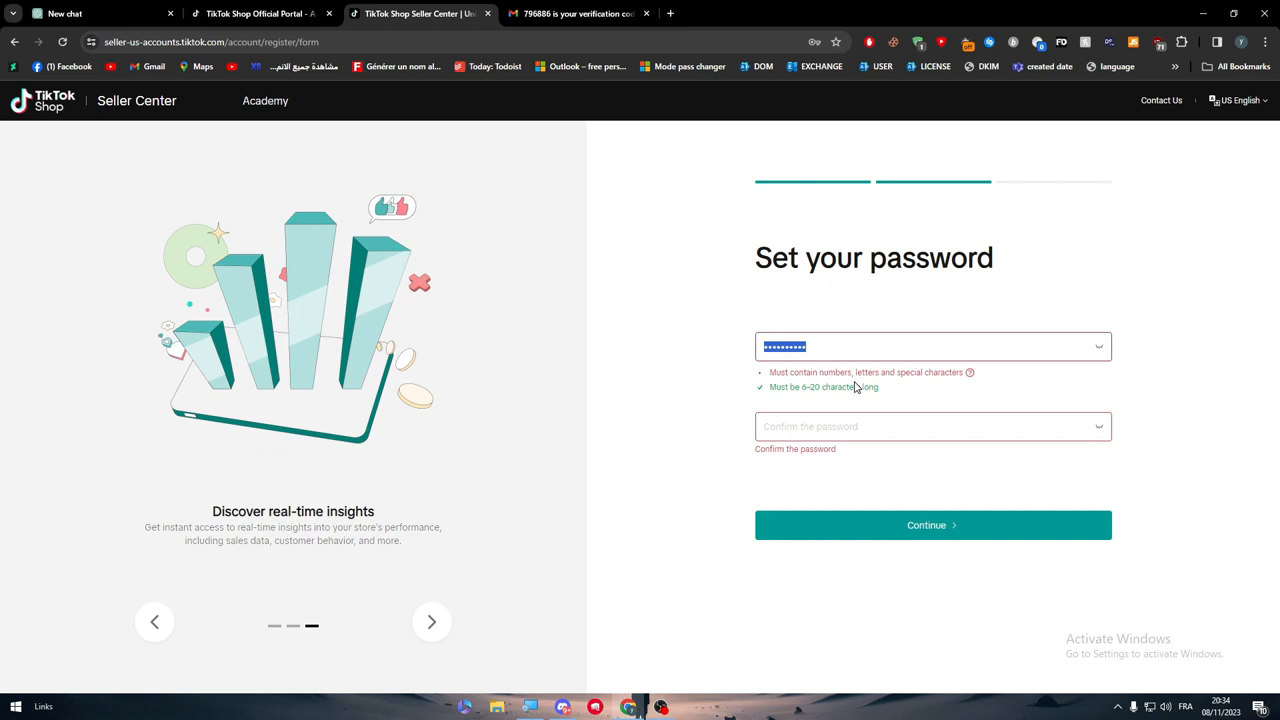
click(900, 346)
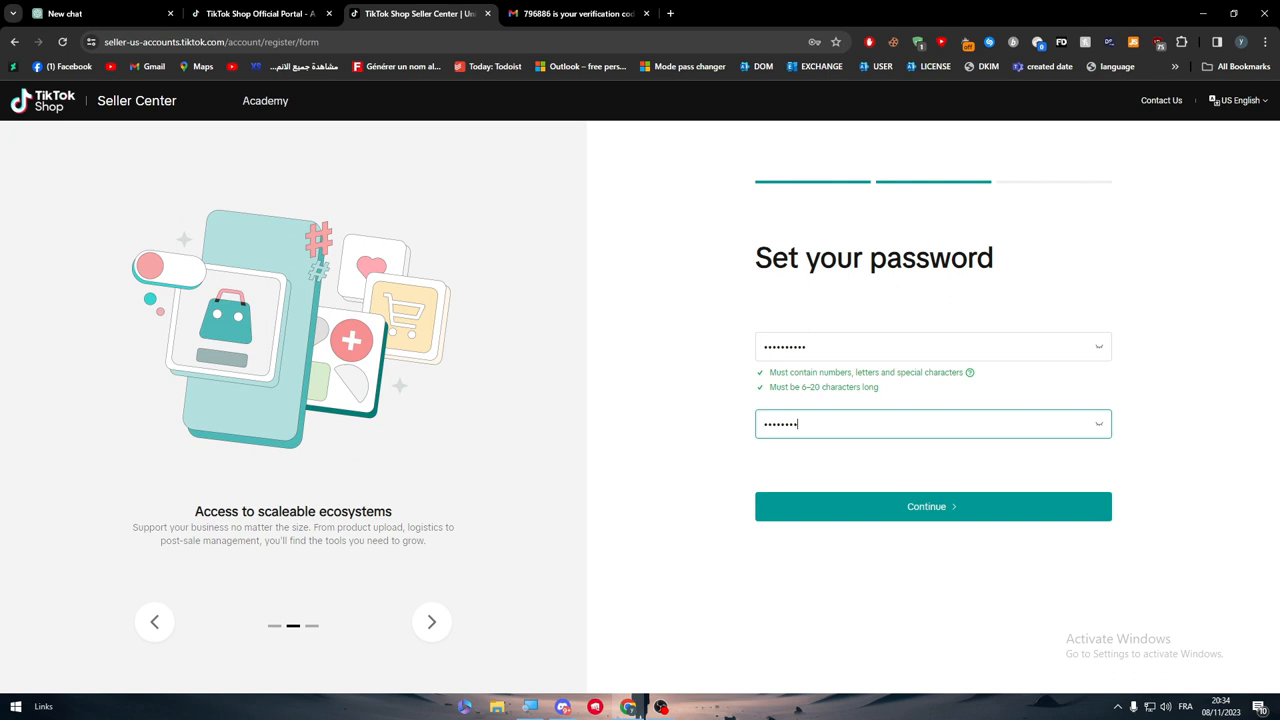
click(932, 506)
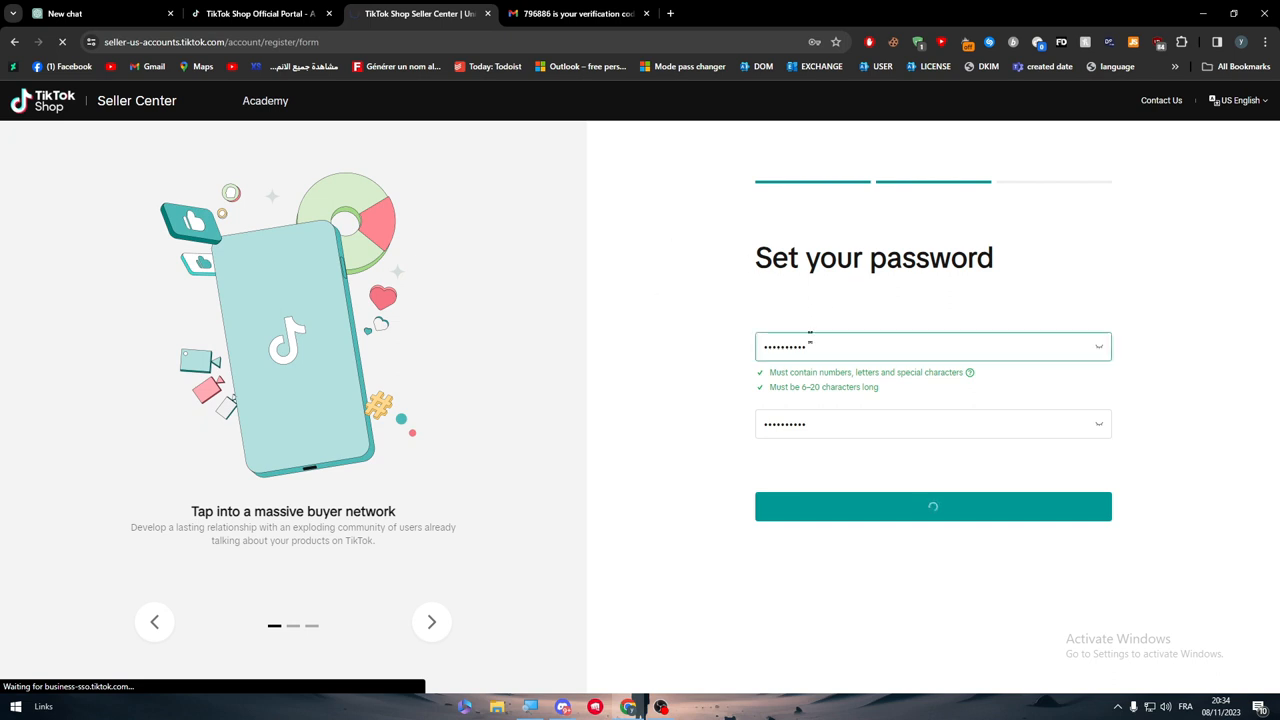
click(932, 506)
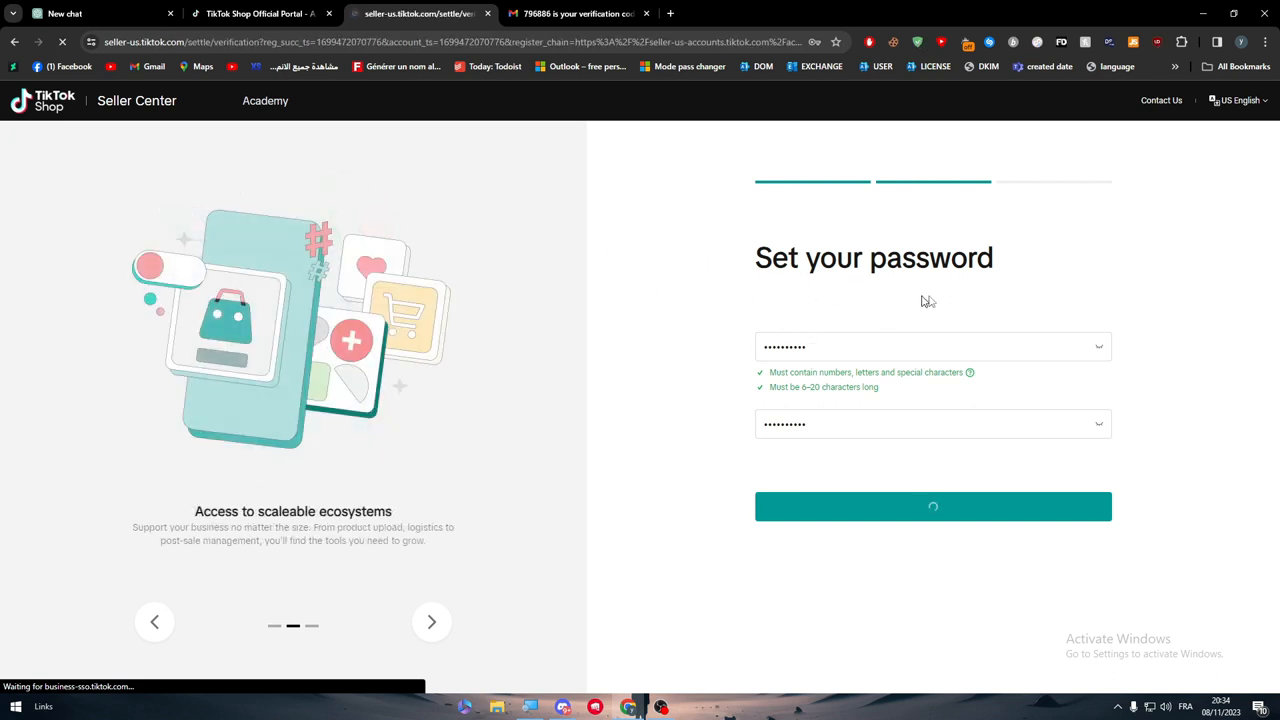
click(932, 506)
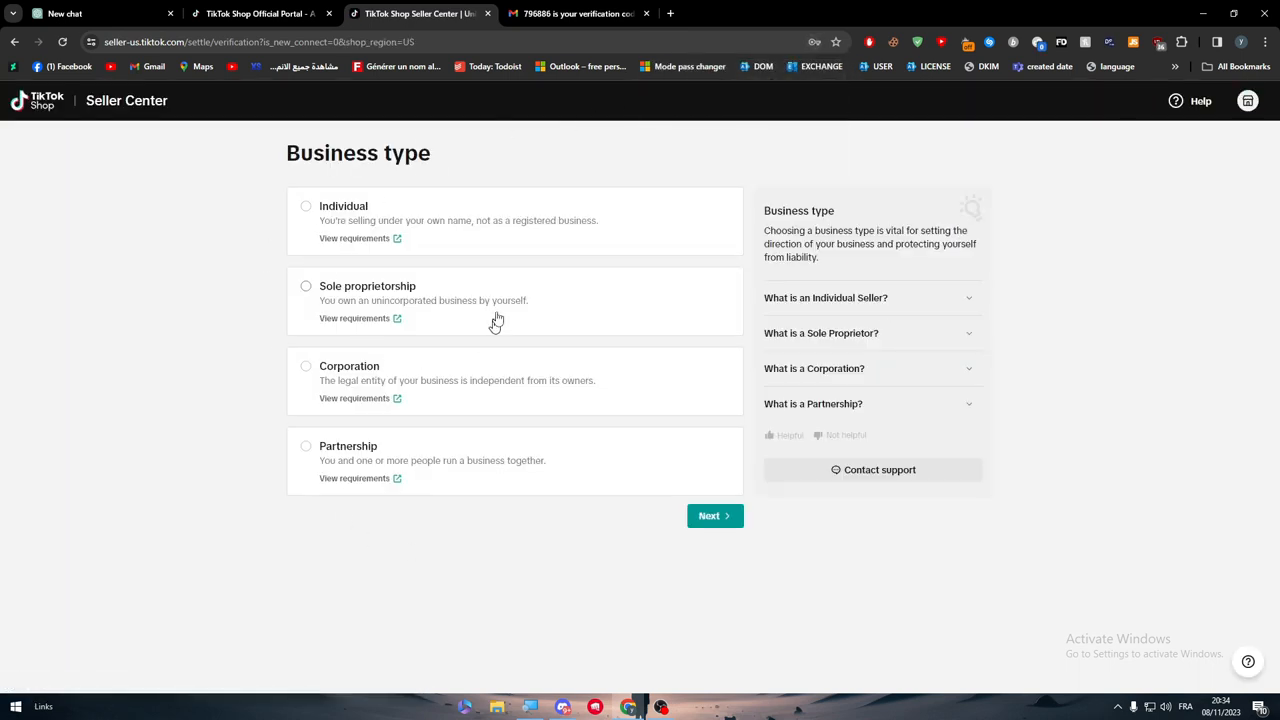
mouse_move(240, 208)
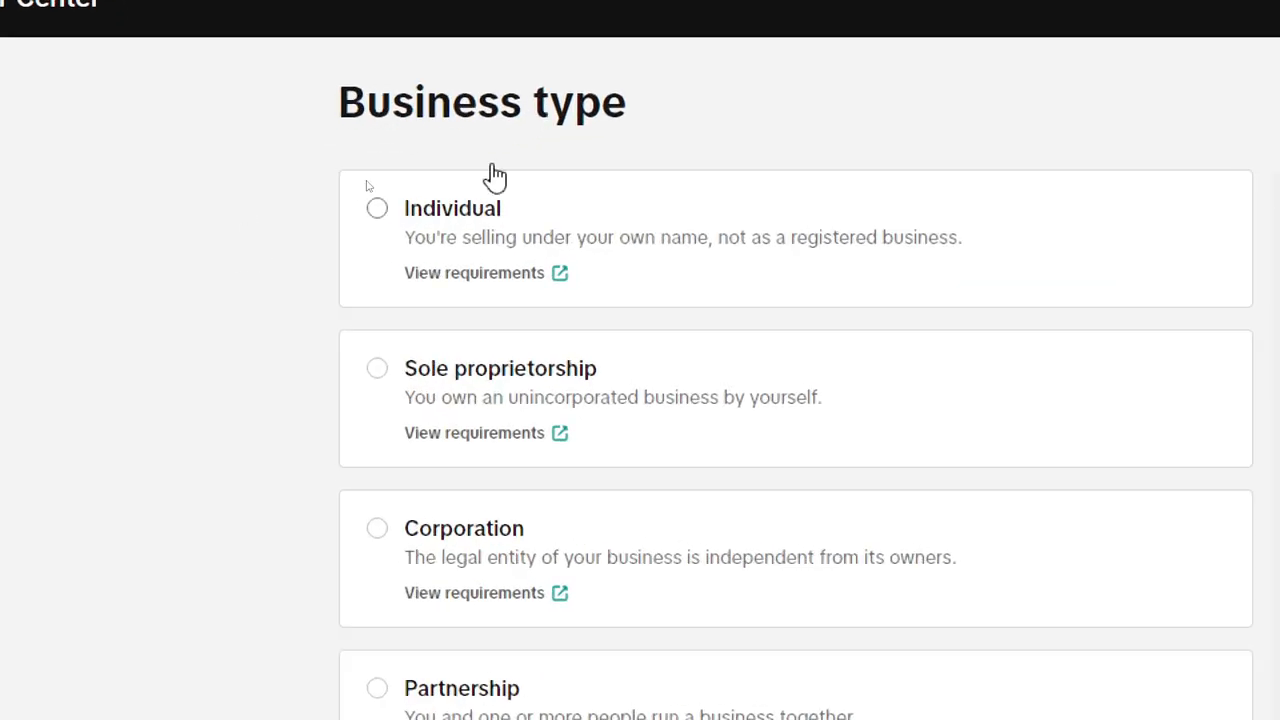
Choose Individual as the business type and proceed to primary representative ID verification
scroll(down, 3)
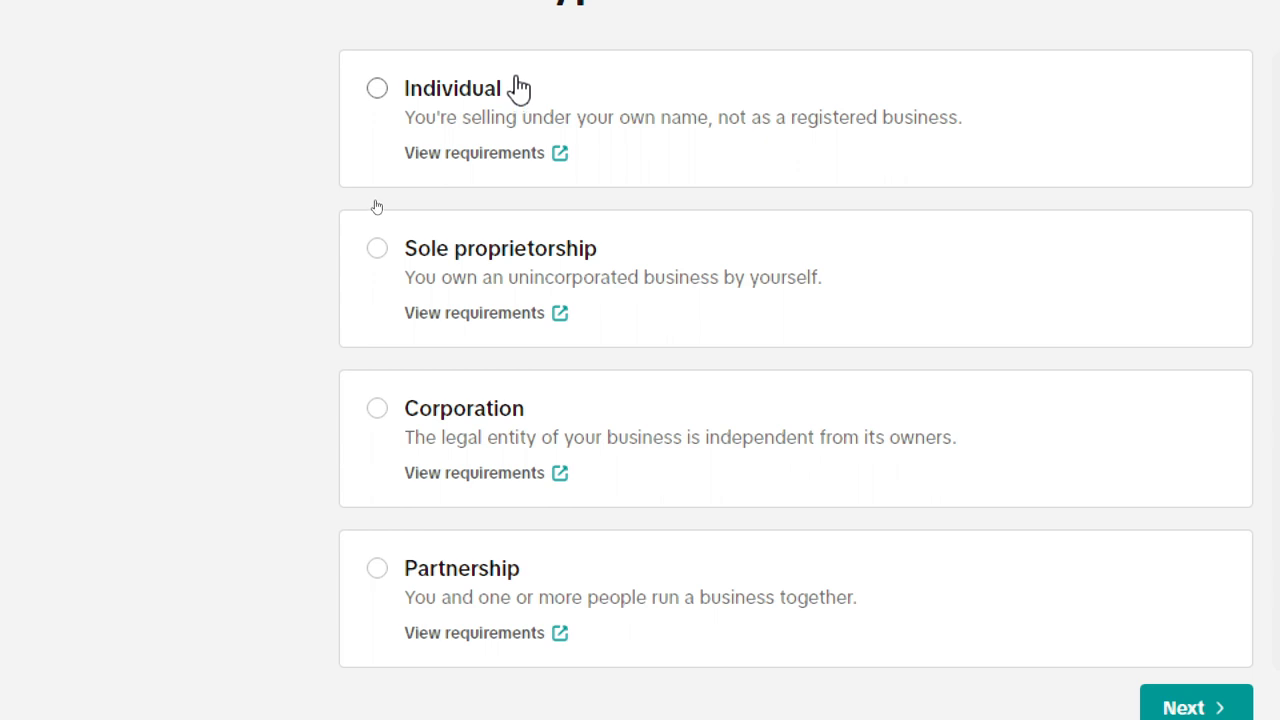
click(376, 88)
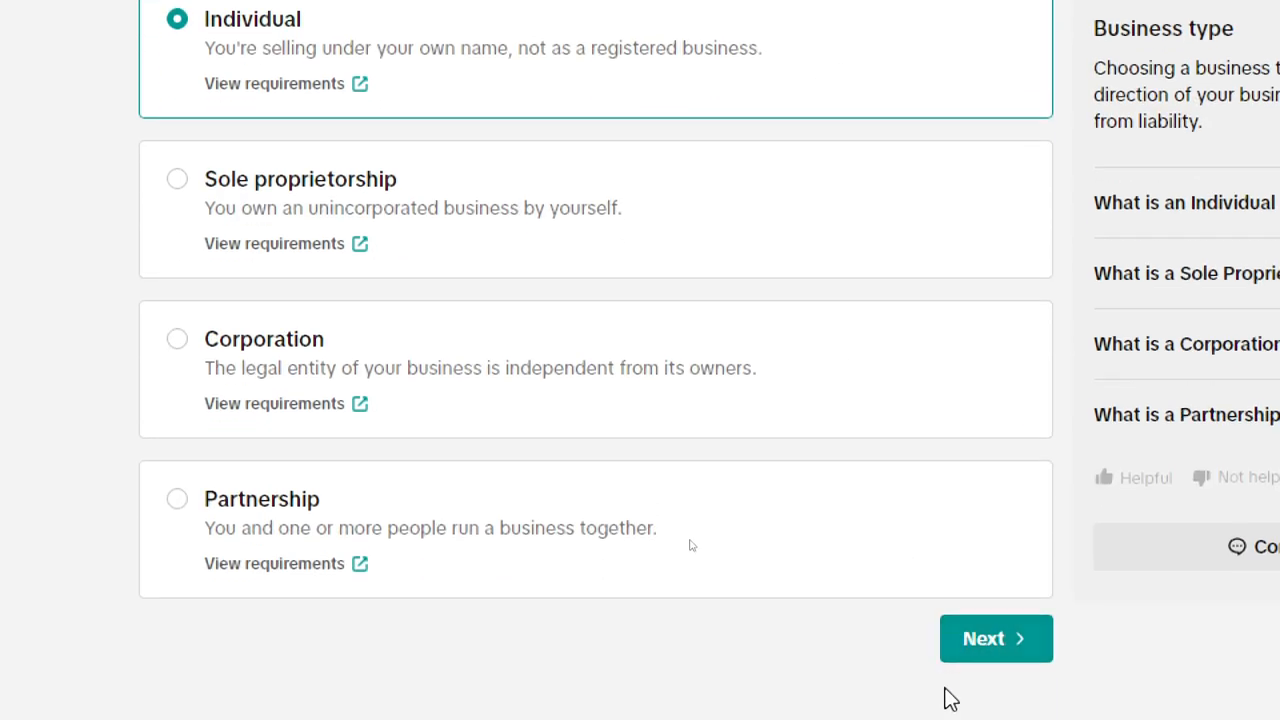
click(996, 638)
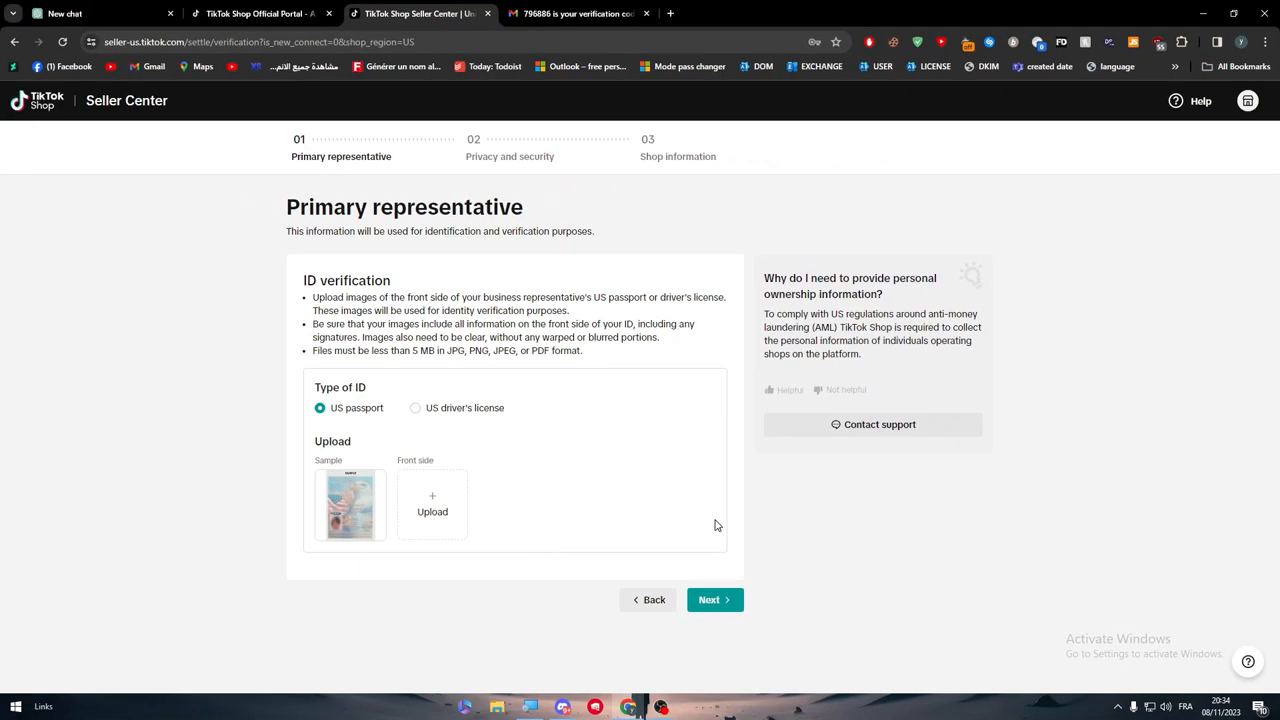
mouse_move(436, 424)
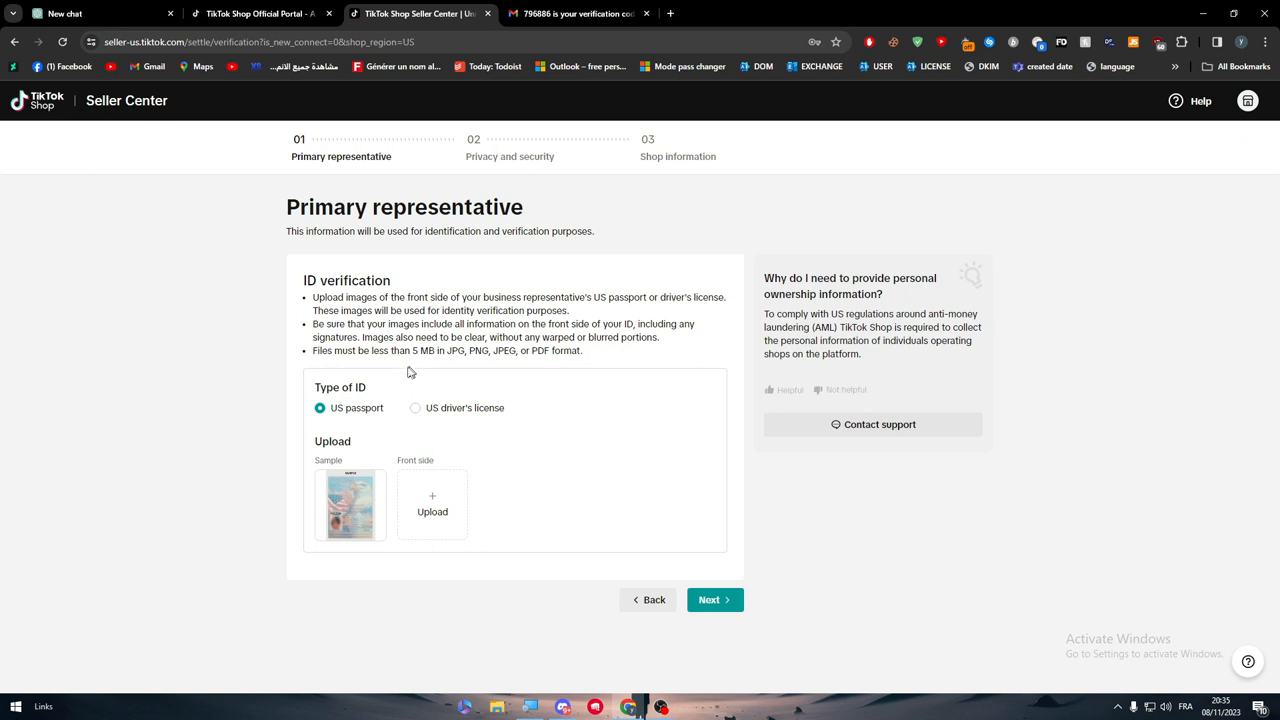
mouse_move(464, 420)
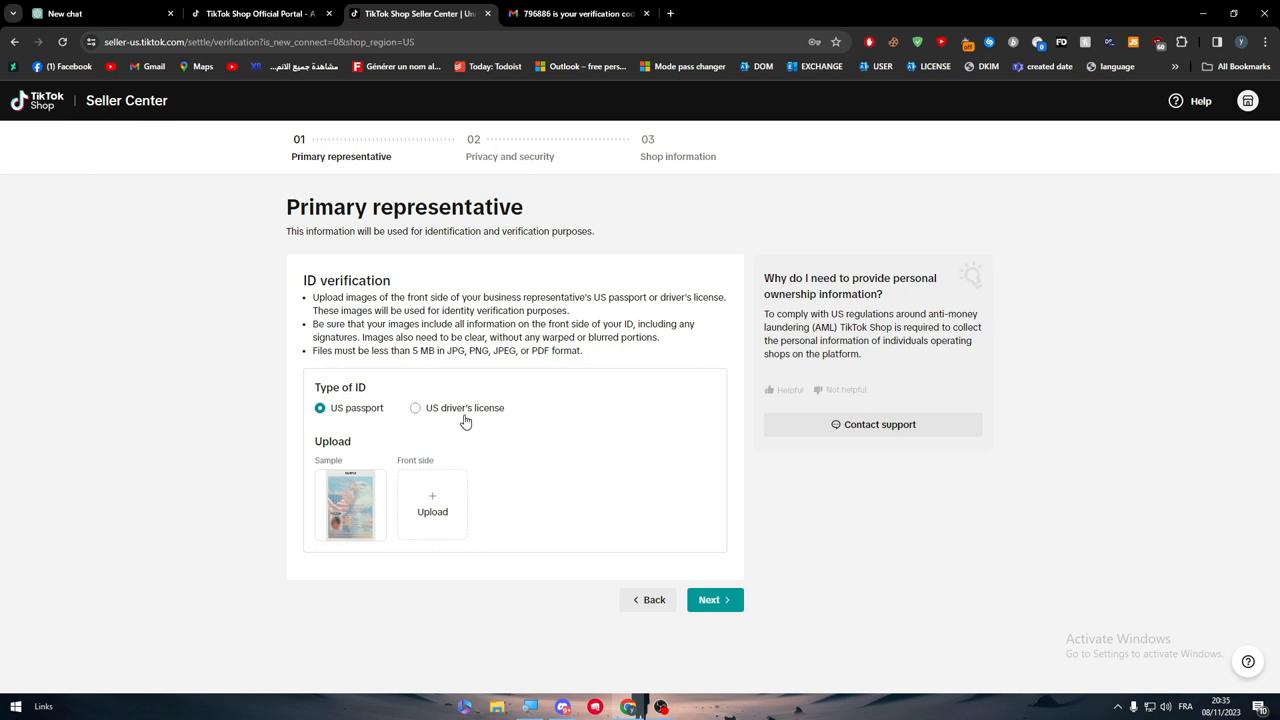
mouse_move(388, 448)
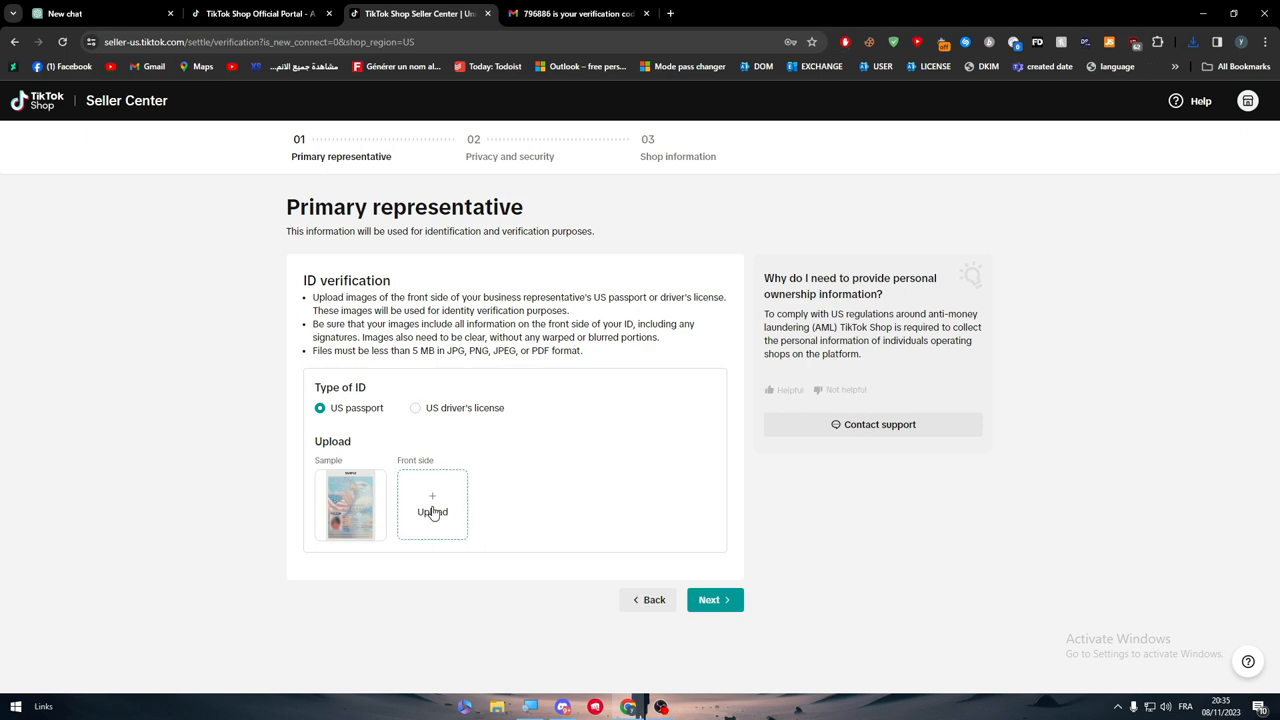
Upload the US passport front-side image through the Open dialog
click(432, 504)
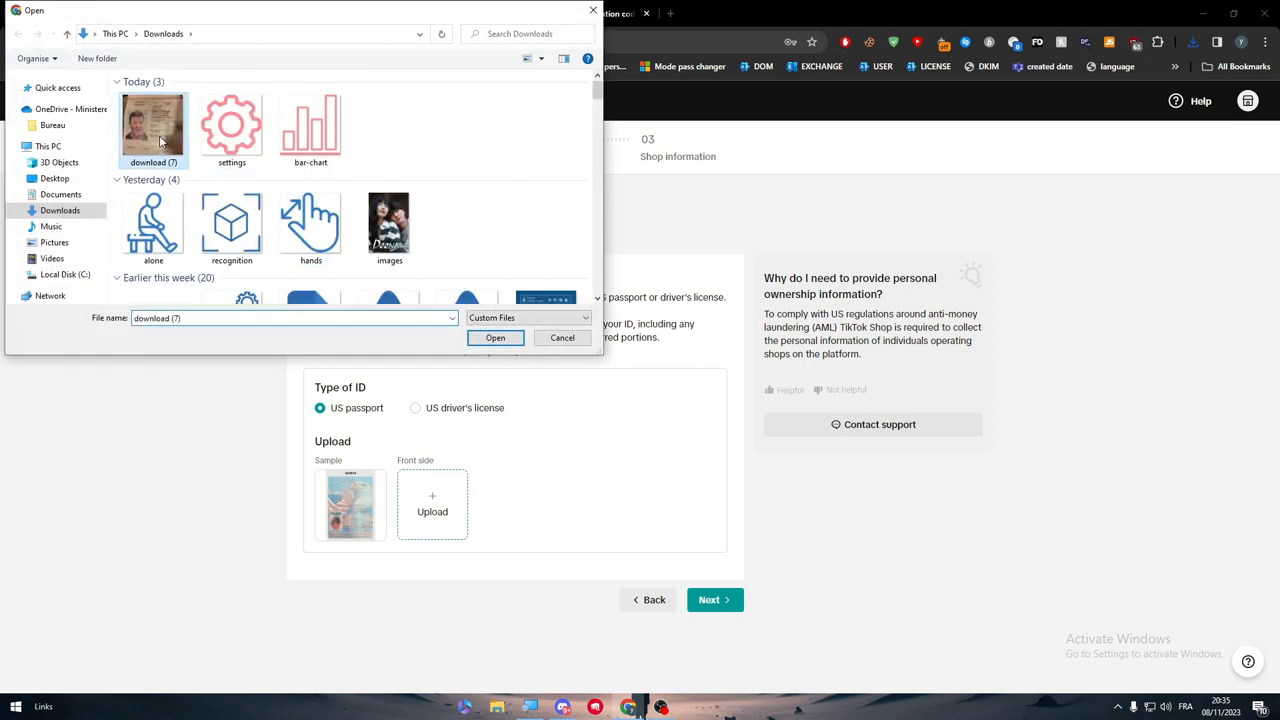
click(496, 336)
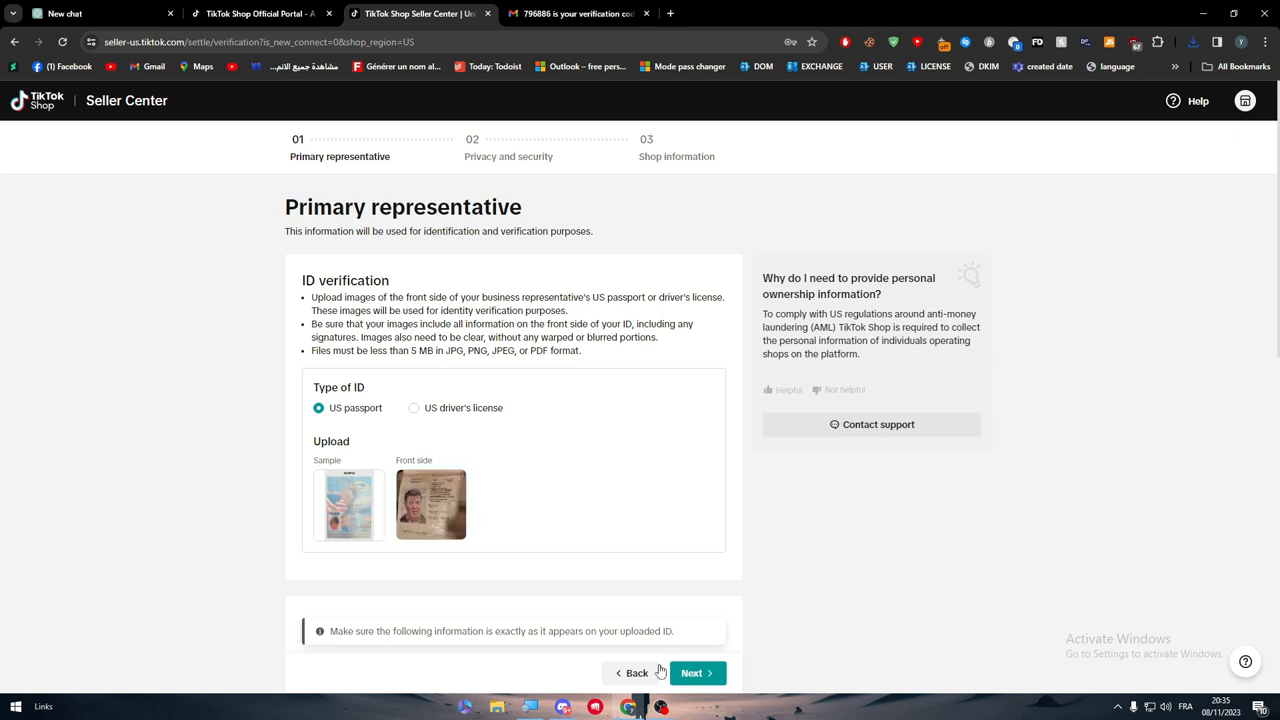
click(692, 672)
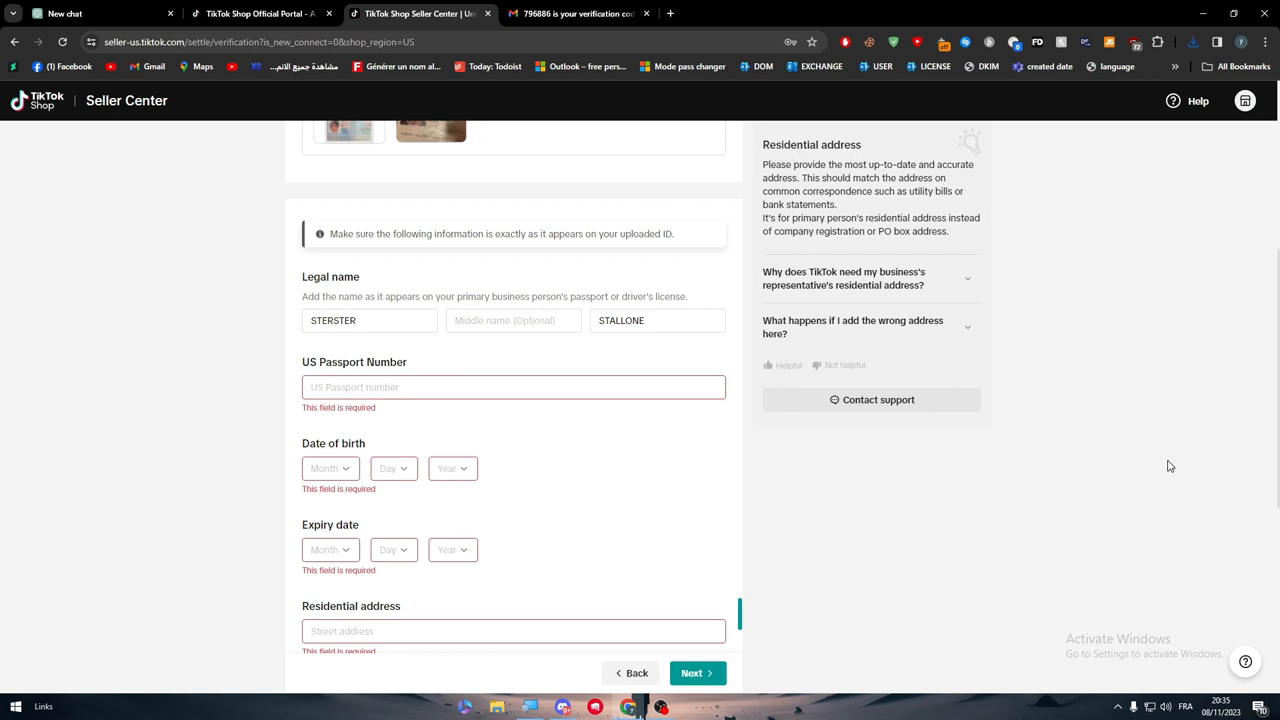
scroll(down, 3)
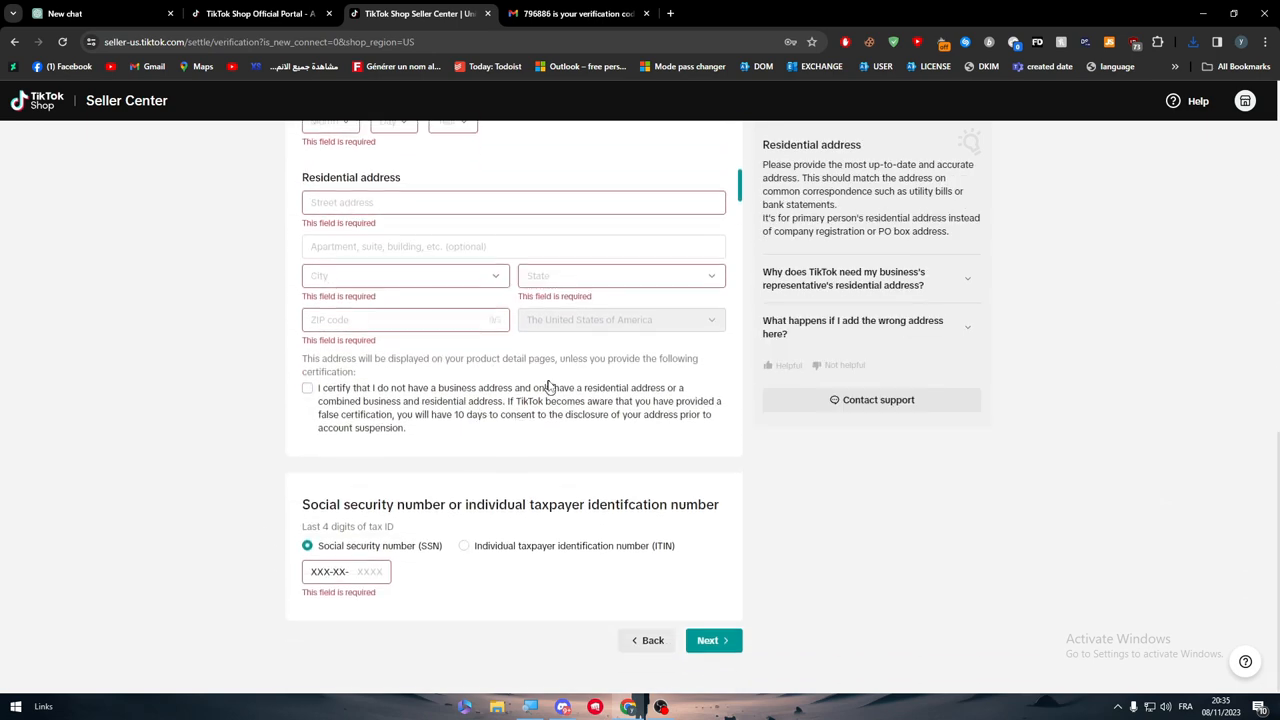
scroll(up, 3)
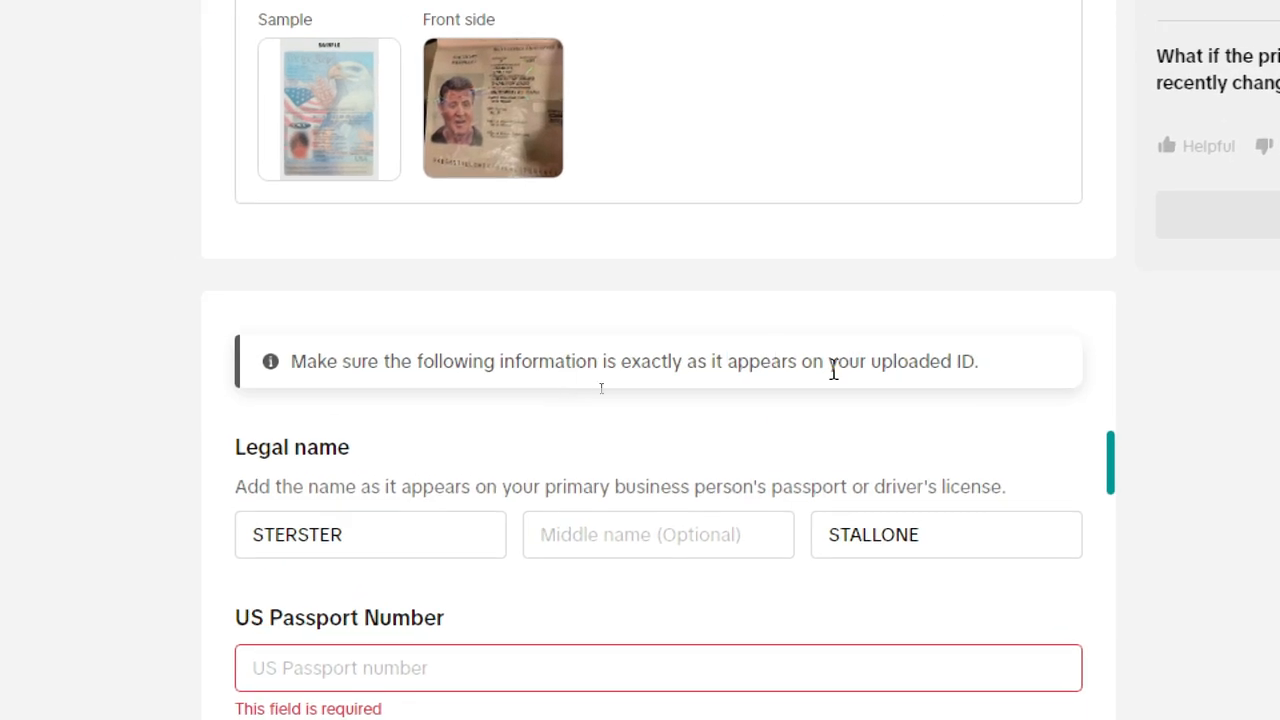
mouse_move(820, 410)
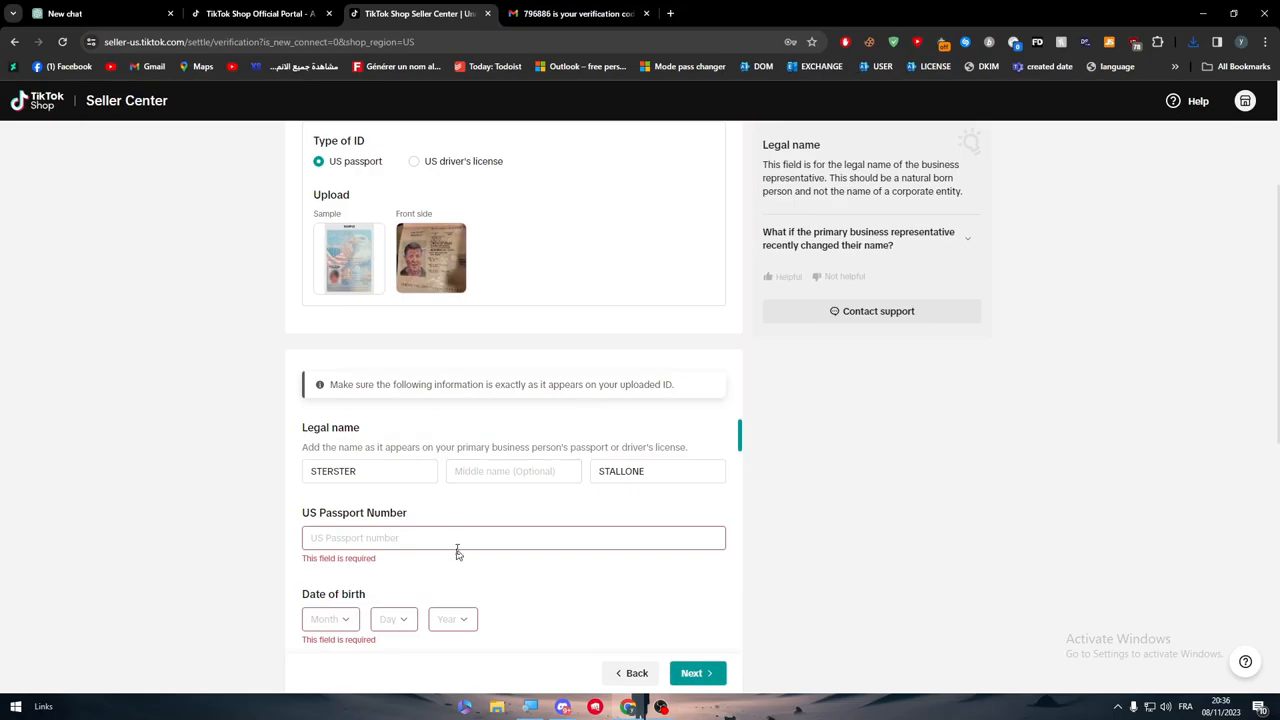
mouse_move(500, 568)
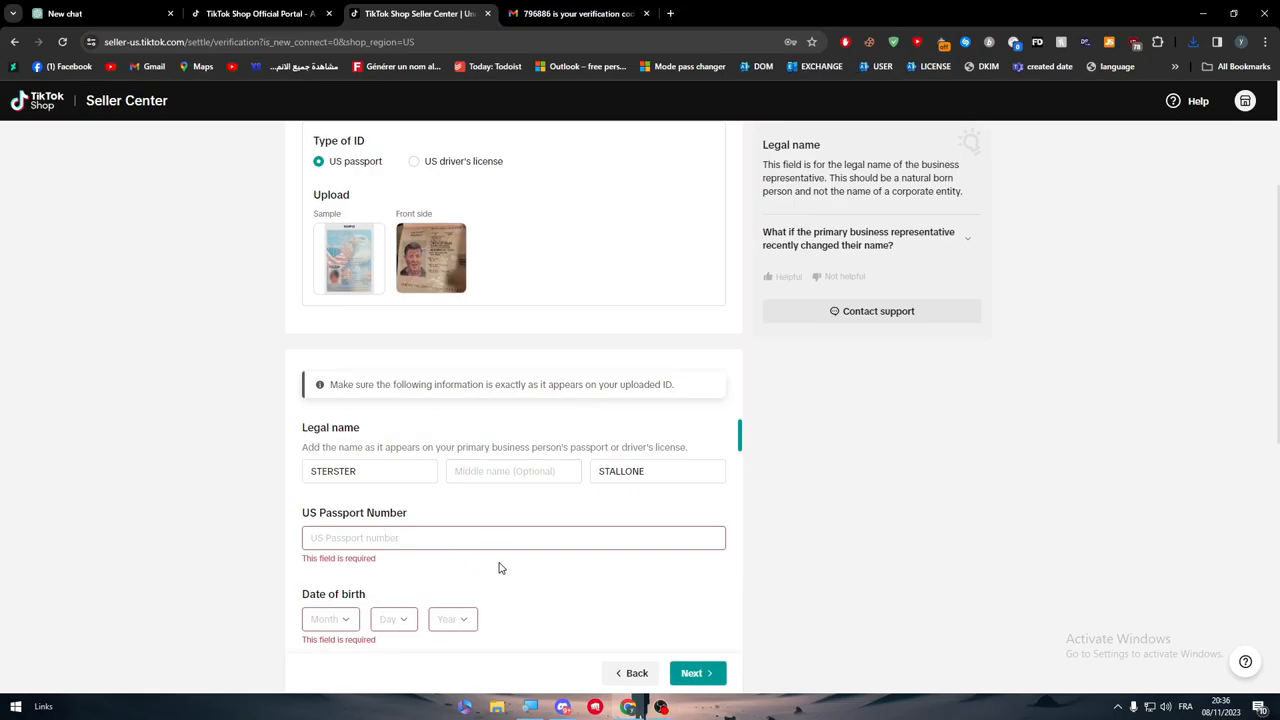
scroll(down, 3)
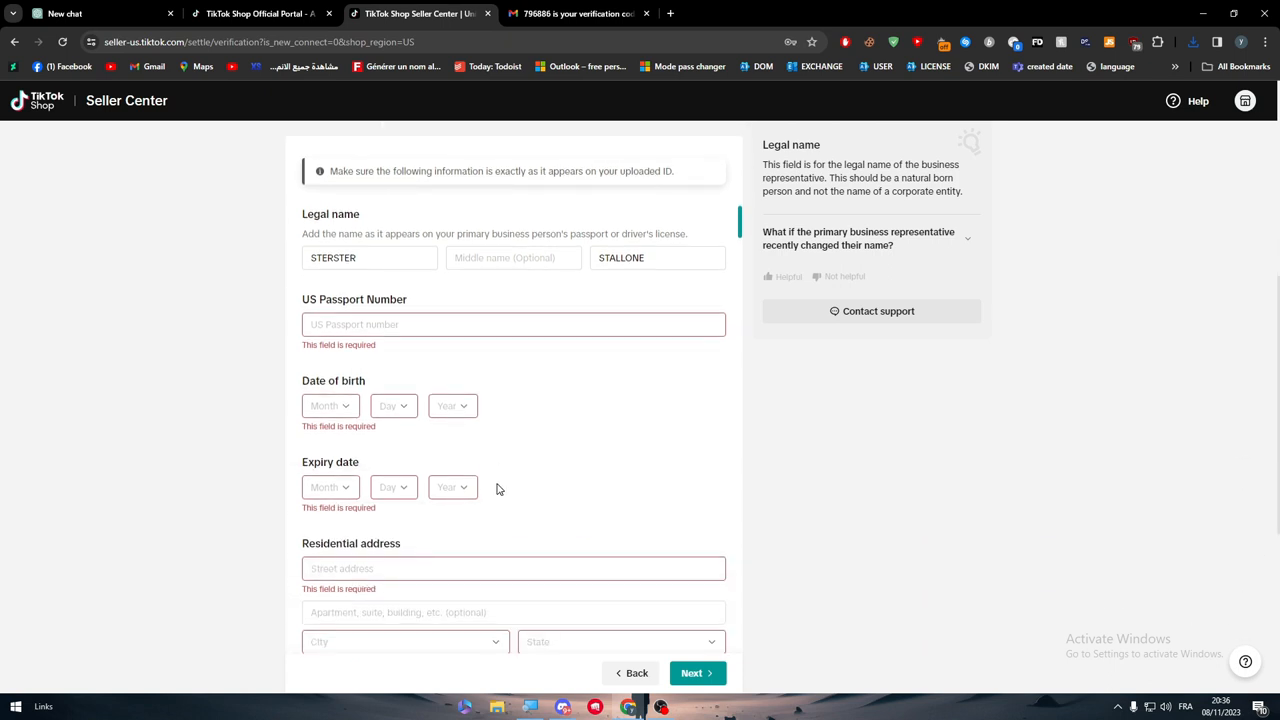
scroll(down, 3)
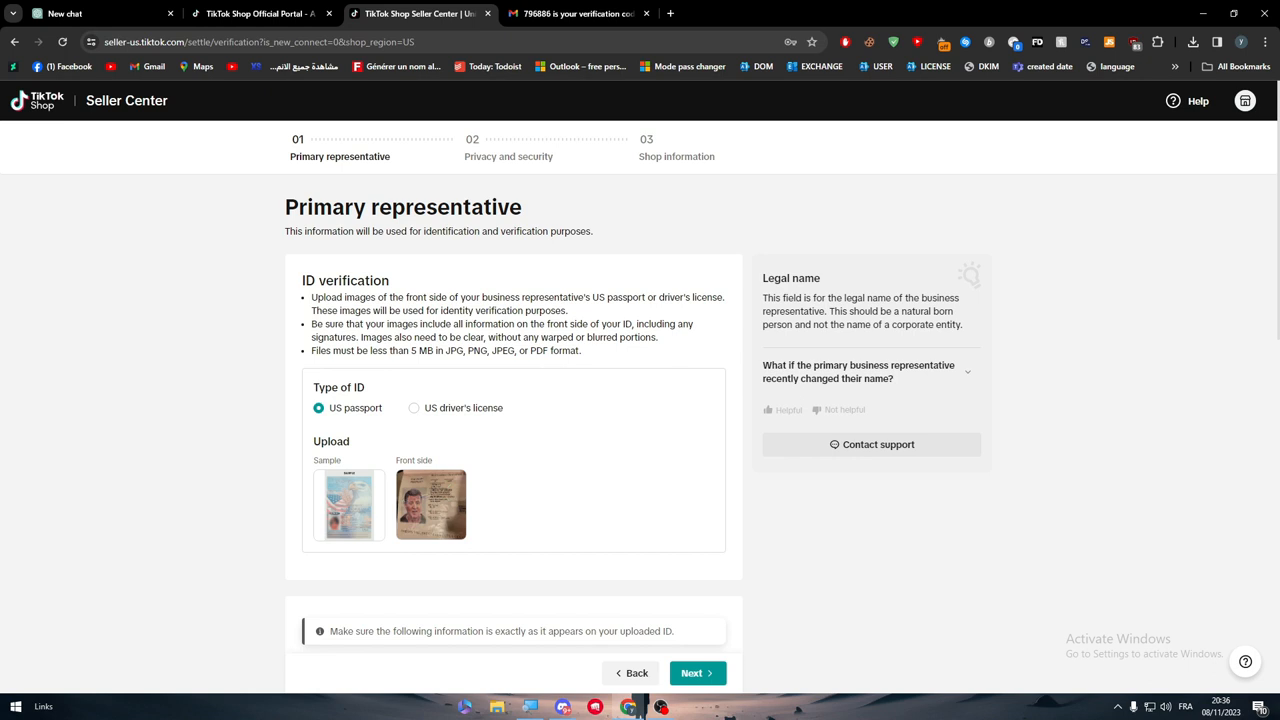
mouse_move(640, 436)
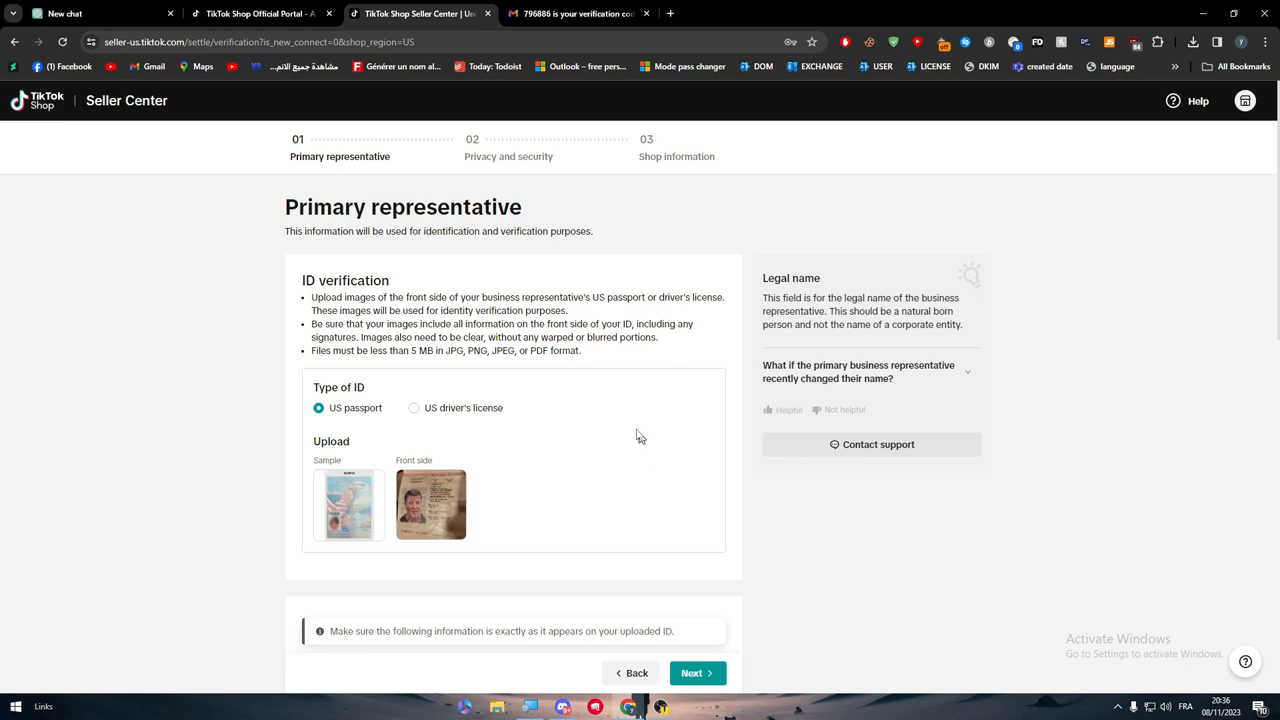
mouse_move(544, 422)
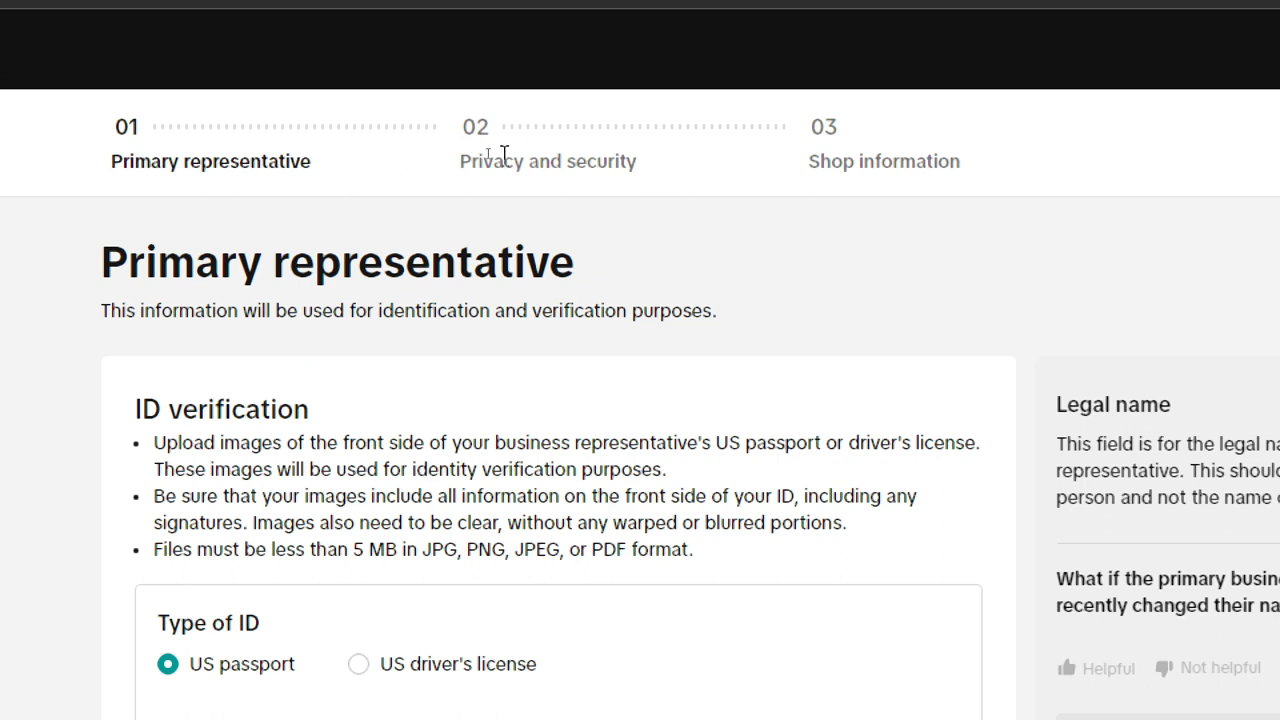
mouse_move(628, 304)
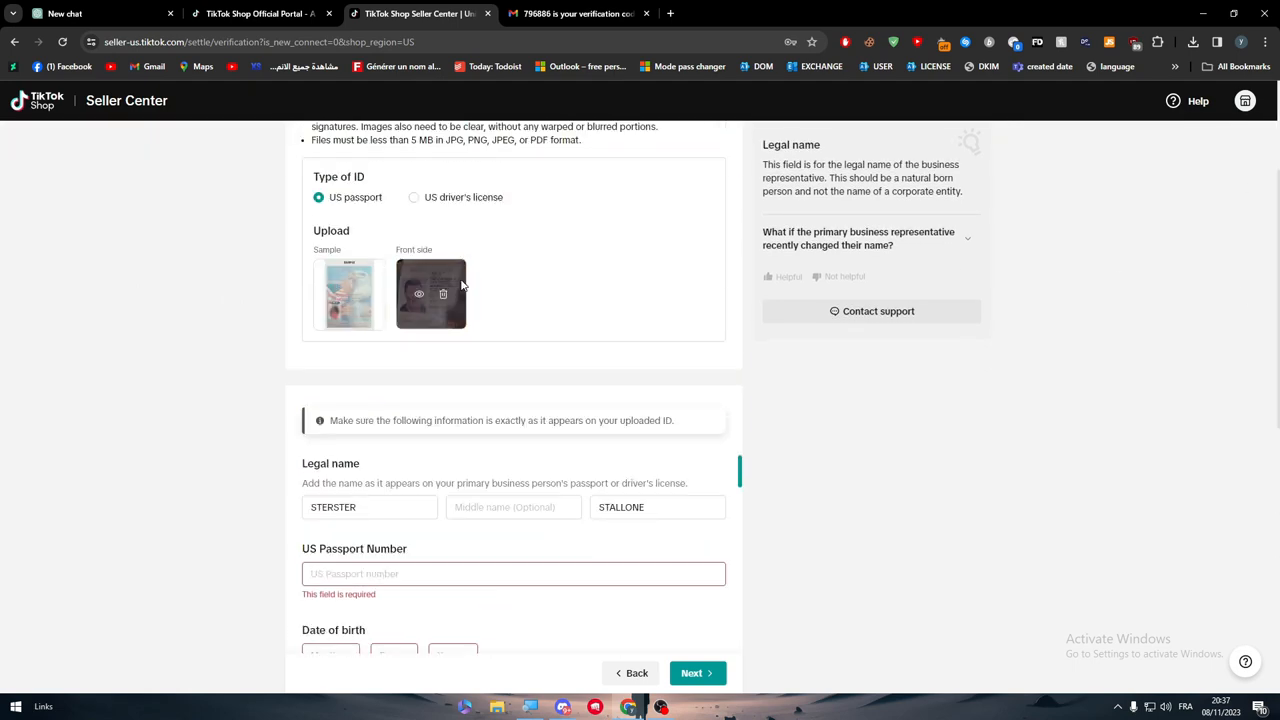
click(420, 292)
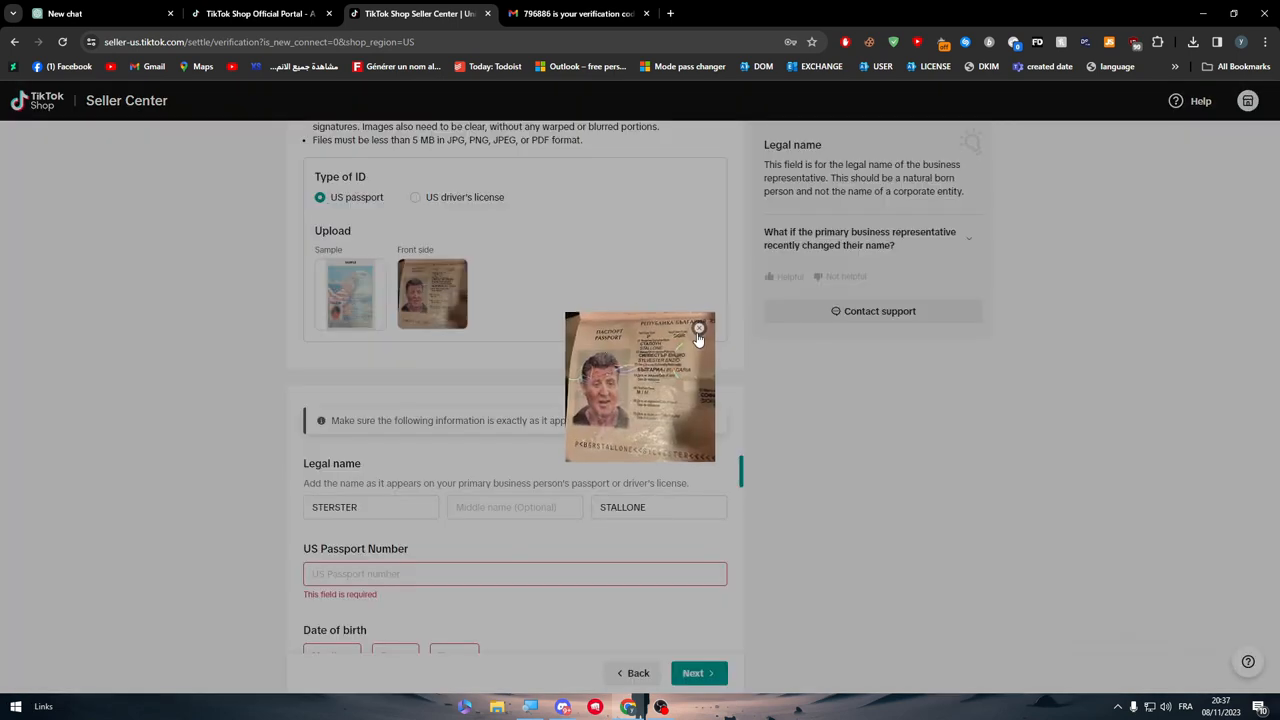
click(700, 328)
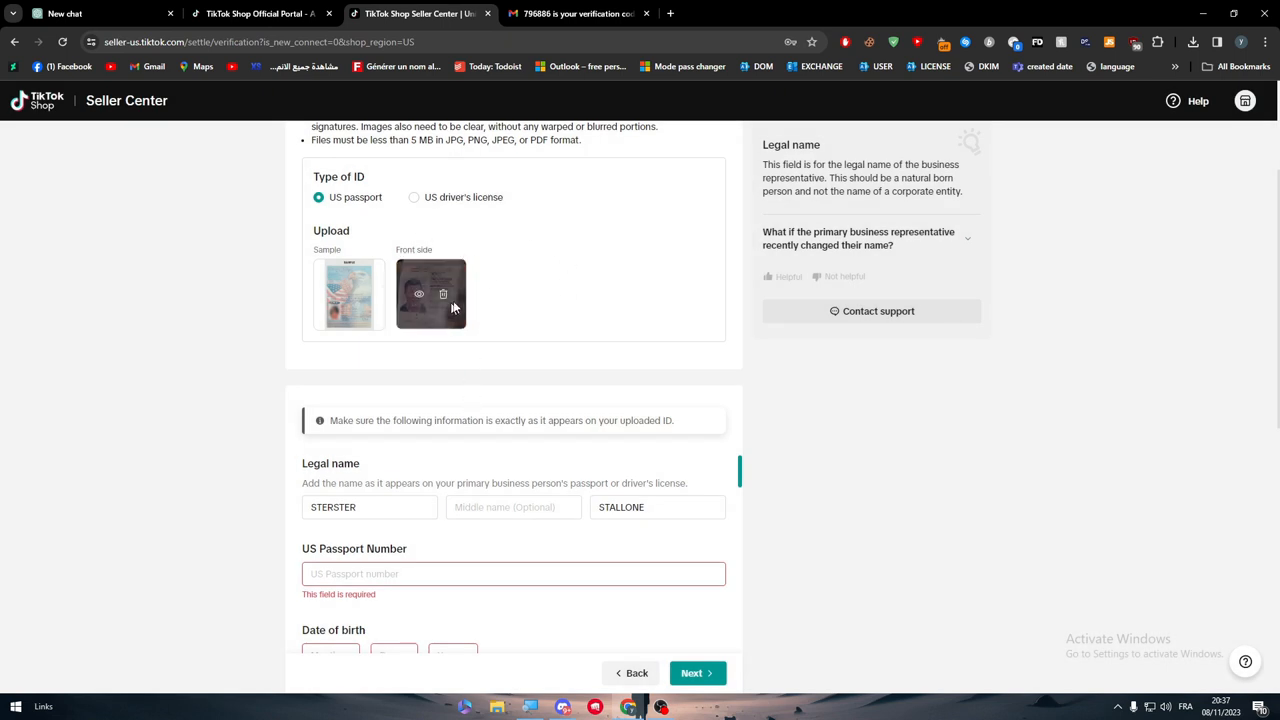
scroll(down, 3)
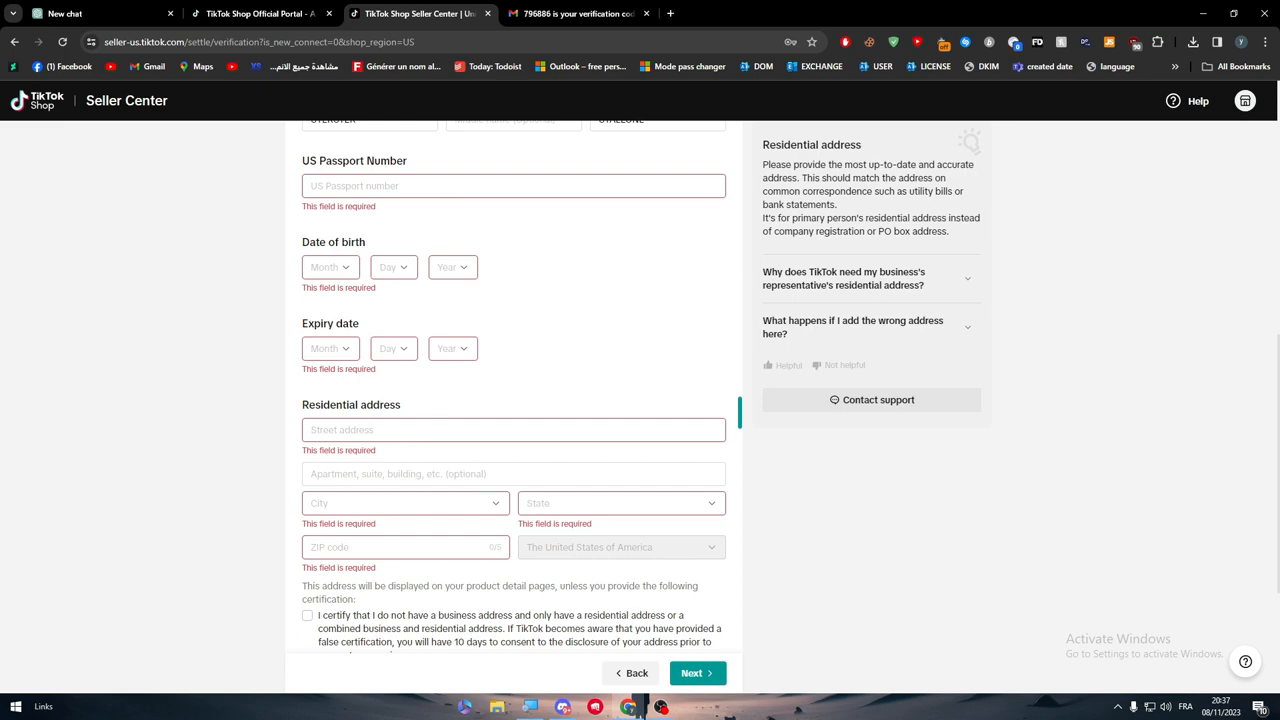
scroll(up, 3)
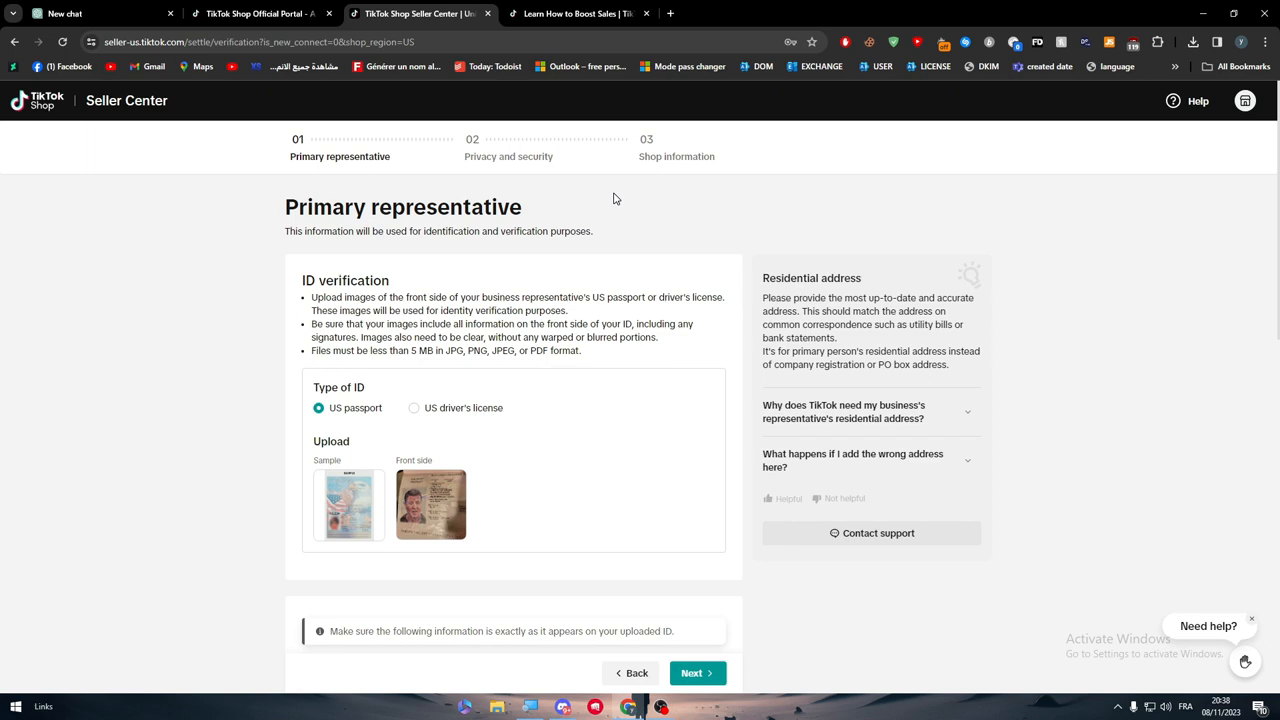
Scroll the Learning Journey Workbook PDF through Module 5, then close it back to the lesson
click(576, 12)
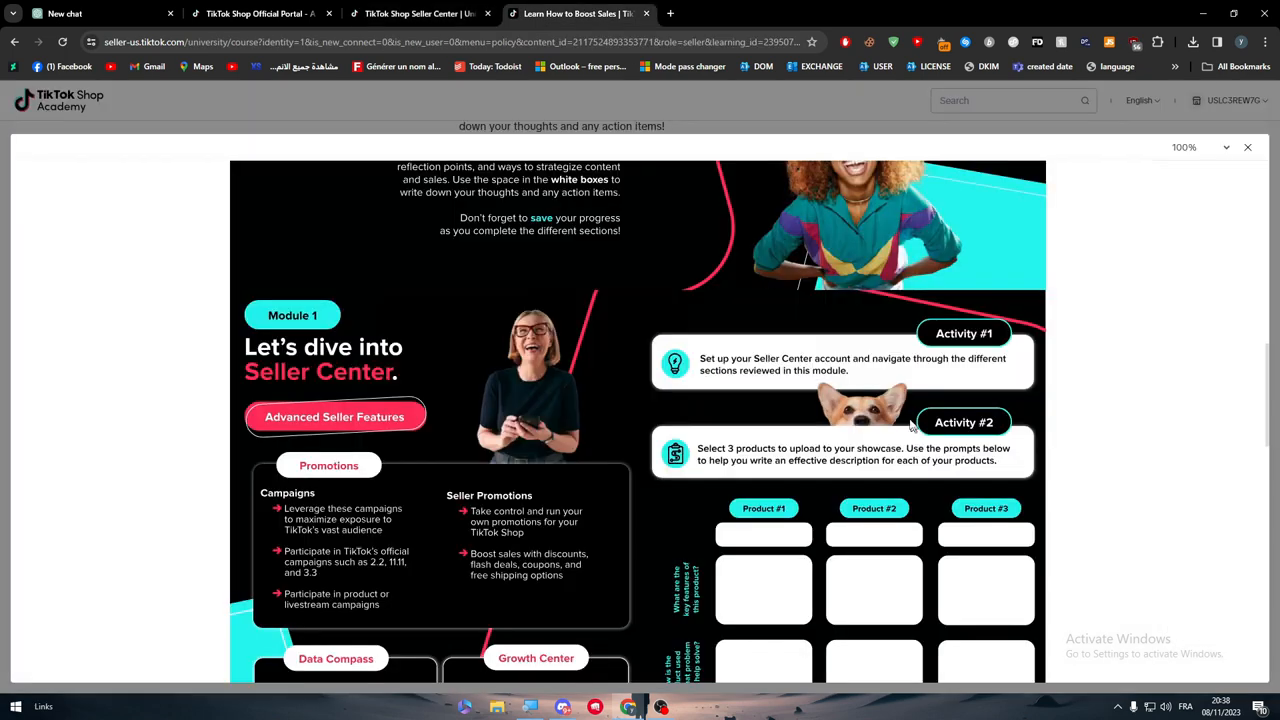
scroll(down, 3)
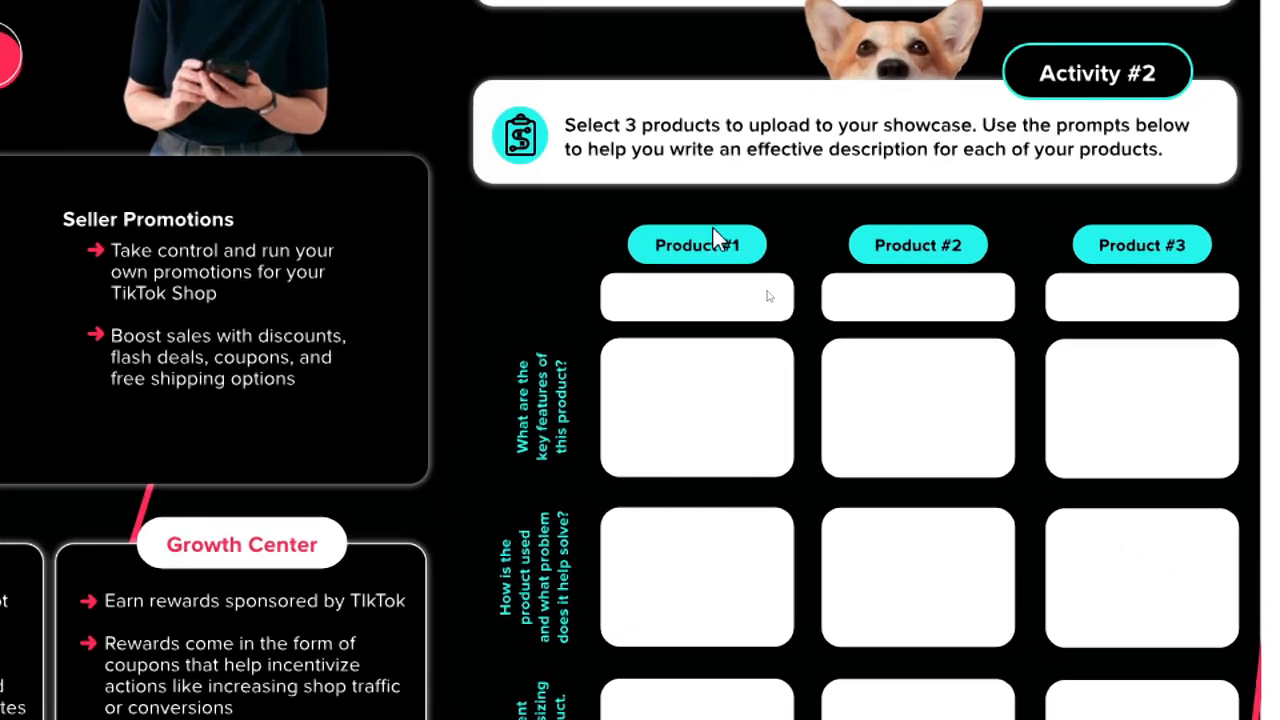
mouse_move(1144, 318)
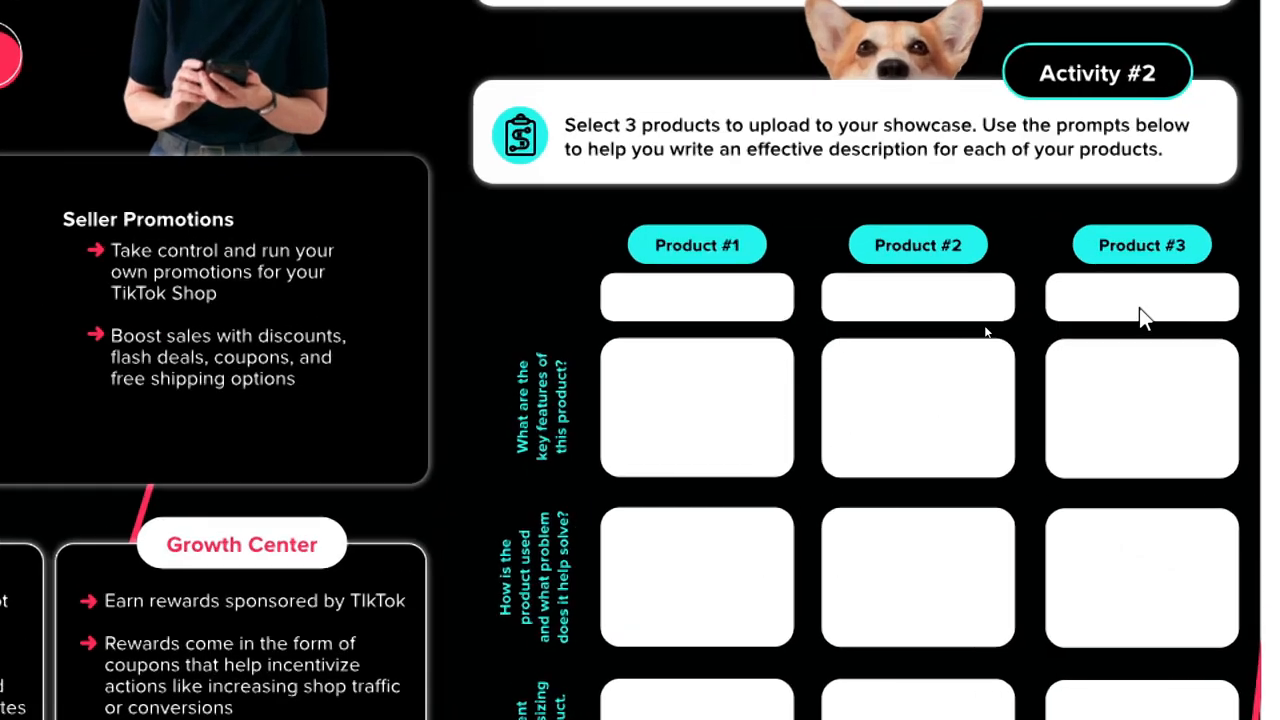
mouse_move(684, 588)
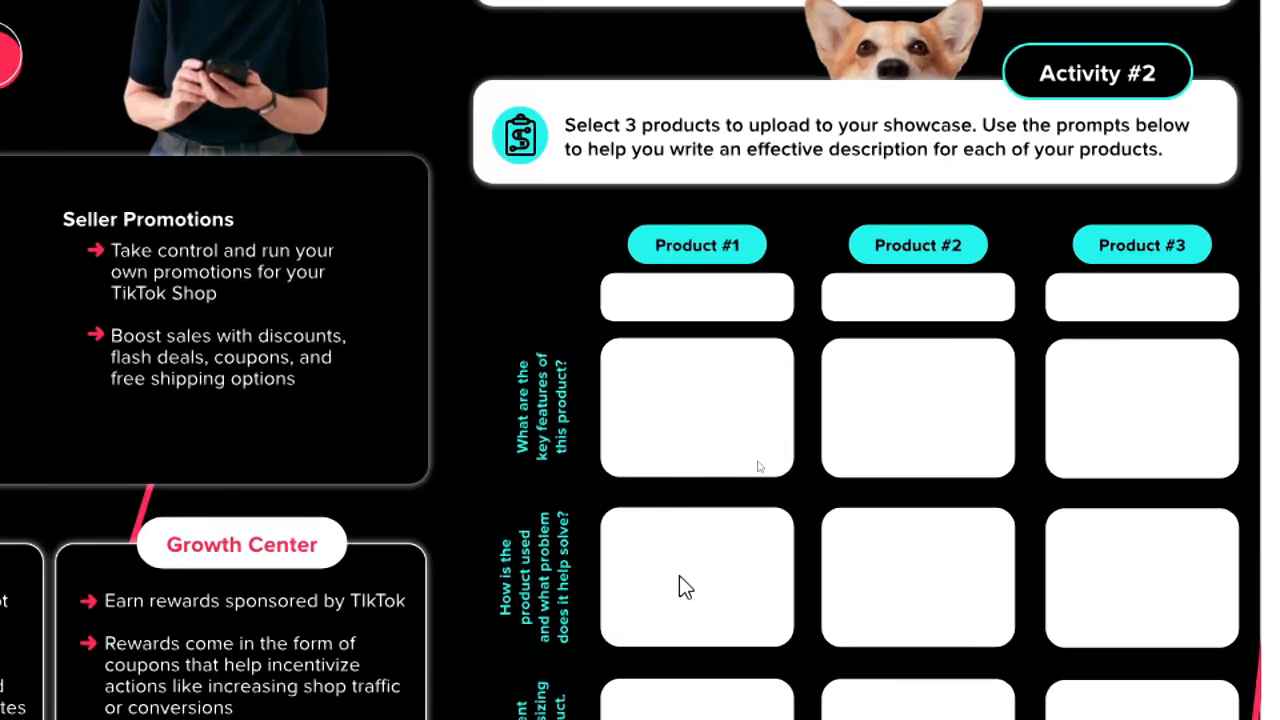
mouse_move(938, 418)
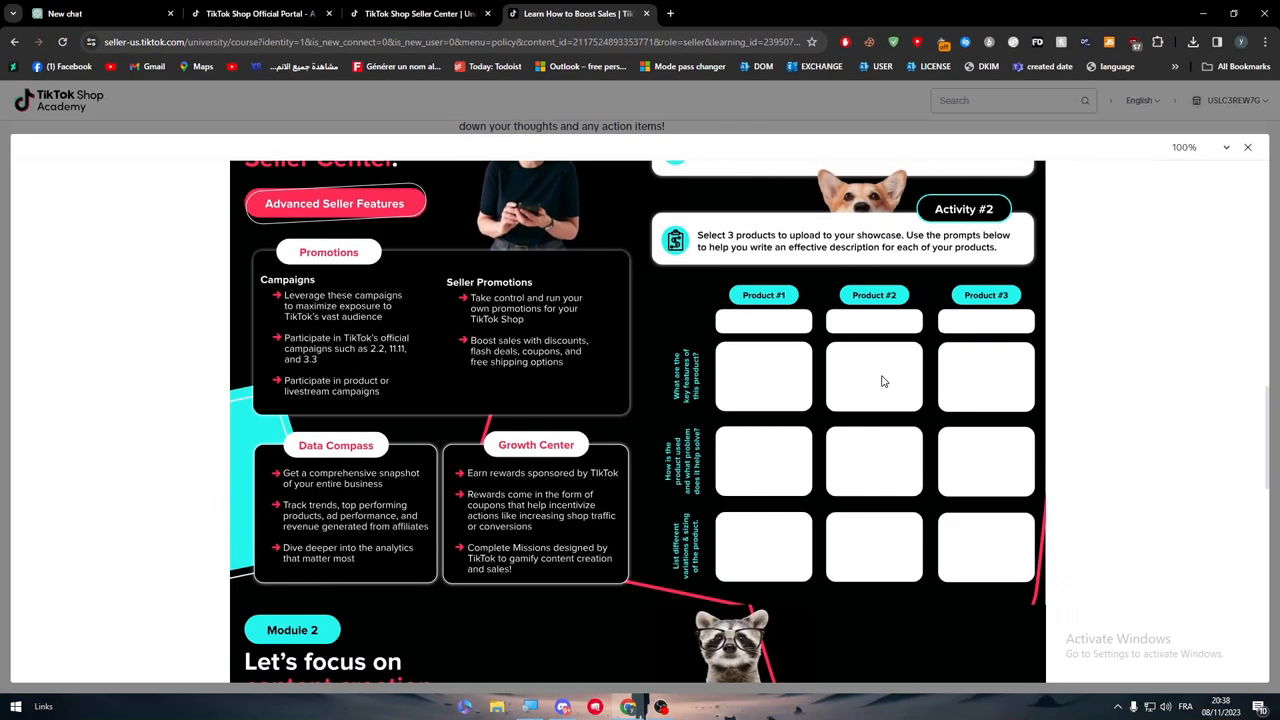
mouse_move(828, 488)
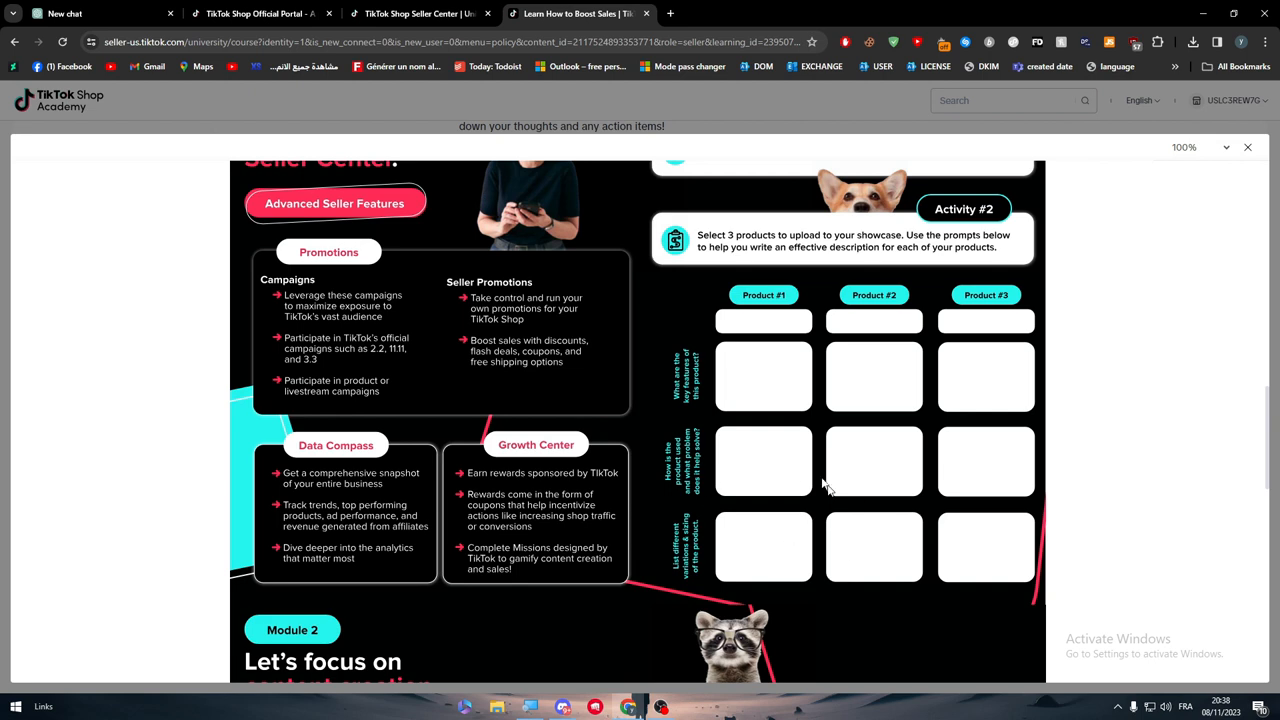
scroll(down, 3)
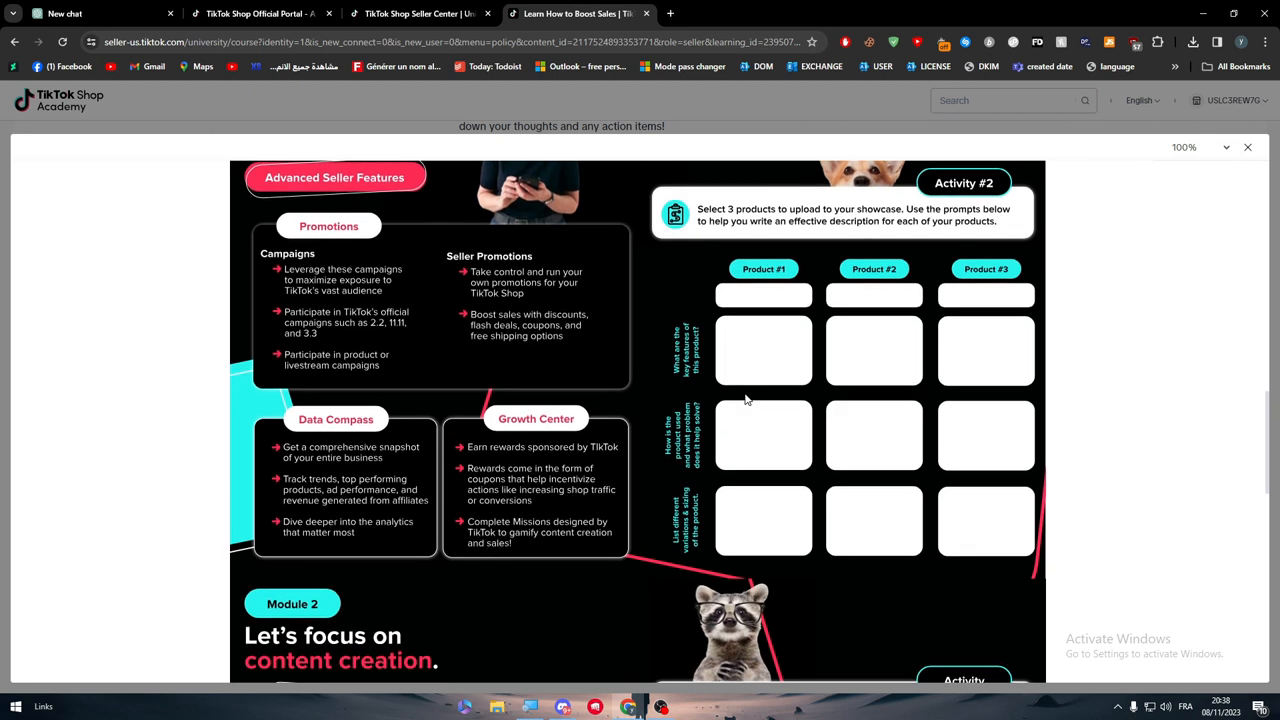
scroll(down, 3)
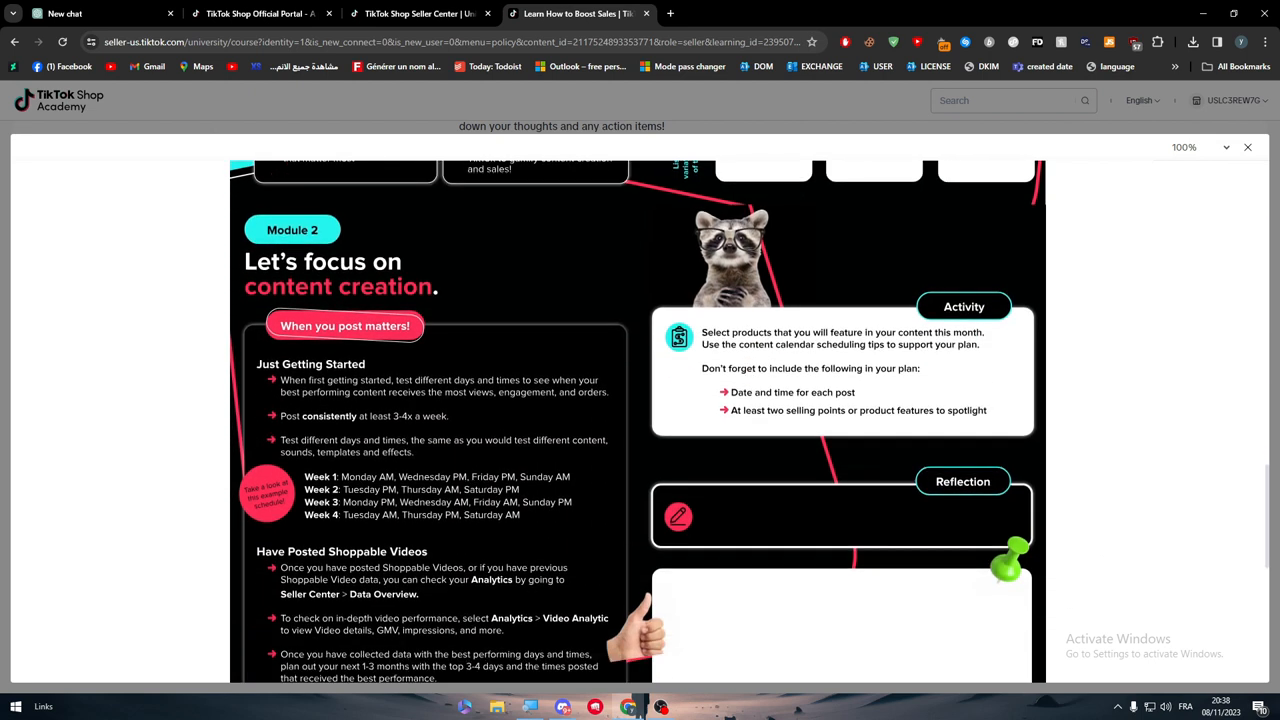
scroll(down, 3)
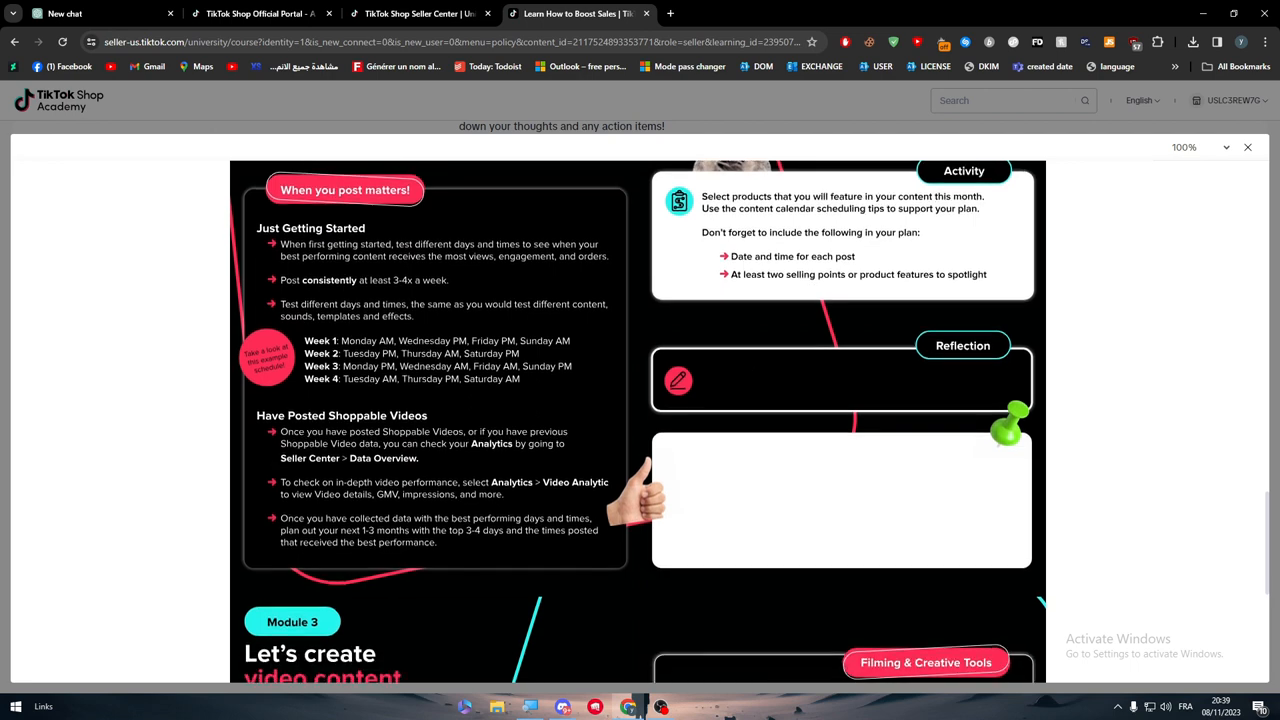
scroll(down, 3)
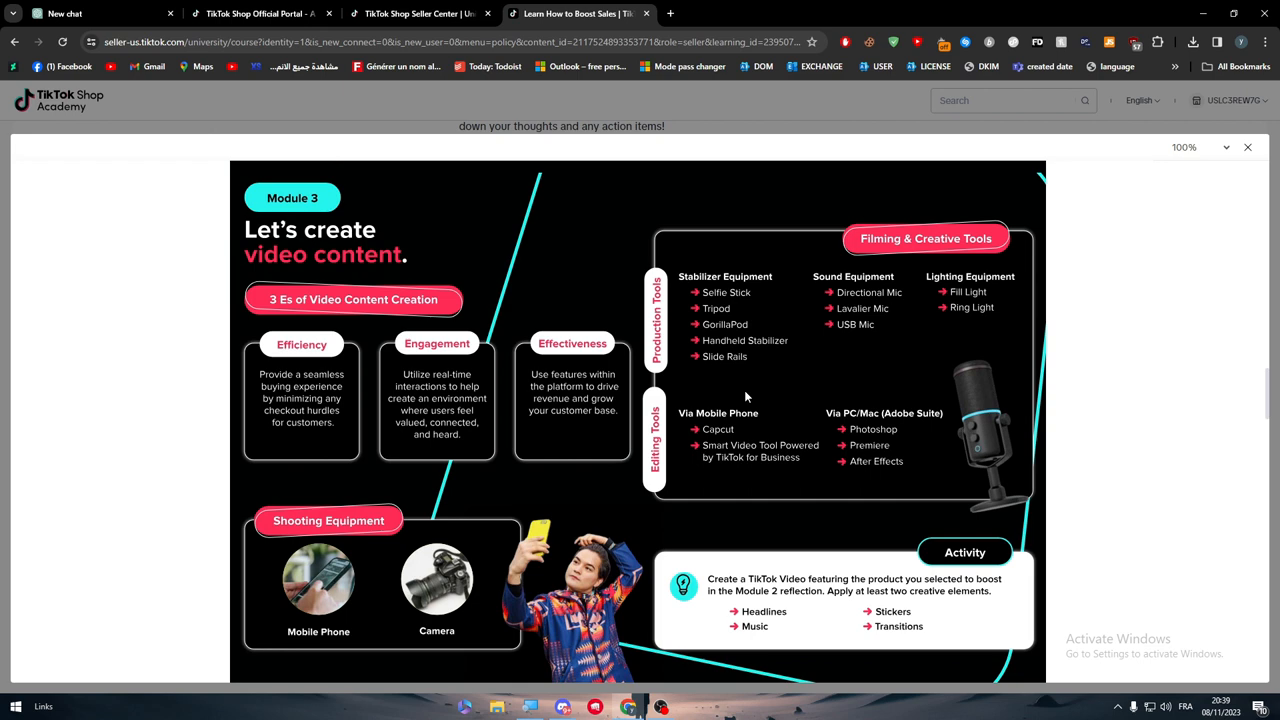
scroll(down, 3)
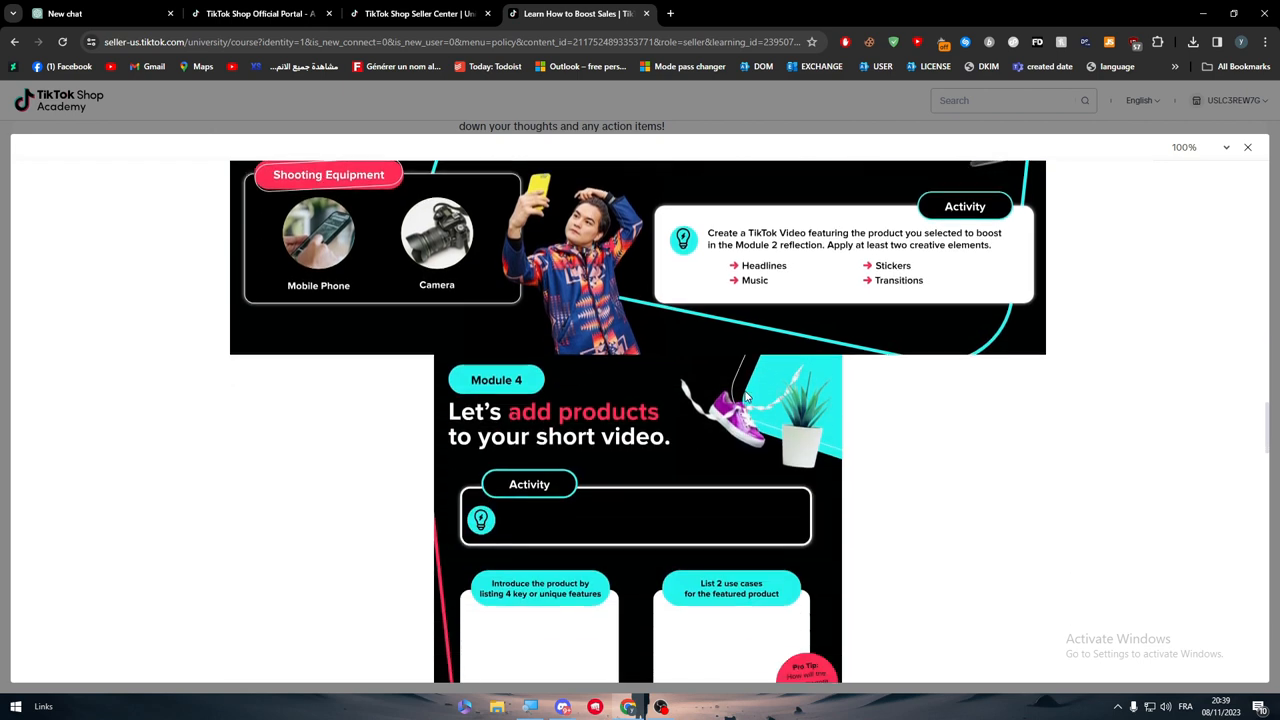
scroll(down, 3)
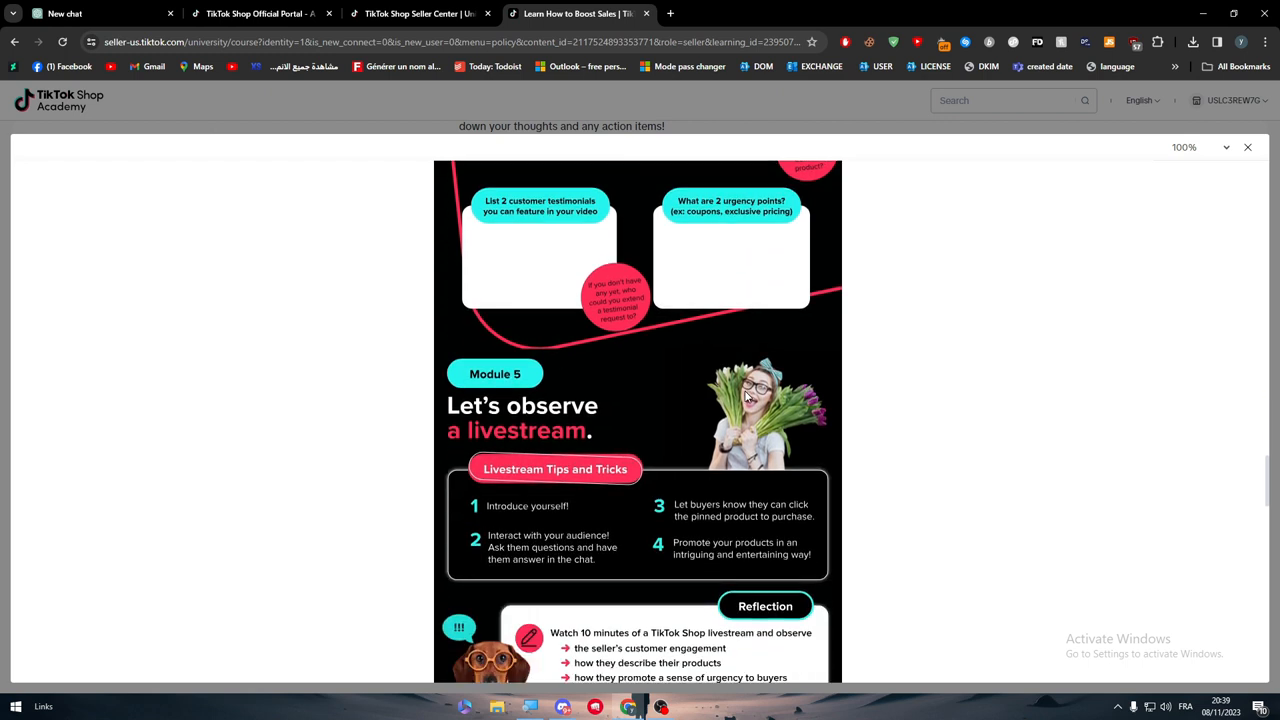
click(1248, 148)
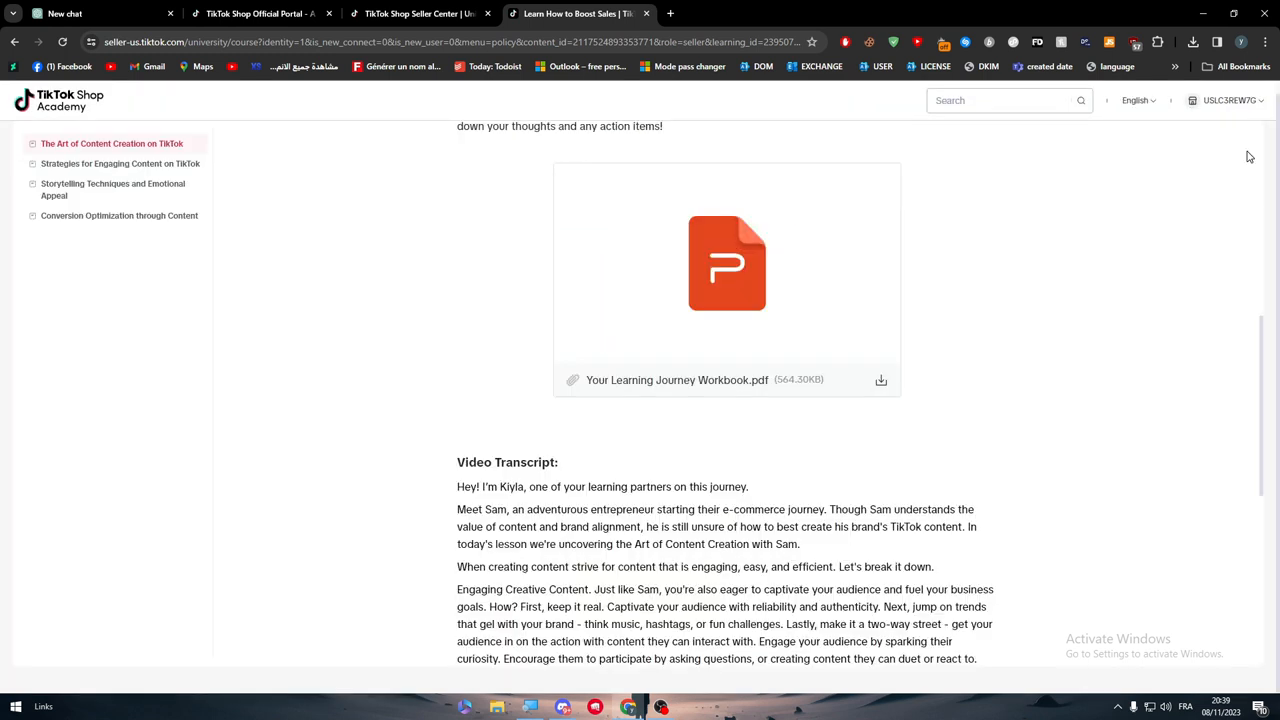
scroll(down, 3)
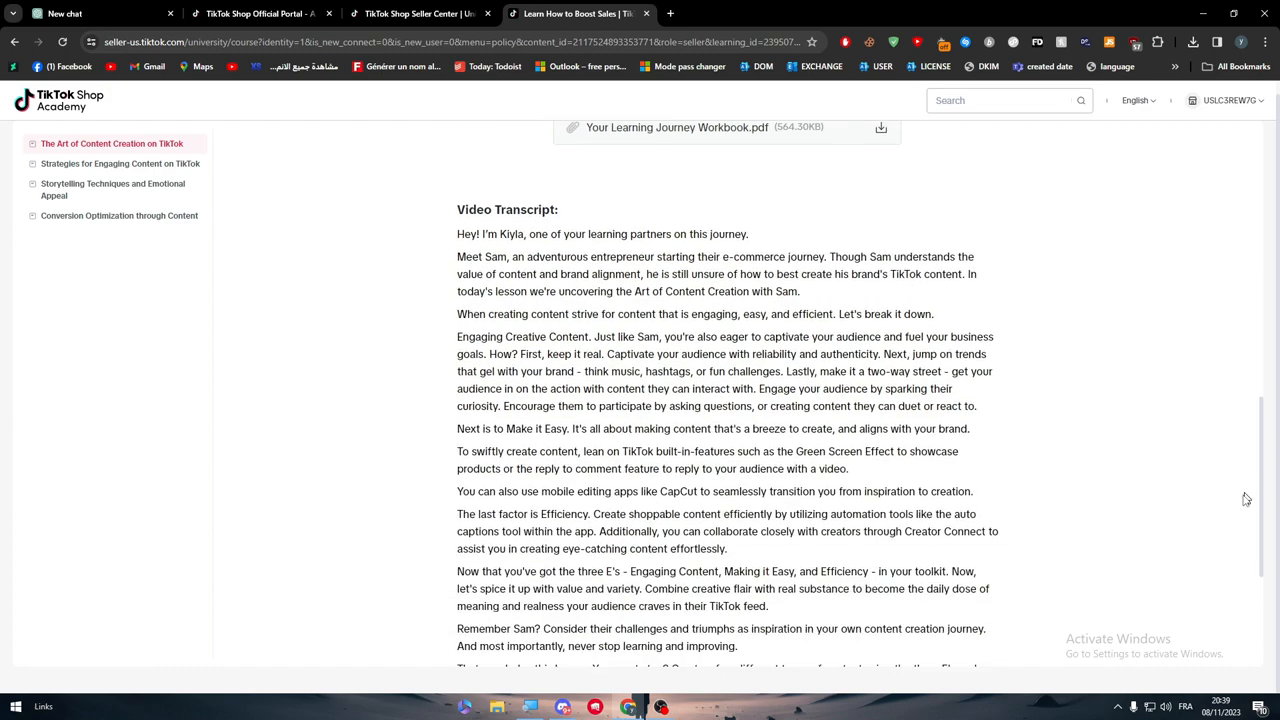
scroll(down, 3)
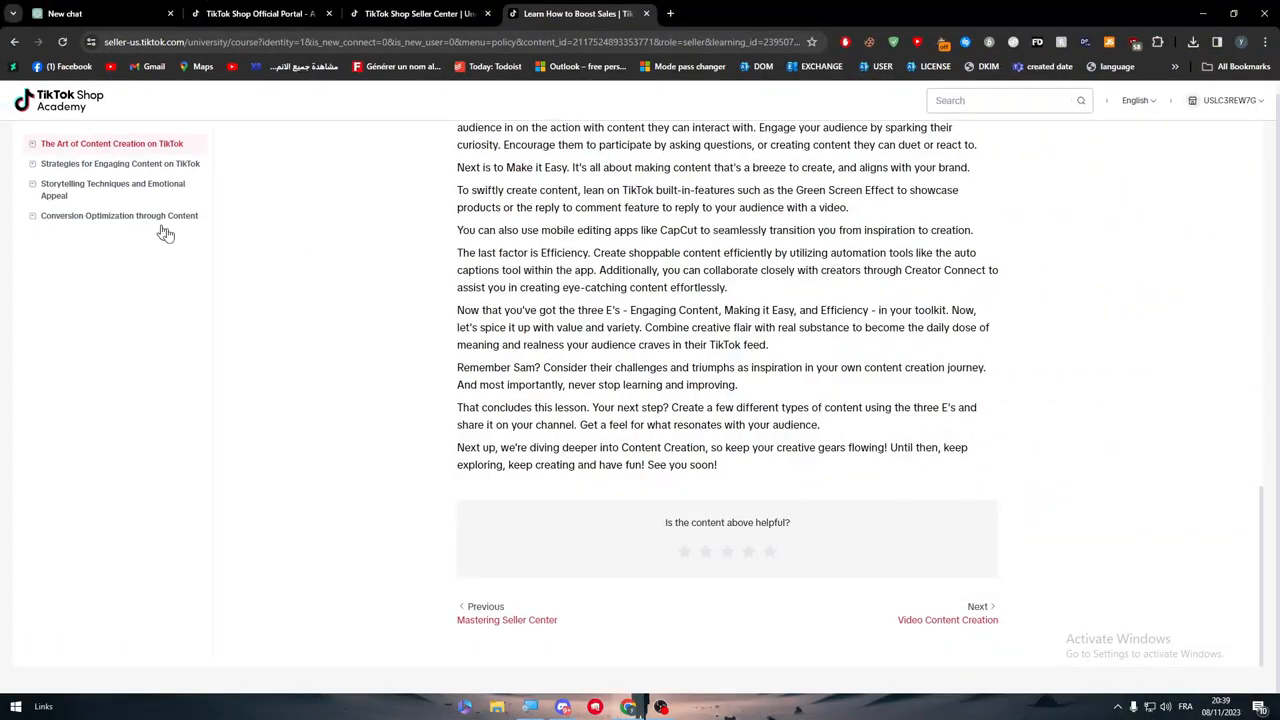
mouse_move(256, 312)
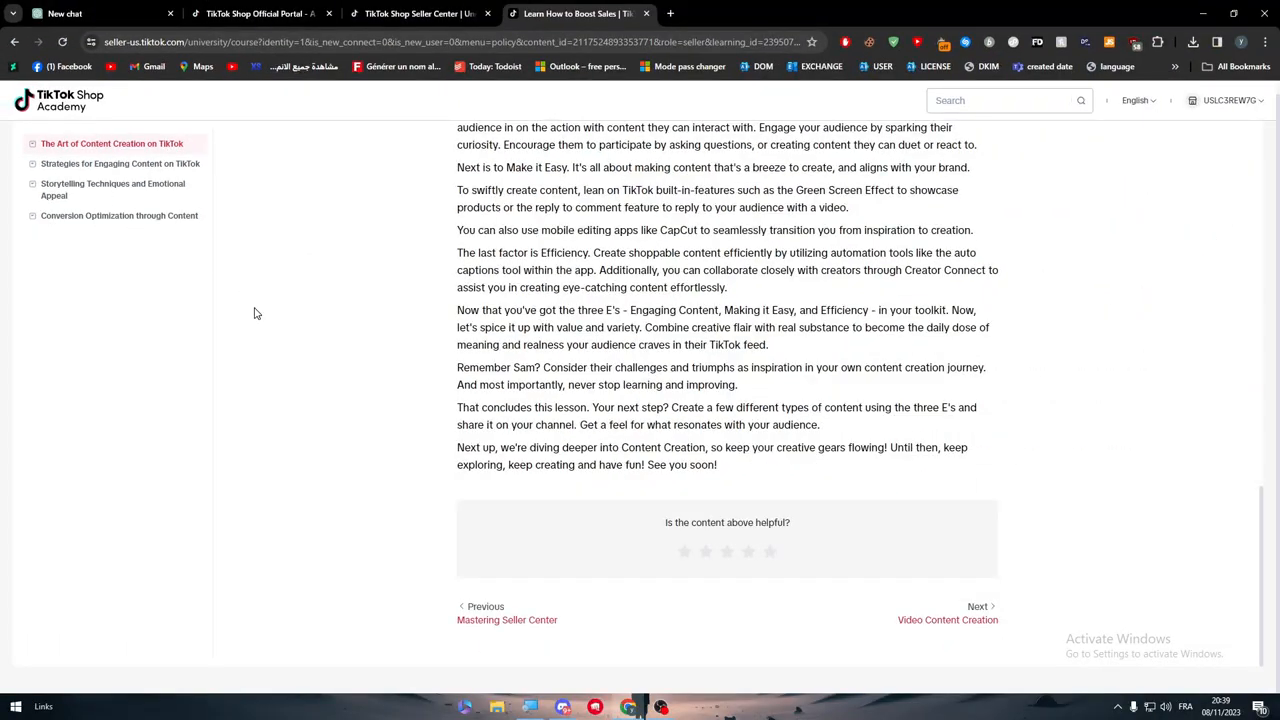
mouse_move(318, 188)
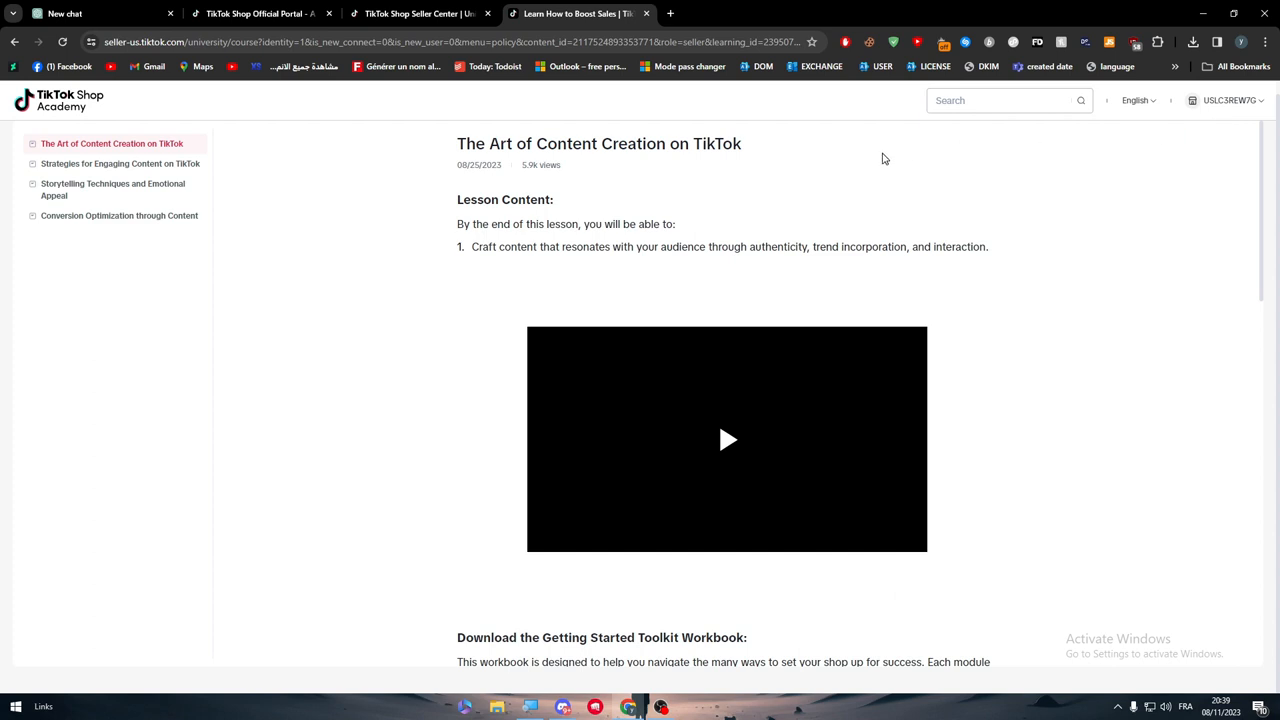
mouse_move(880, 158)
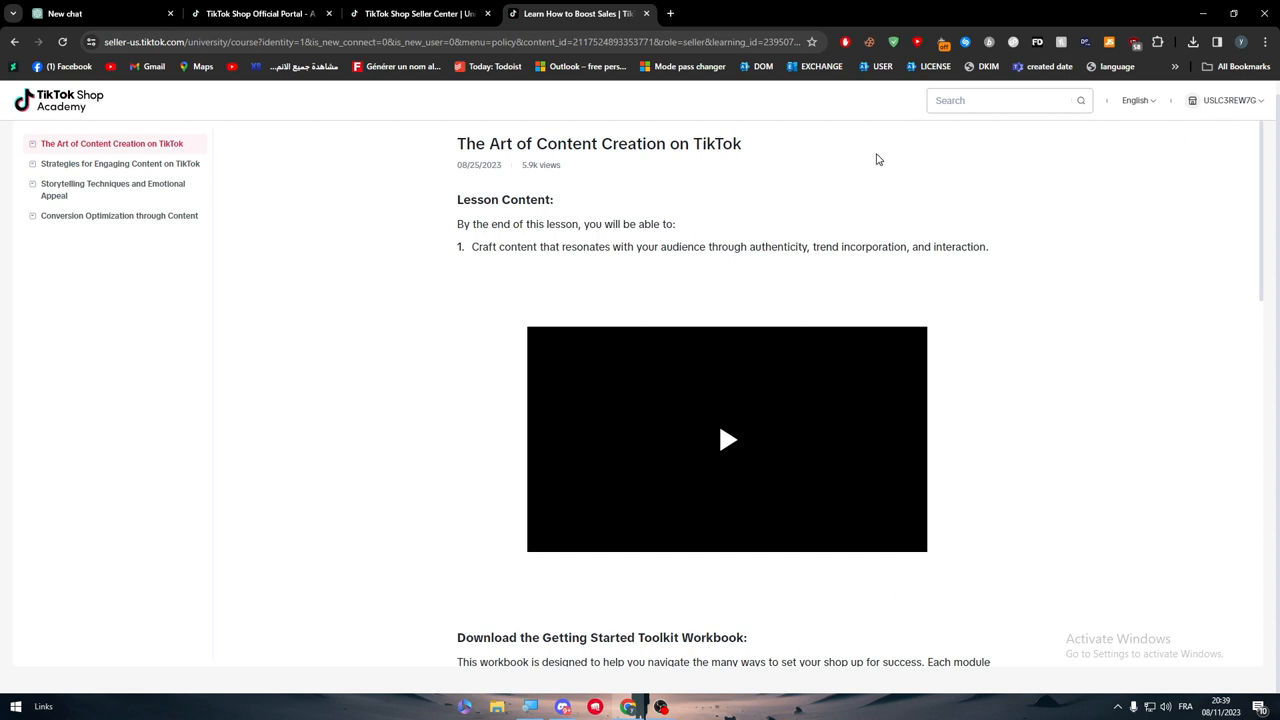